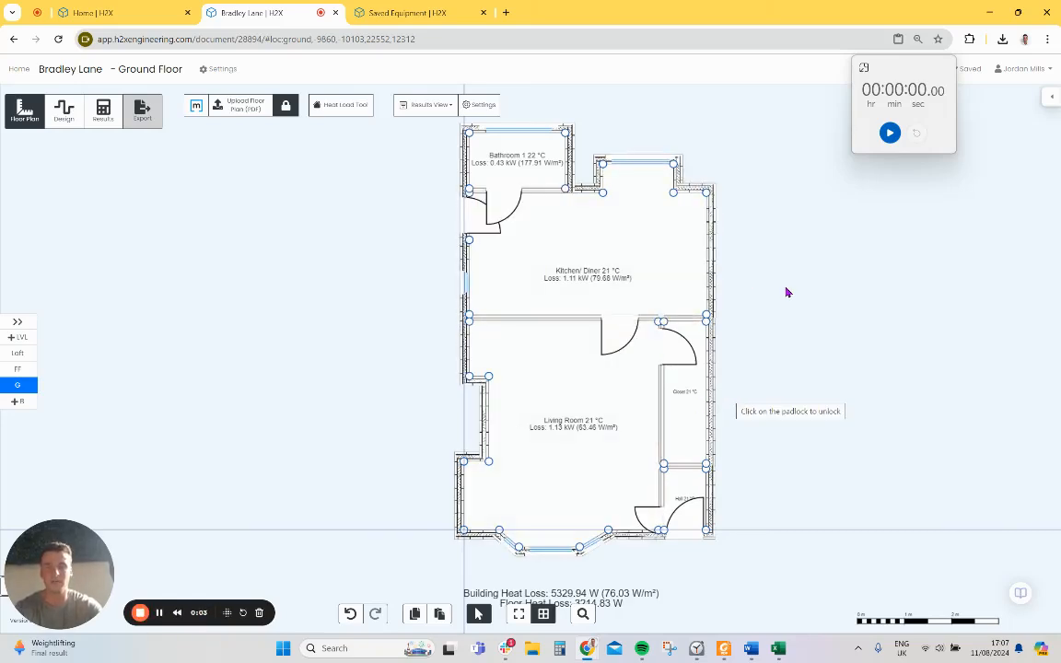
Select the Kitchen/ Diner room on the ground floor to review it, then deselect it
click(587, 267)
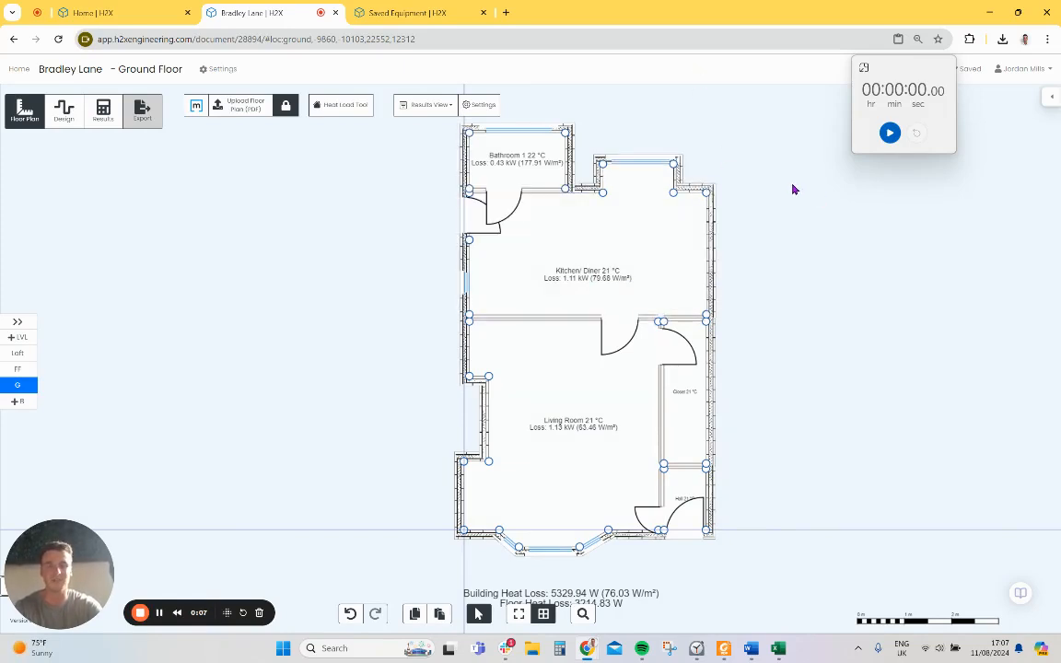
mouse_move(788, 246)
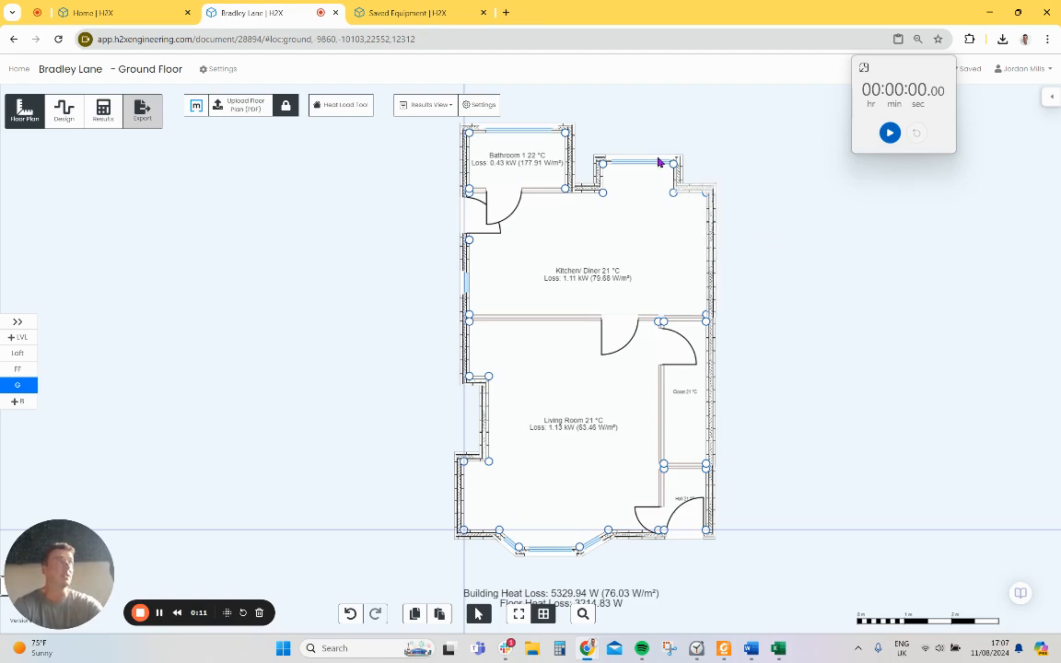
click(586, 267)
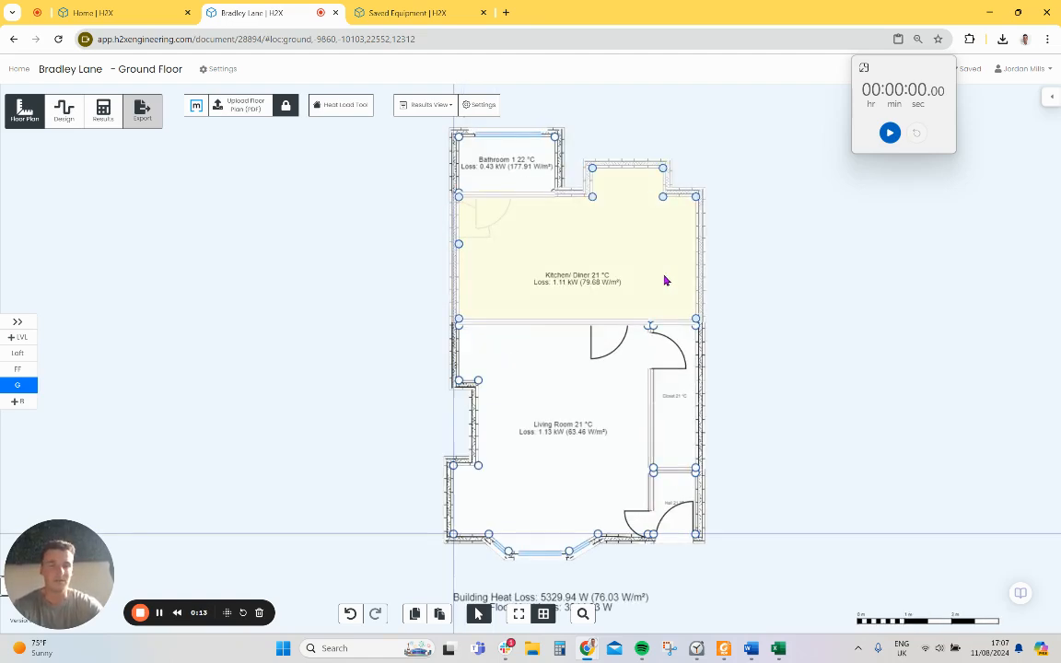
mouse_move(665, 280)
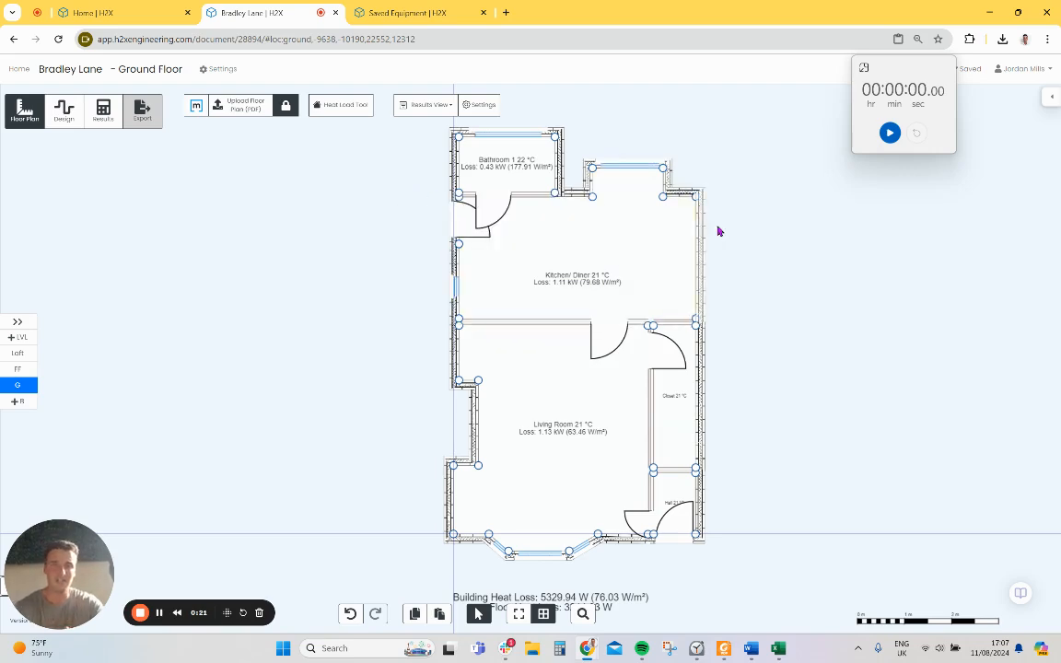
mouse_move(759, 228)
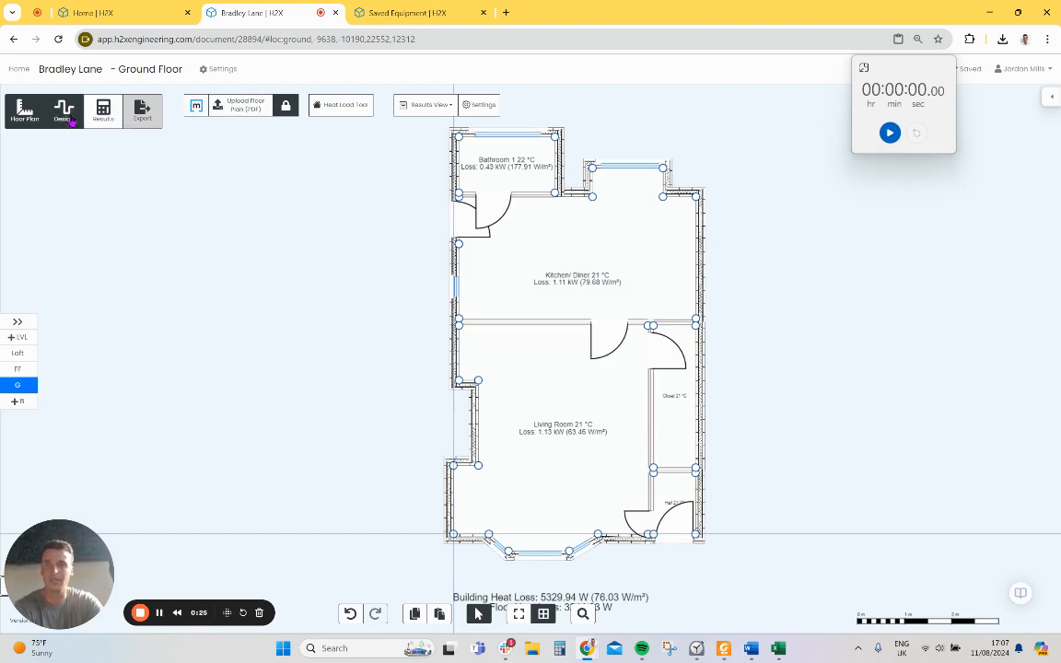
click(553, 433)
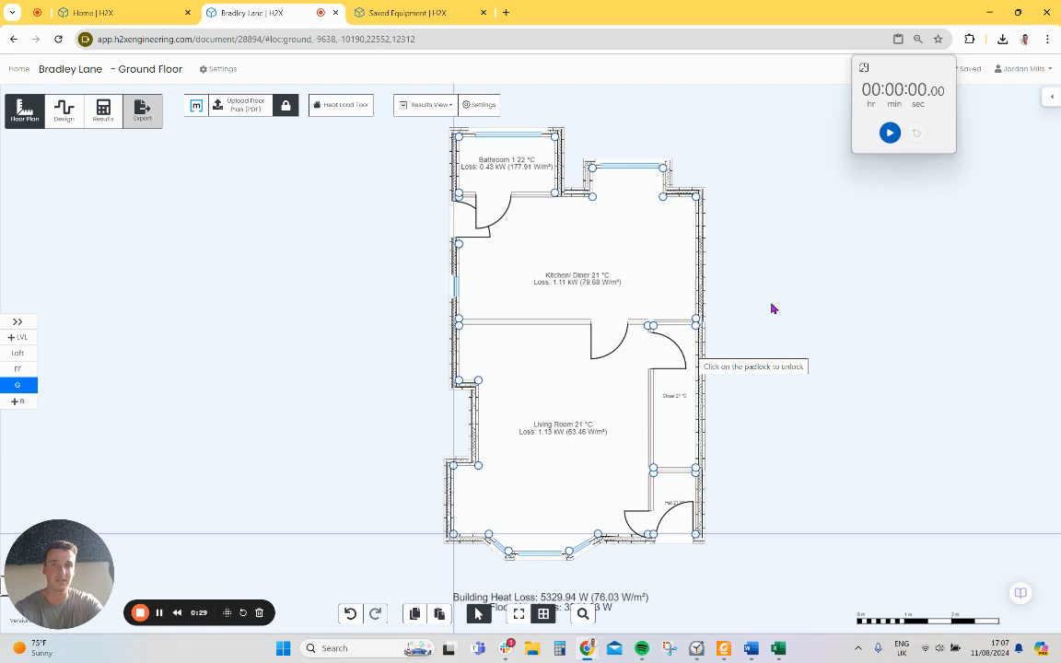
mouse_move(786, 319)
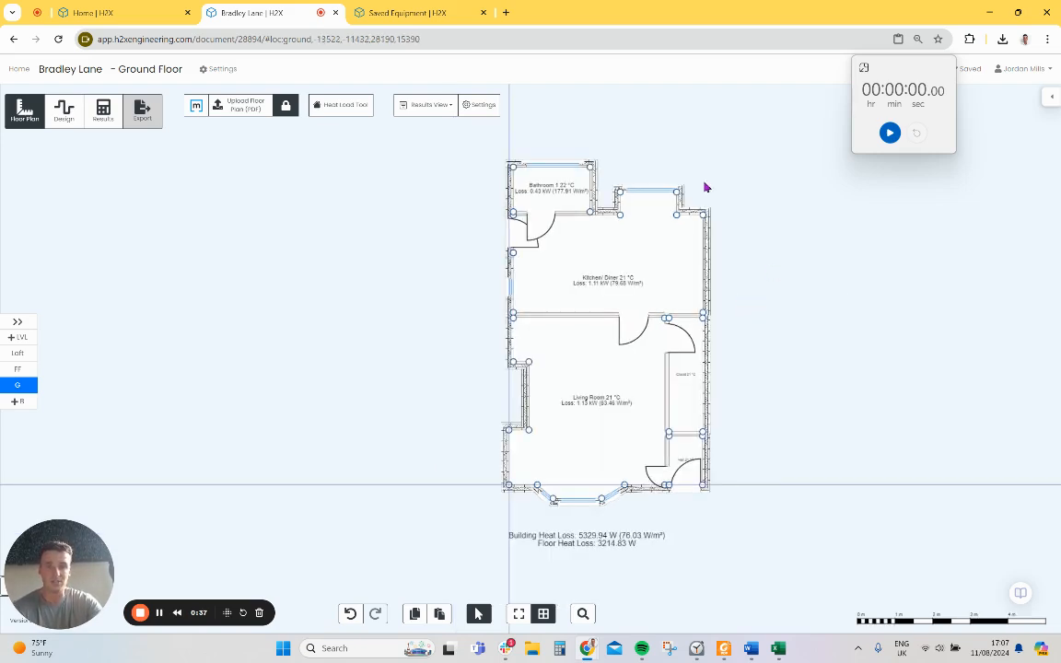
mouse_move(765, 344)
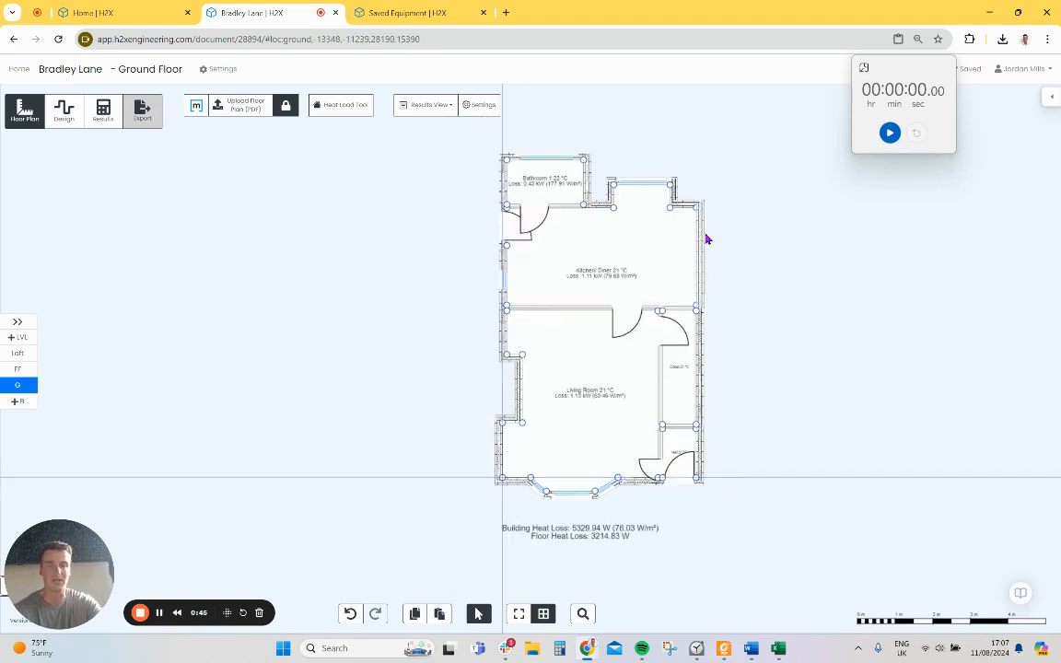
click(604, 272)
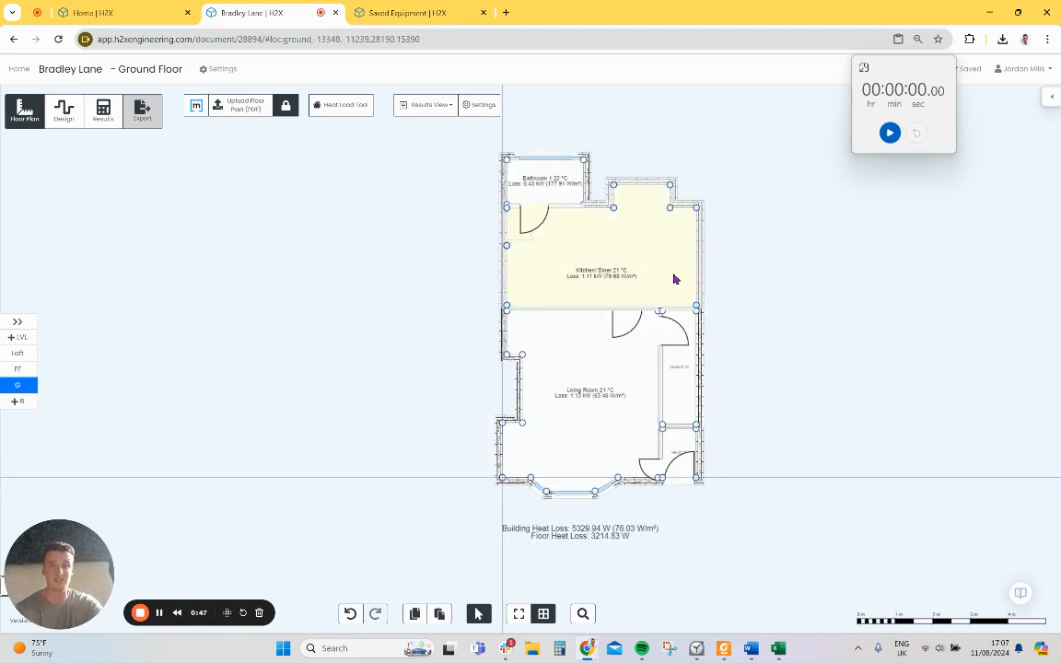
click(689, 273)
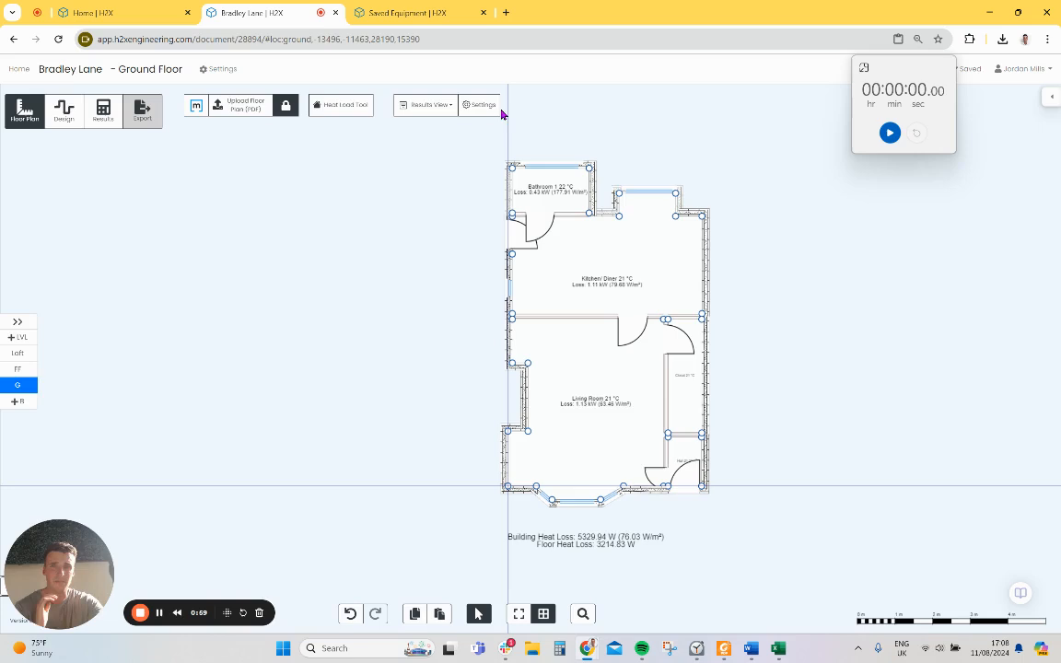
Review the project's heat loss settings and material assignments, then start timing the design work
click(482, 103)
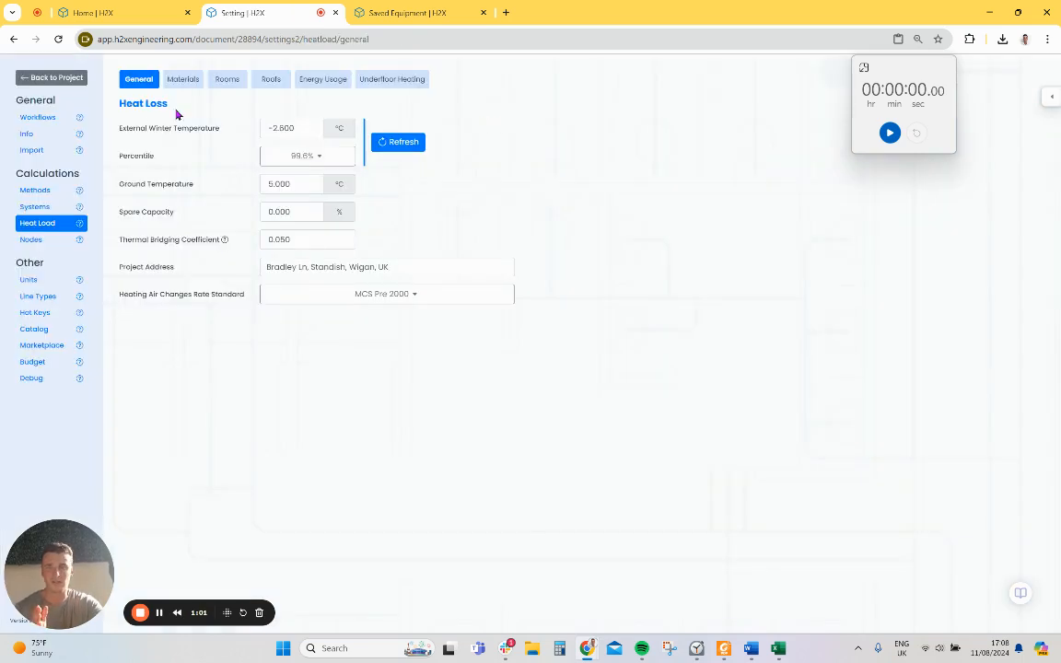
mouse_move(207, 156)
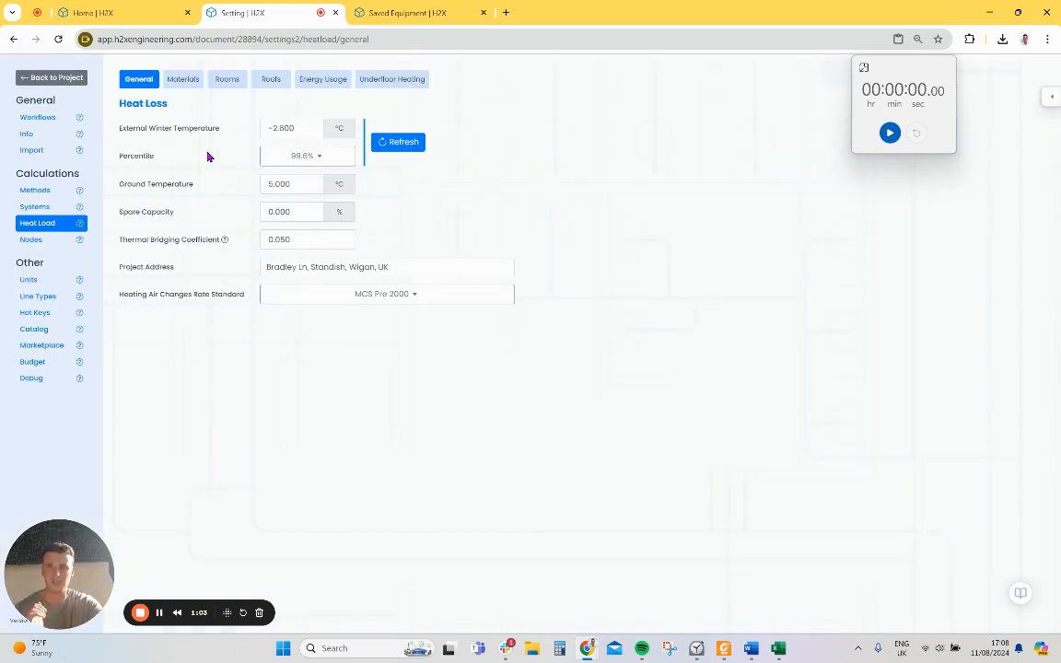
mouse_move(387, 295)
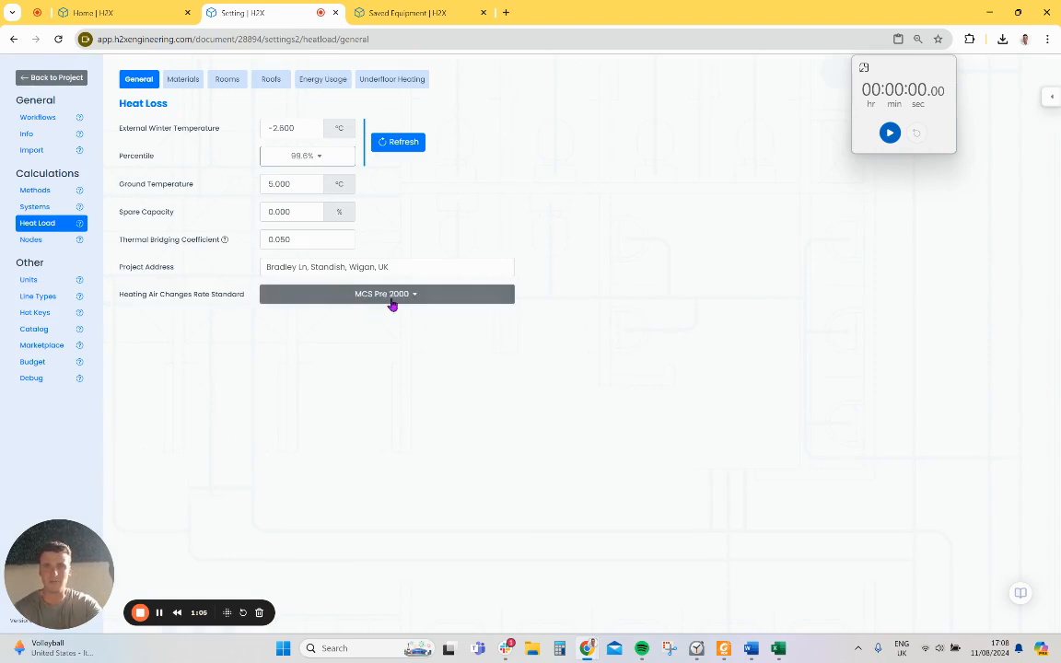
click(182, 79)
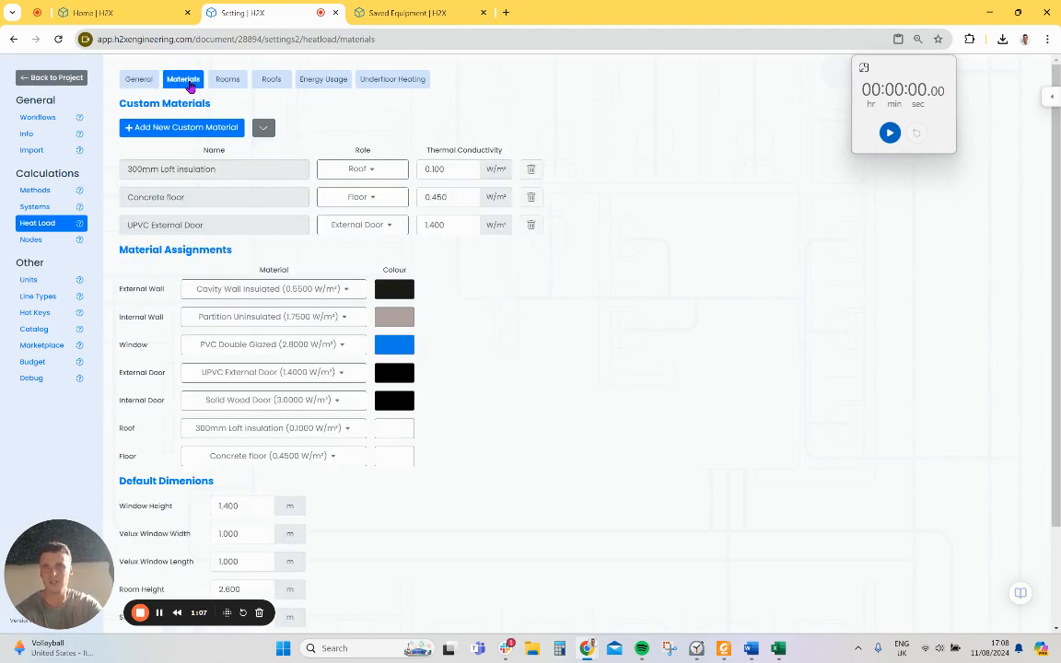
scroll(down, 3)
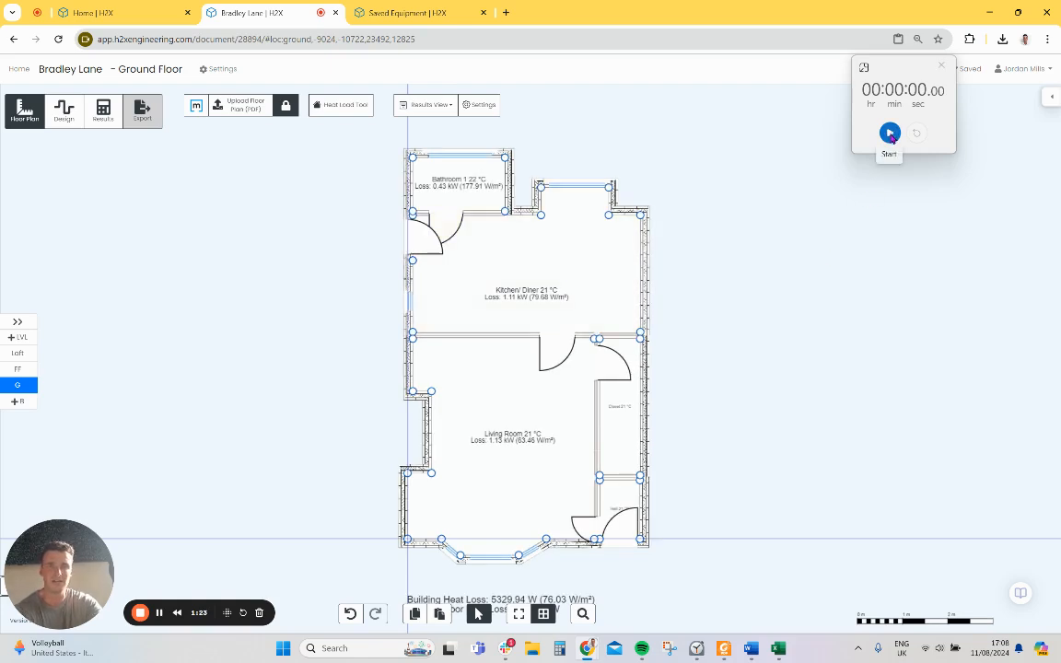
click(887, 133)
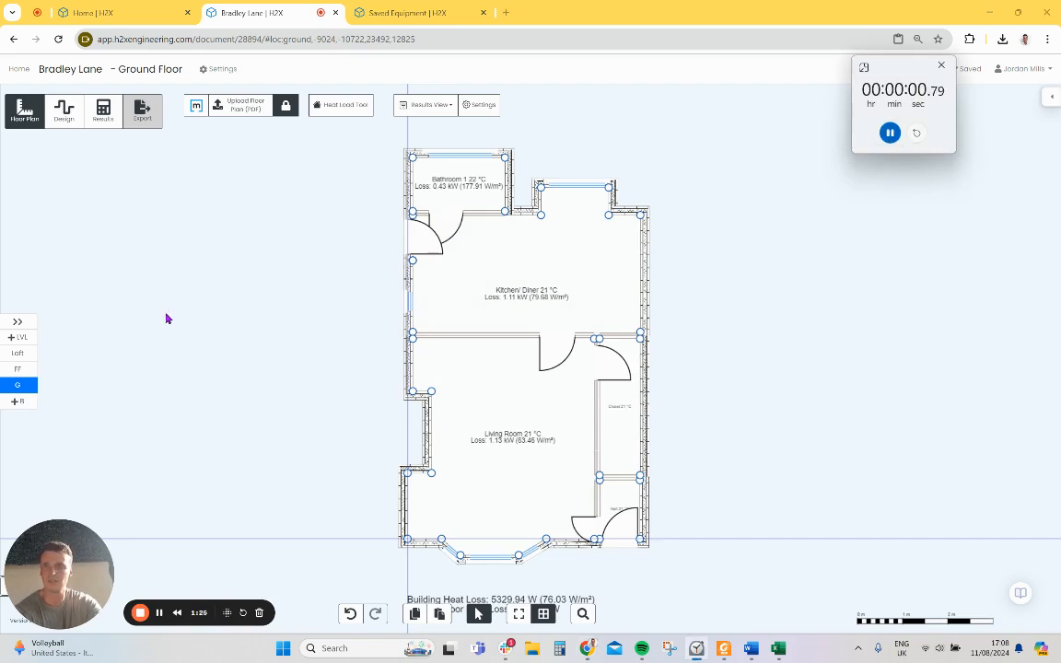
Add an unheated area over the recess above the Kitchen/ Diner, then switch to the First Floor
click(525, 295)
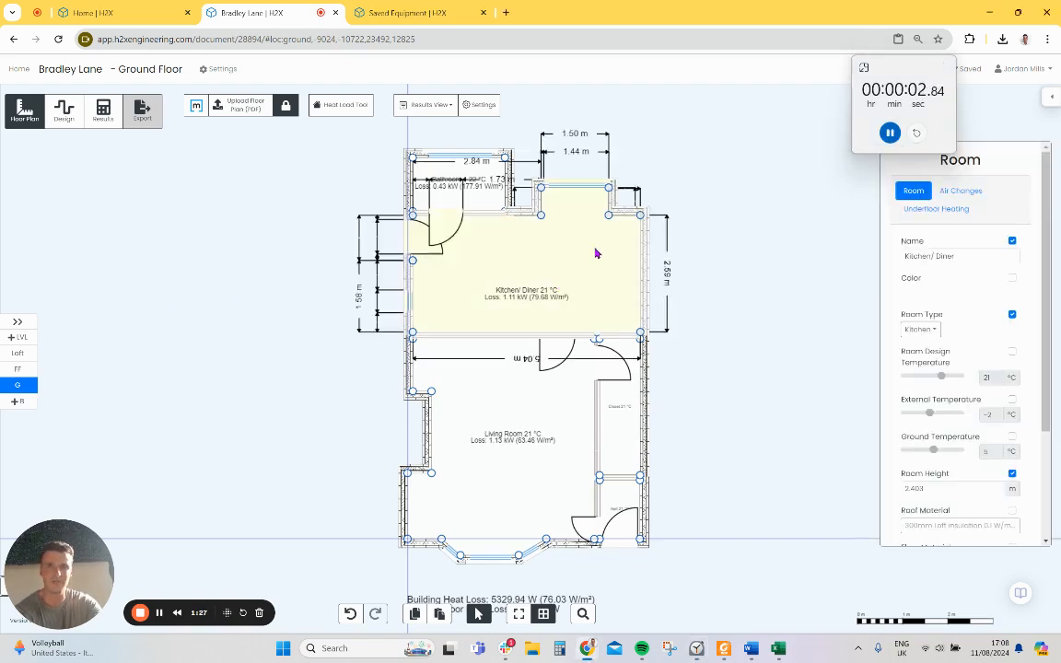
click(936, 208)
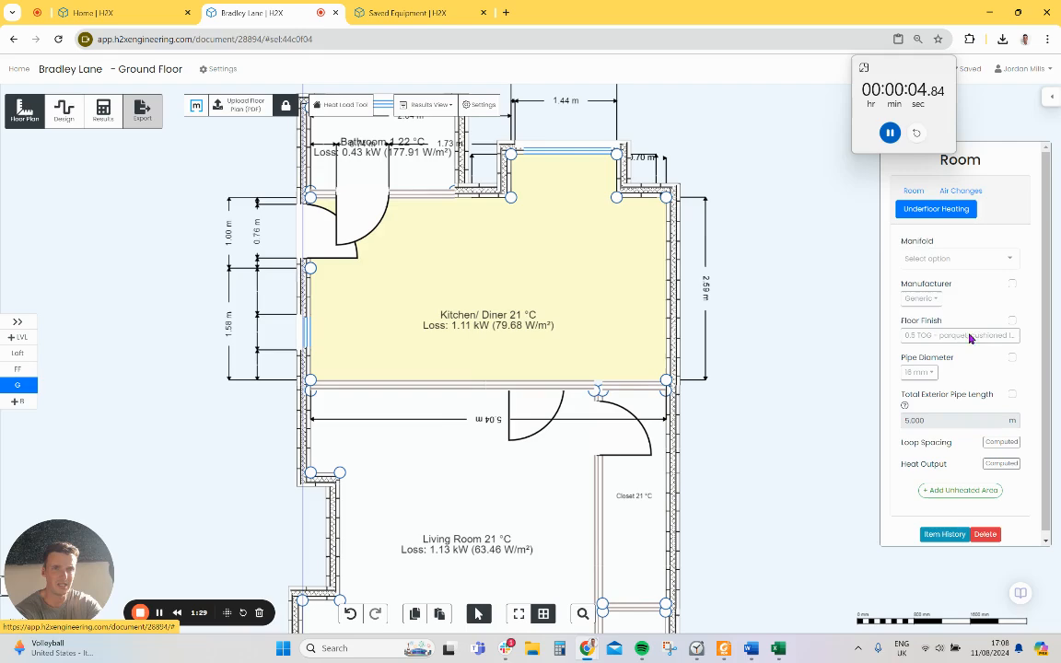
click(959, 490)
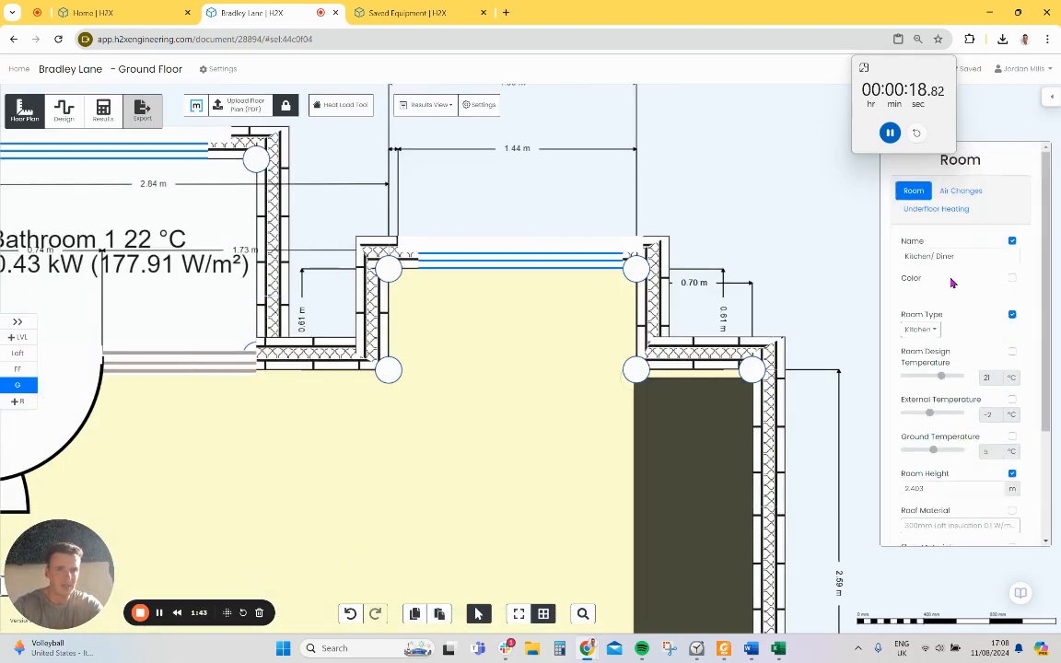
click(936, 208)
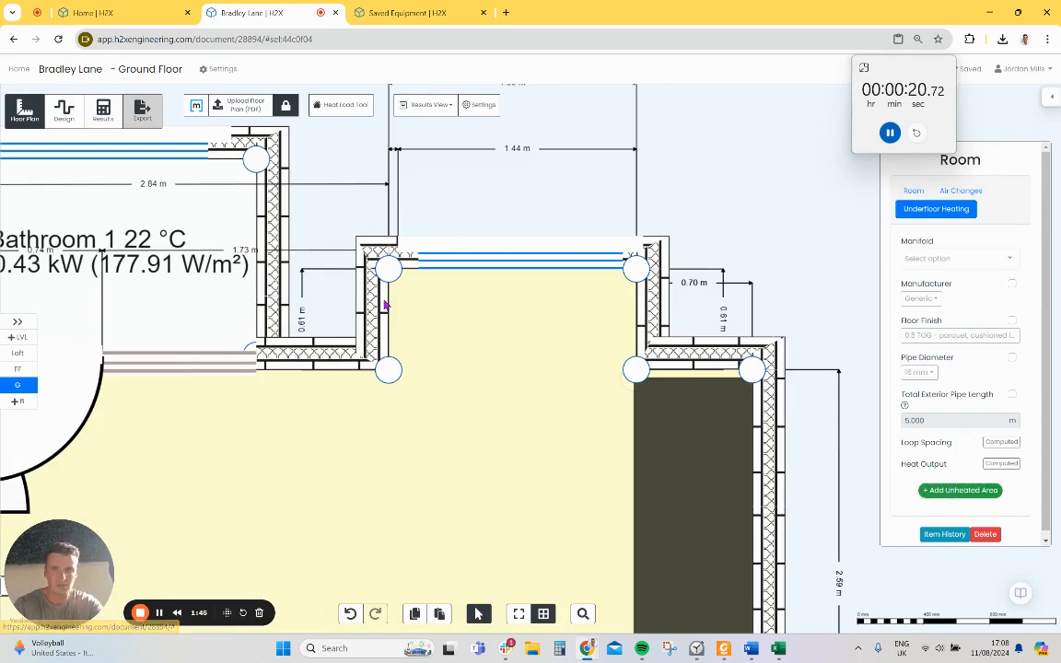
click(959, 490)
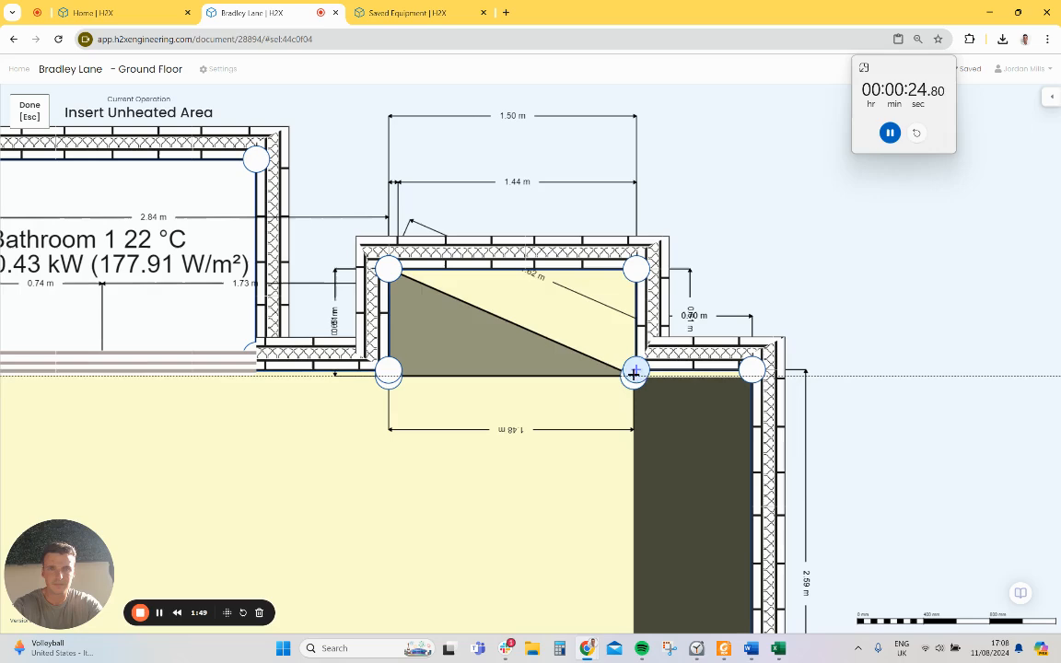
click(29, 108)
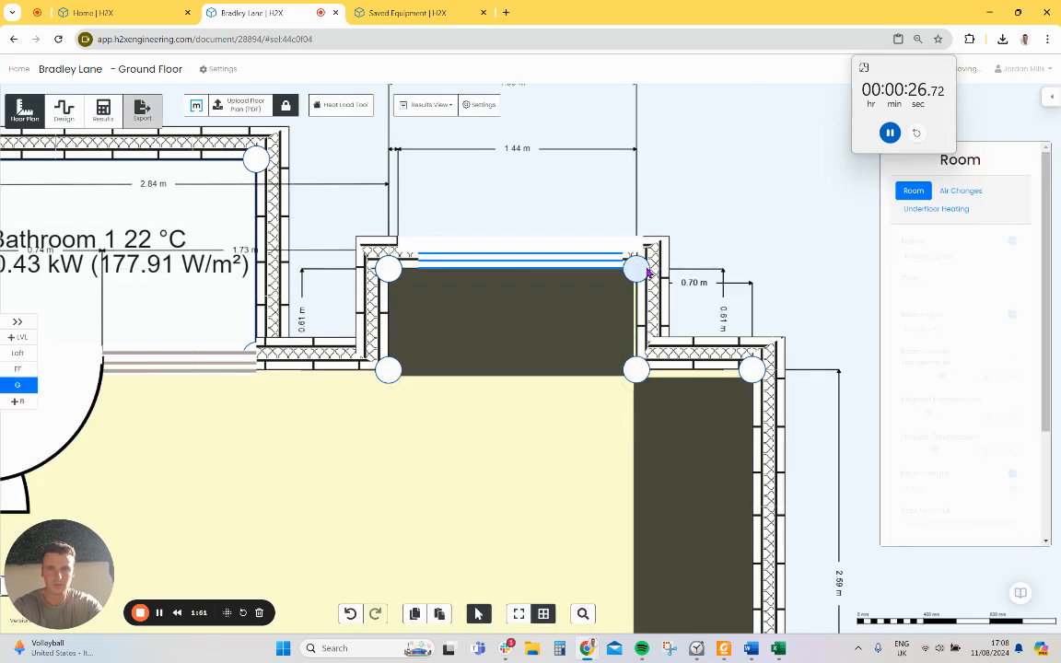
click(17, 368)
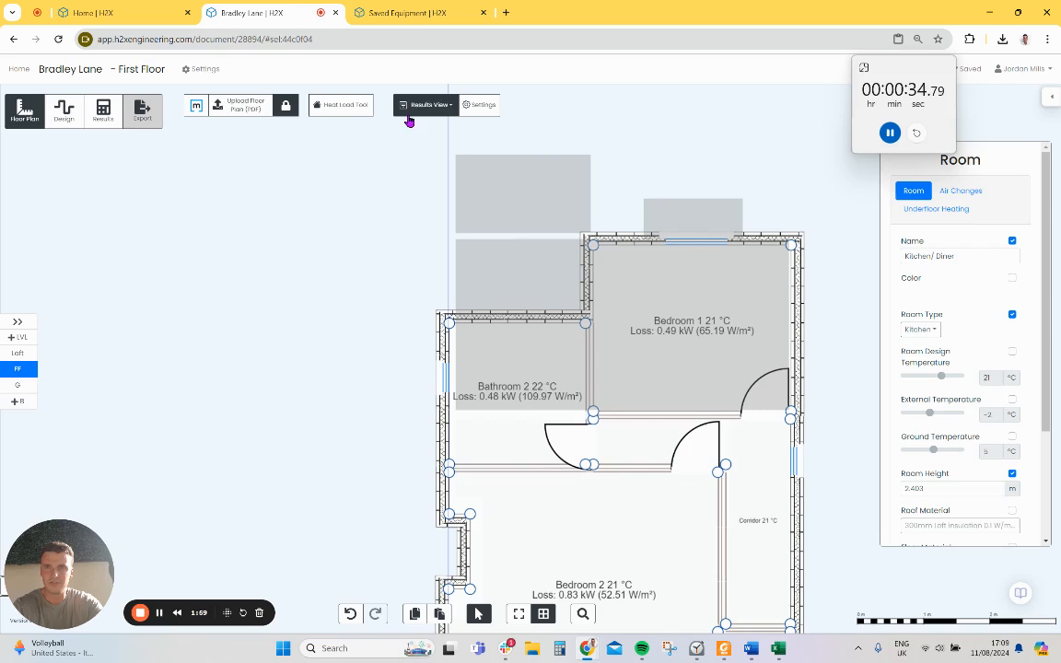
Copy the heat pump from Saved Equipment onto the Bradley Lane first floor and start a multi-pipe run from it
click(62, 110)
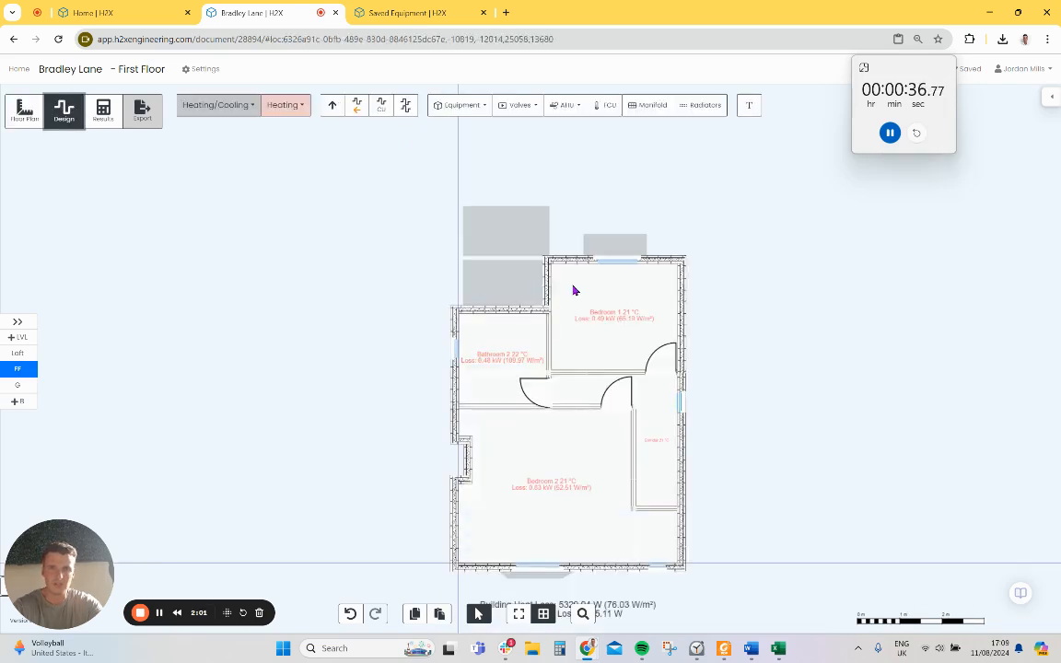
click(420, 13)
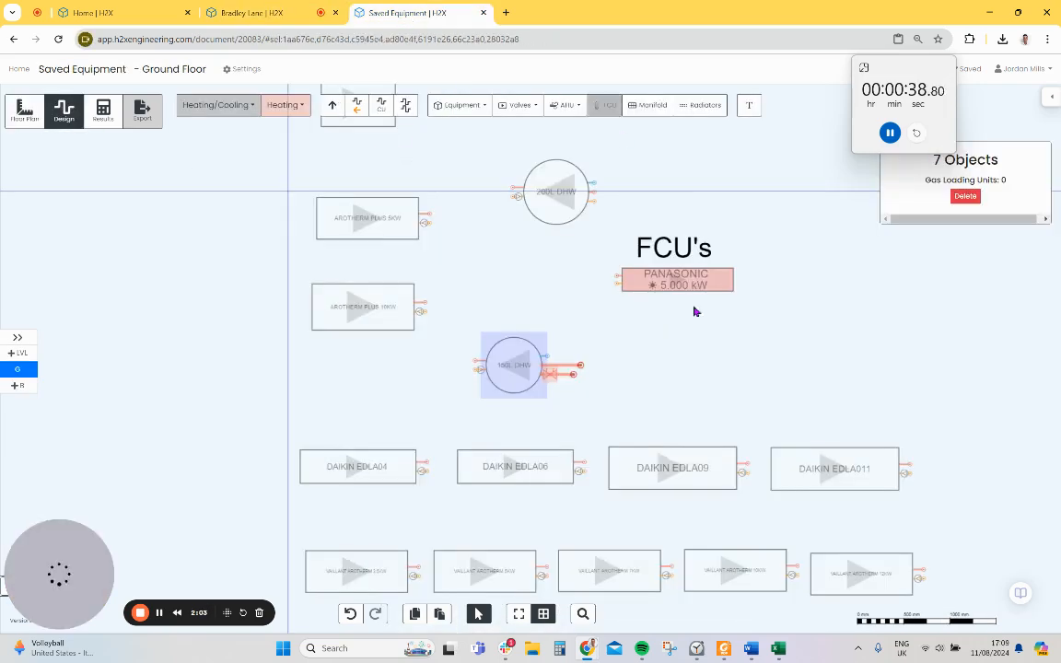
click(368, 219)
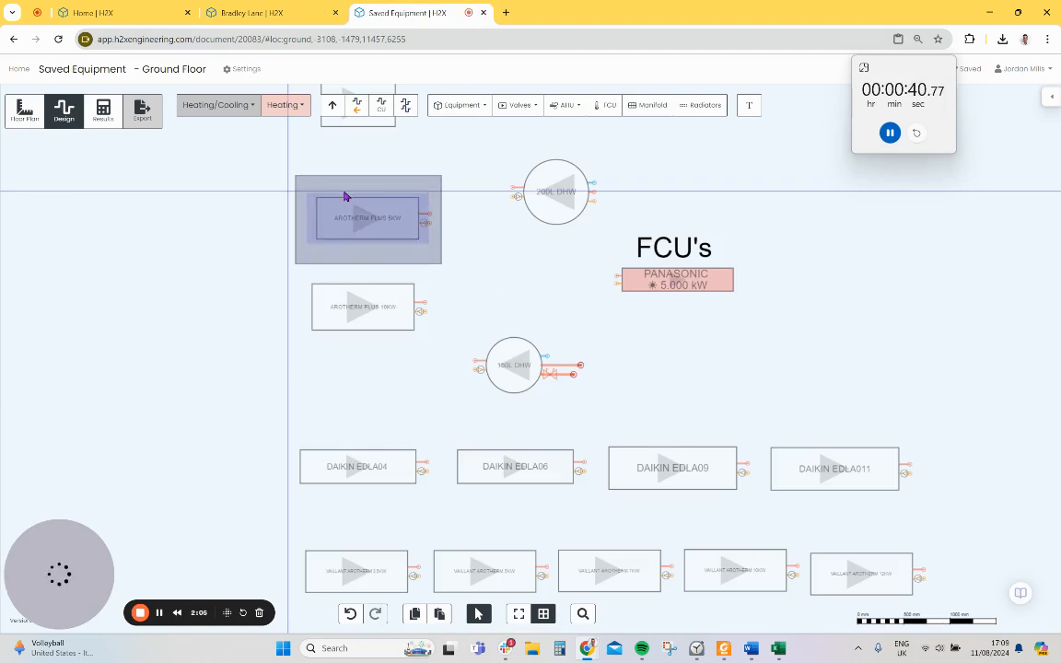
click(267, 11)
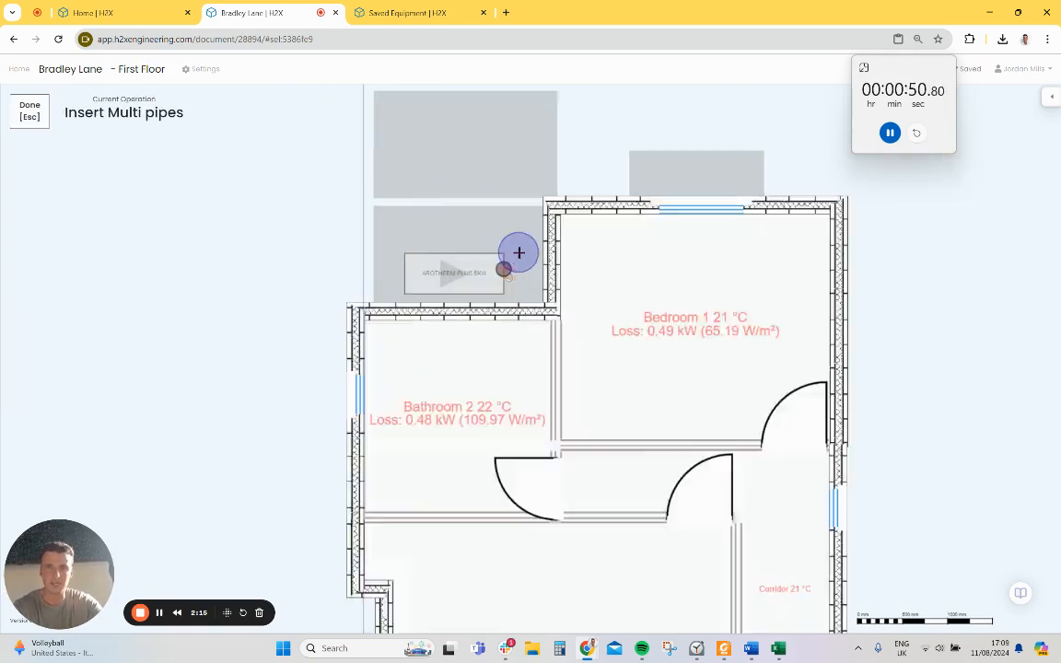
click(519, 253)
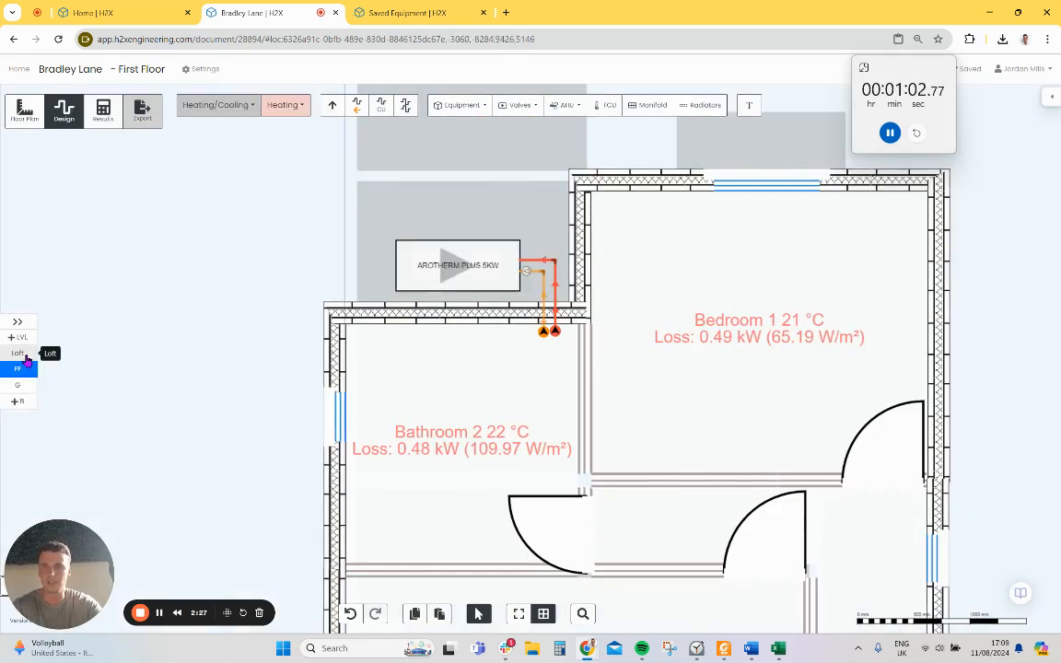
Draw the flow/return pipe pairs across the Loft in an L-shaped run, then return to Saved Equipment
click(16, 354)
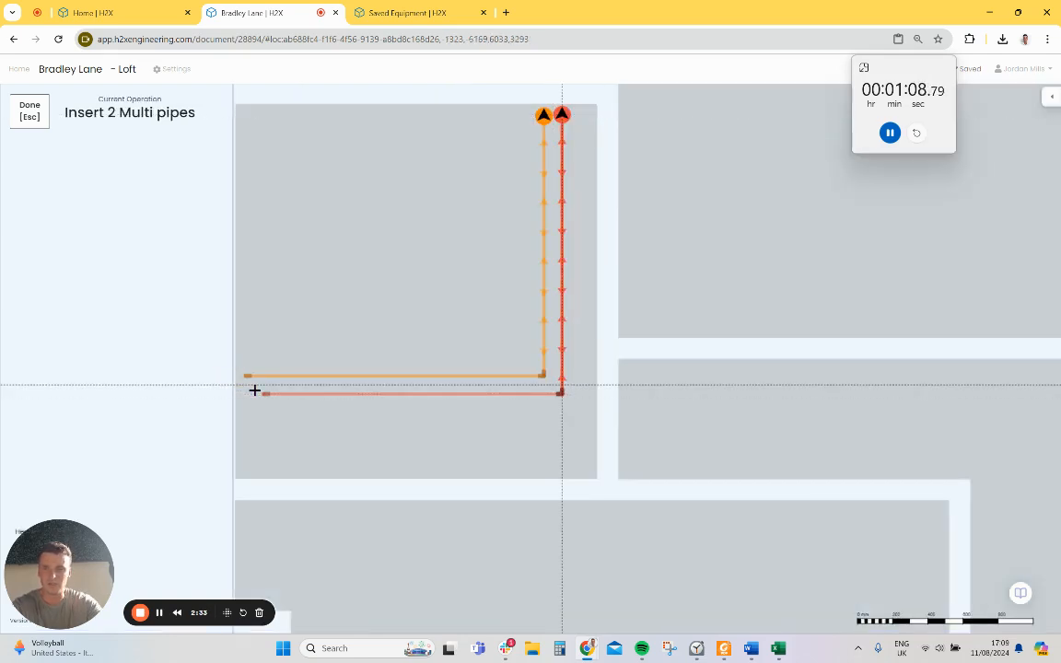
click(546, 401)
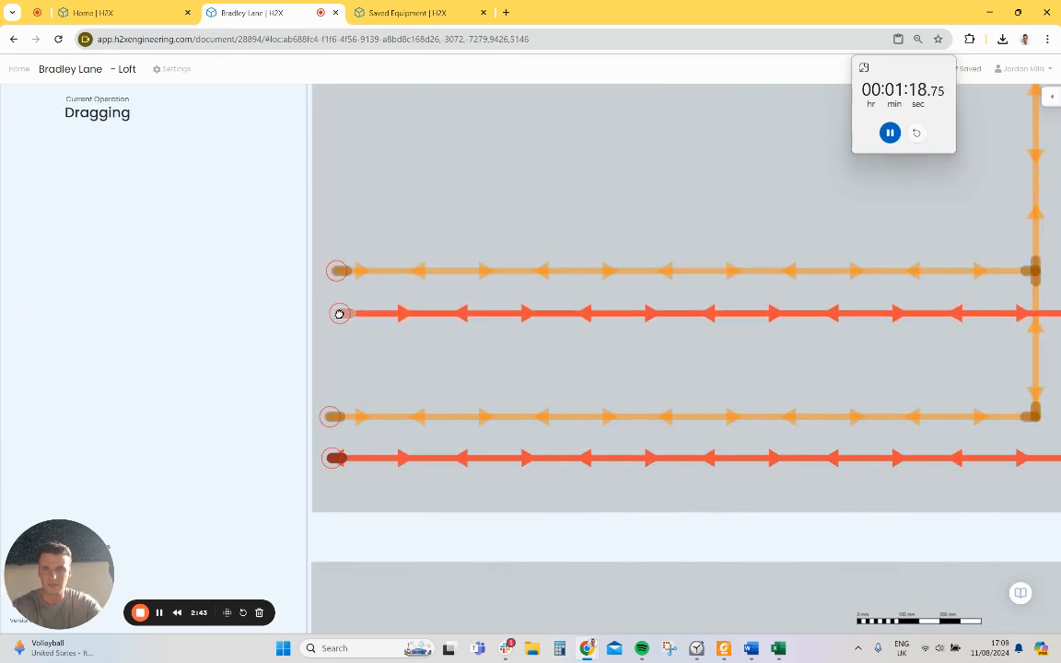
click(338, 313)
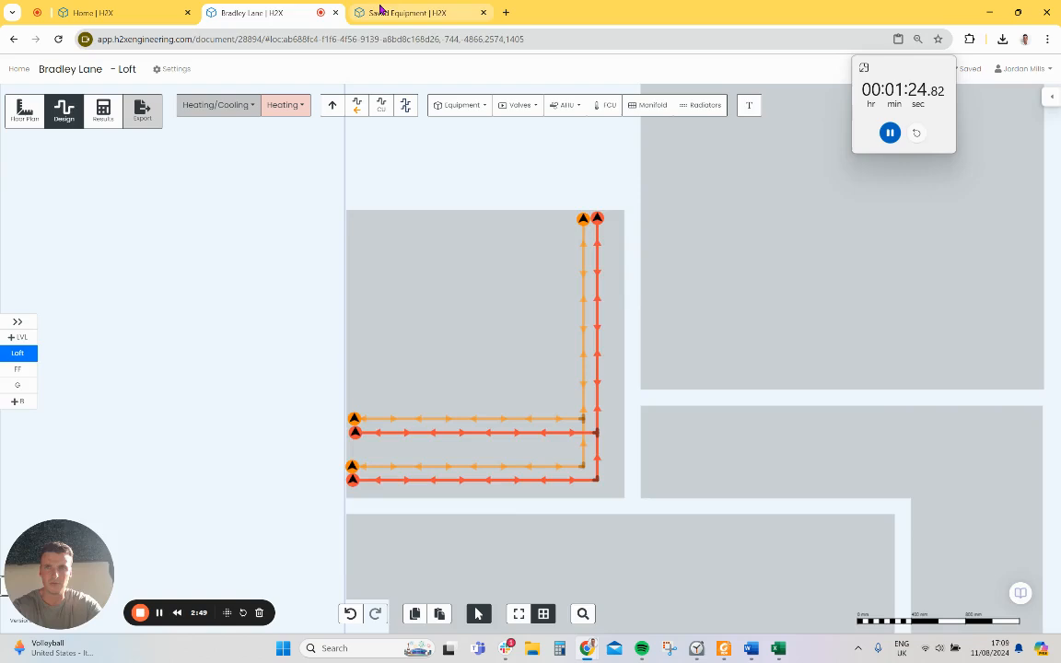
click(409, 13)
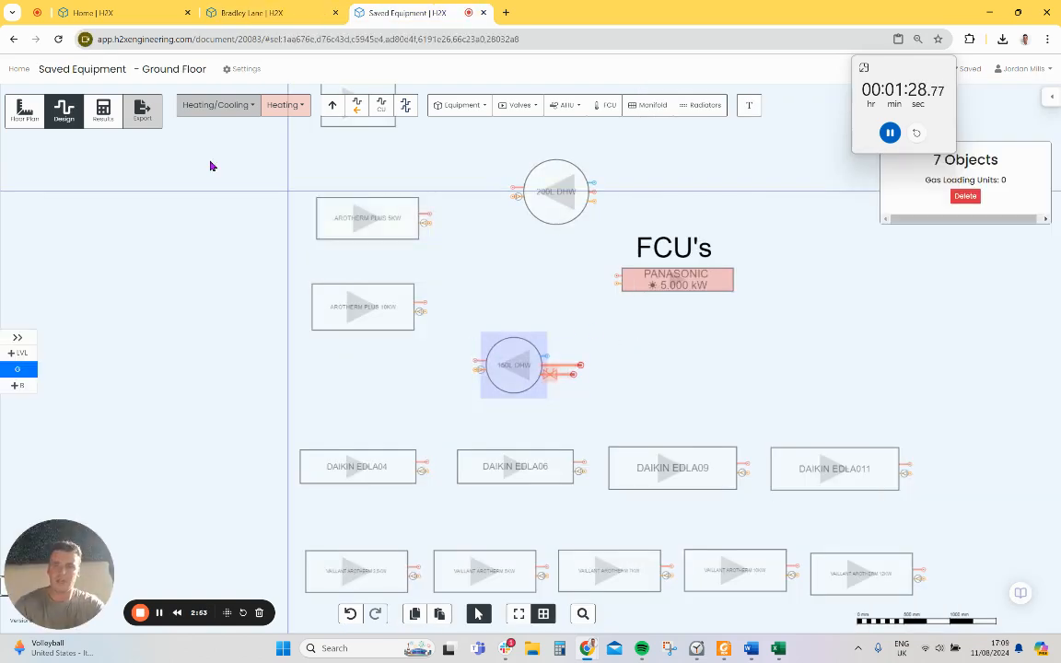
Paste the hot water cylinder into the loft, drag it into place and connect the loose pipe end
click(267, 12)
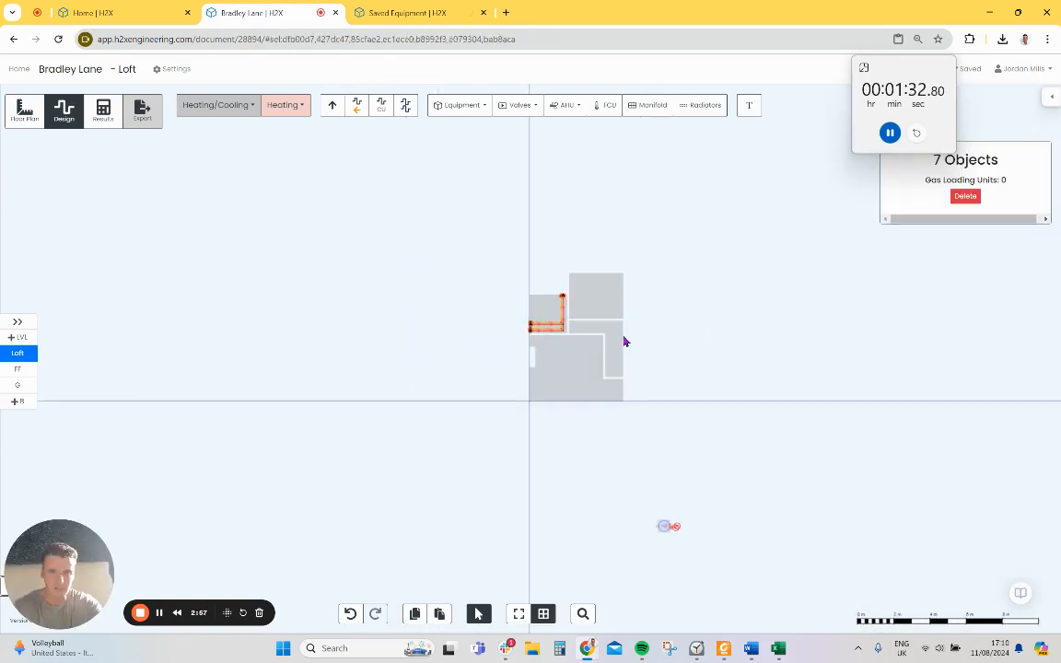
drag(667, 525, 567, 368)
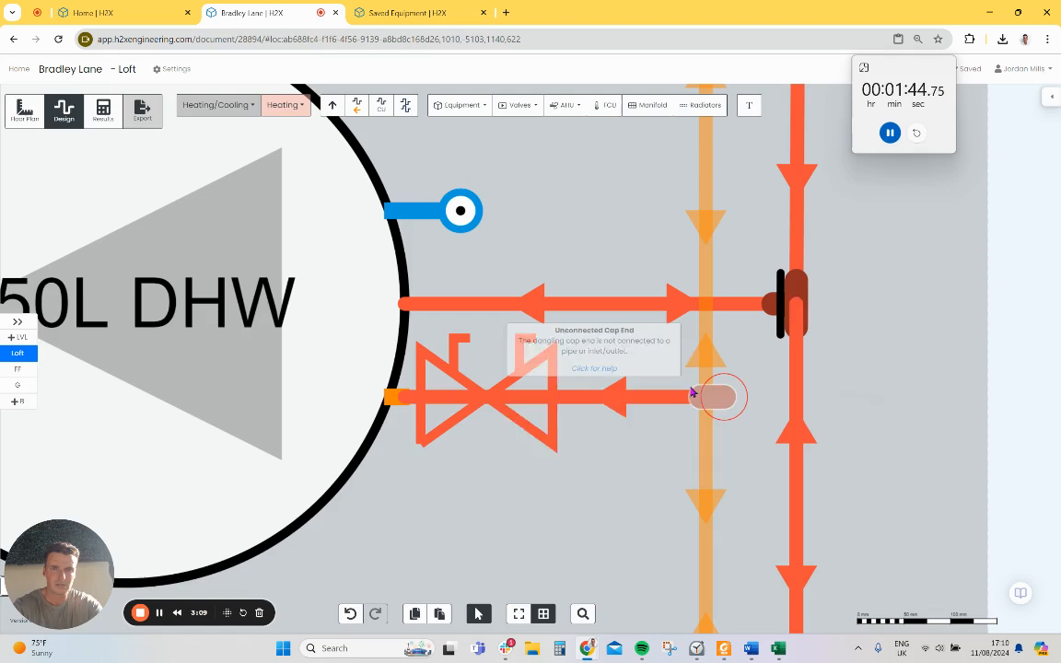
click(722, 396)
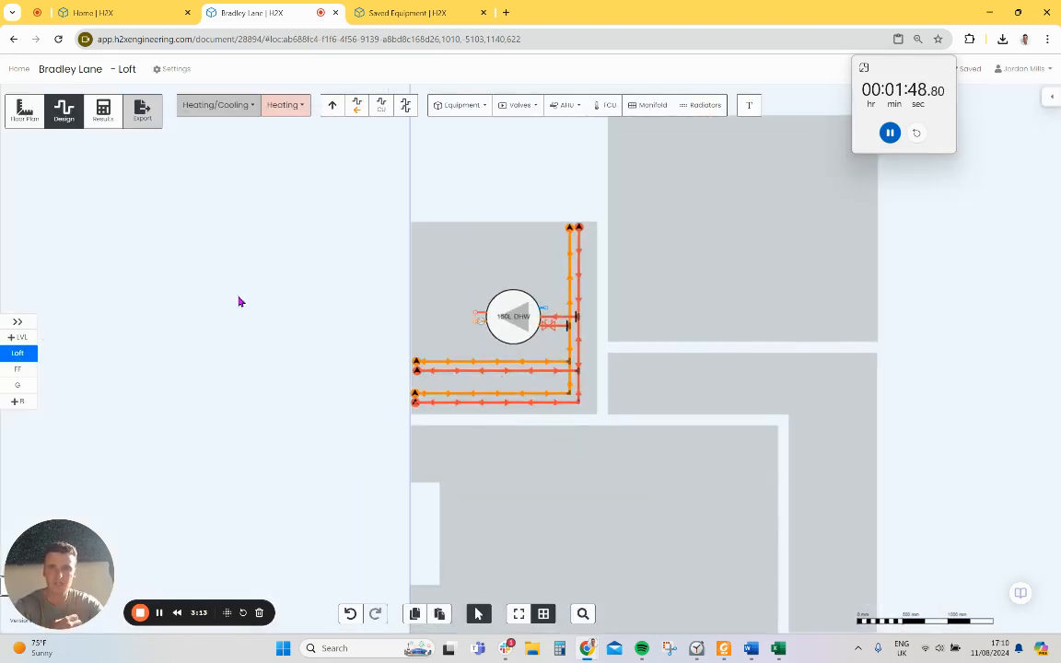
click(18, 369)
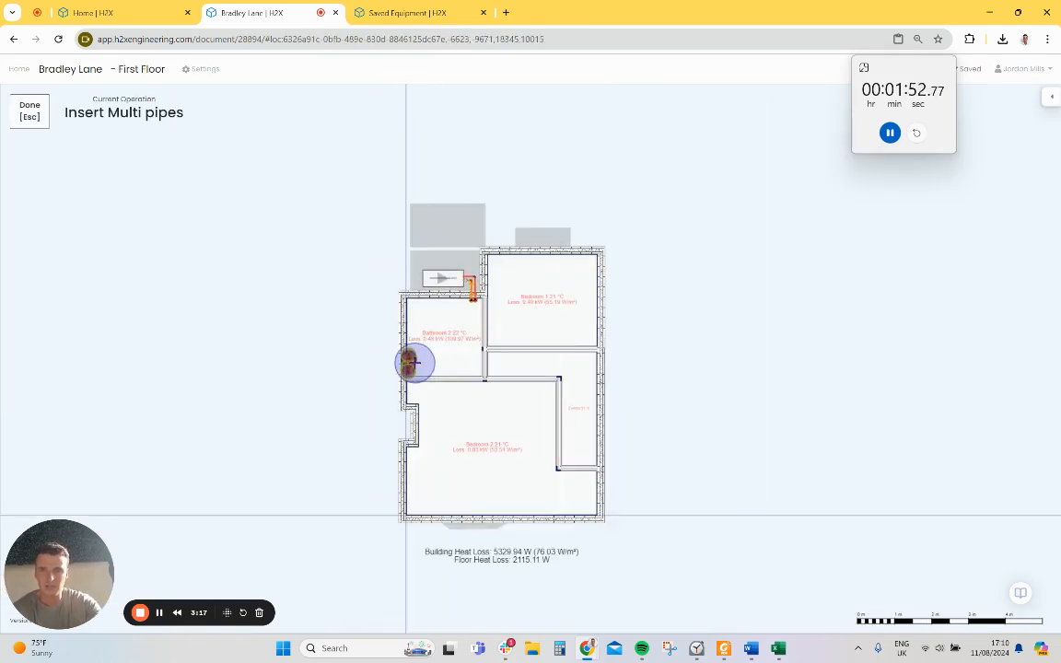
Run the flow/return pair from the first-floor risers, then move to the Ground Floor to add a manifold
click(606, 368)
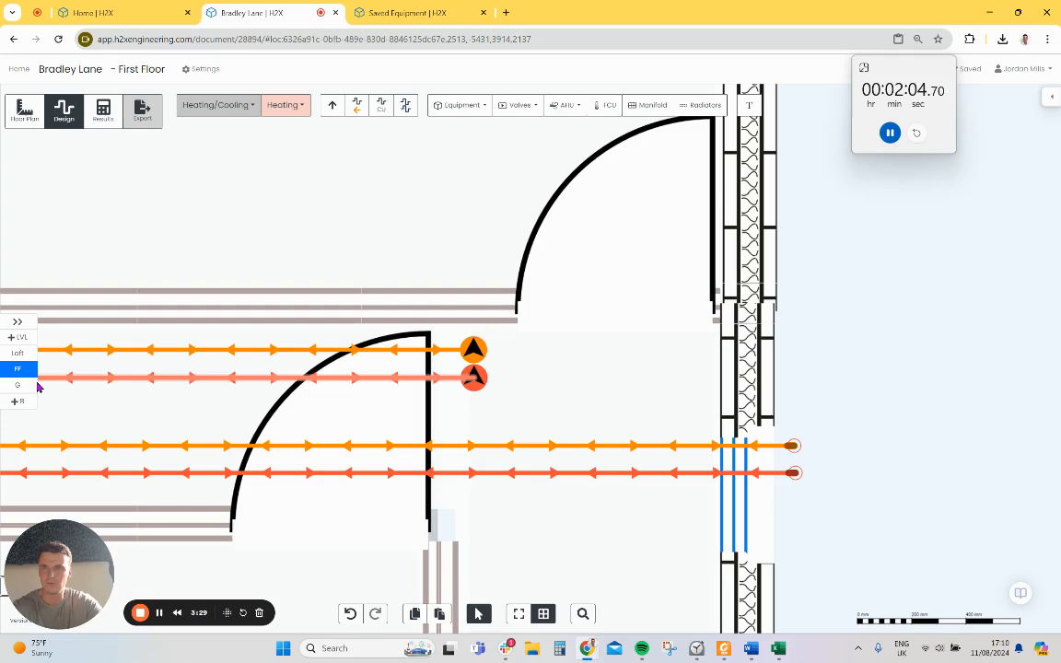
click(18, 385)
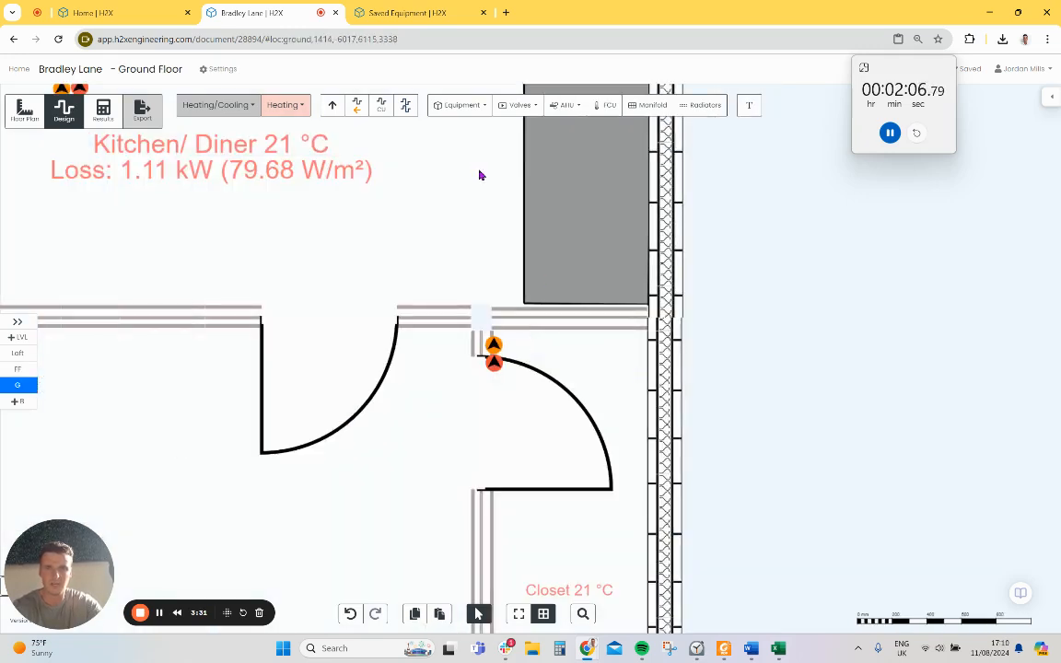
click(652, 103)
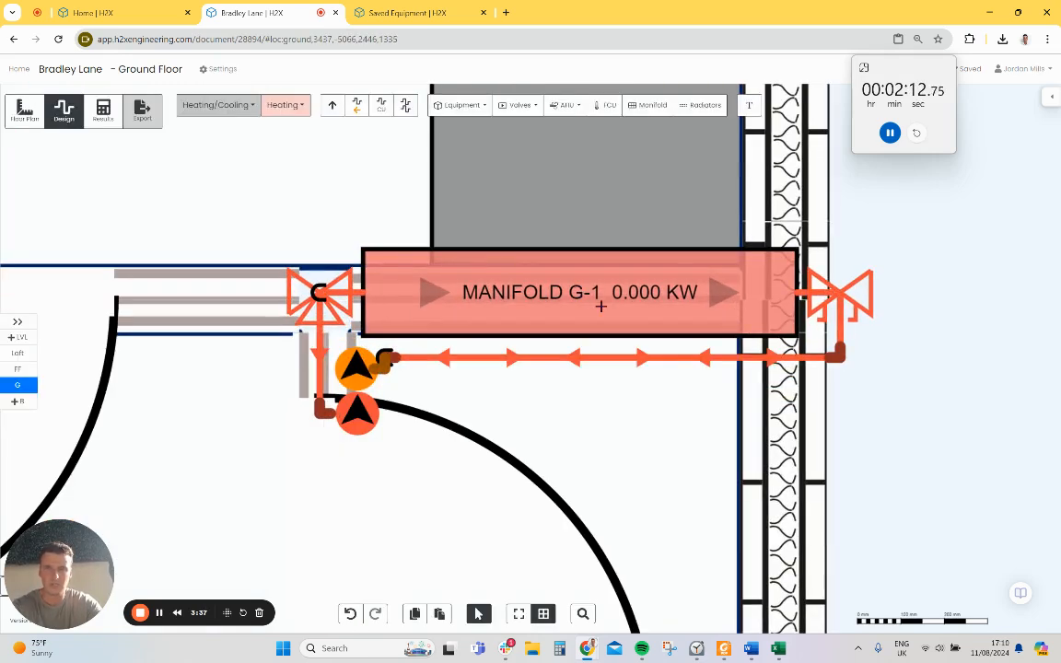
Set manifold G-1's width to 500 mm in its properties
click(579, 291)
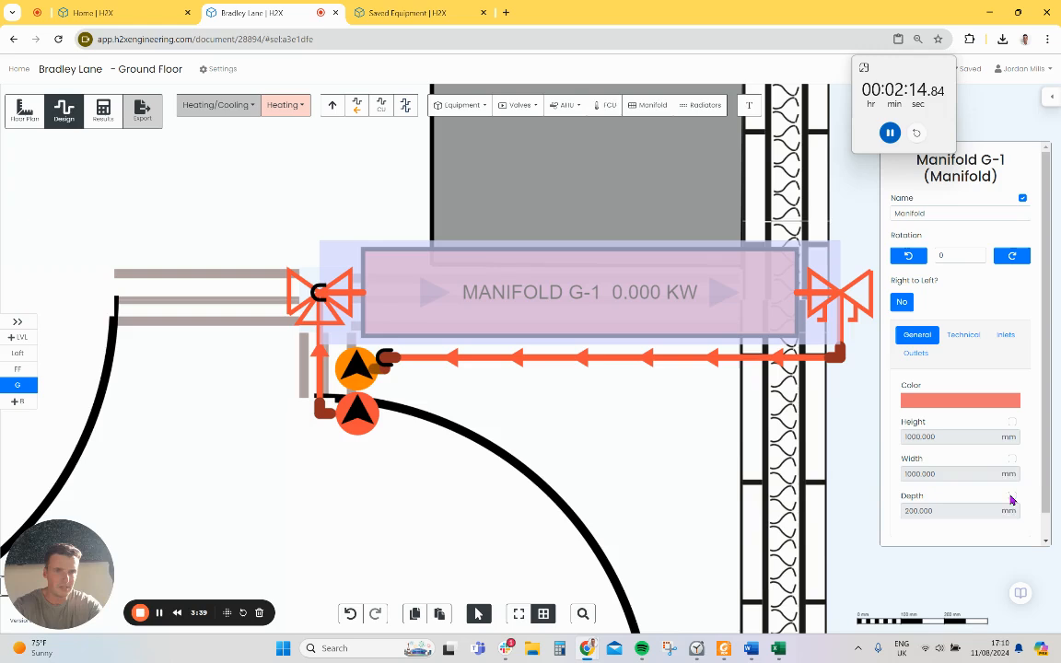
triple_click(930, 473)
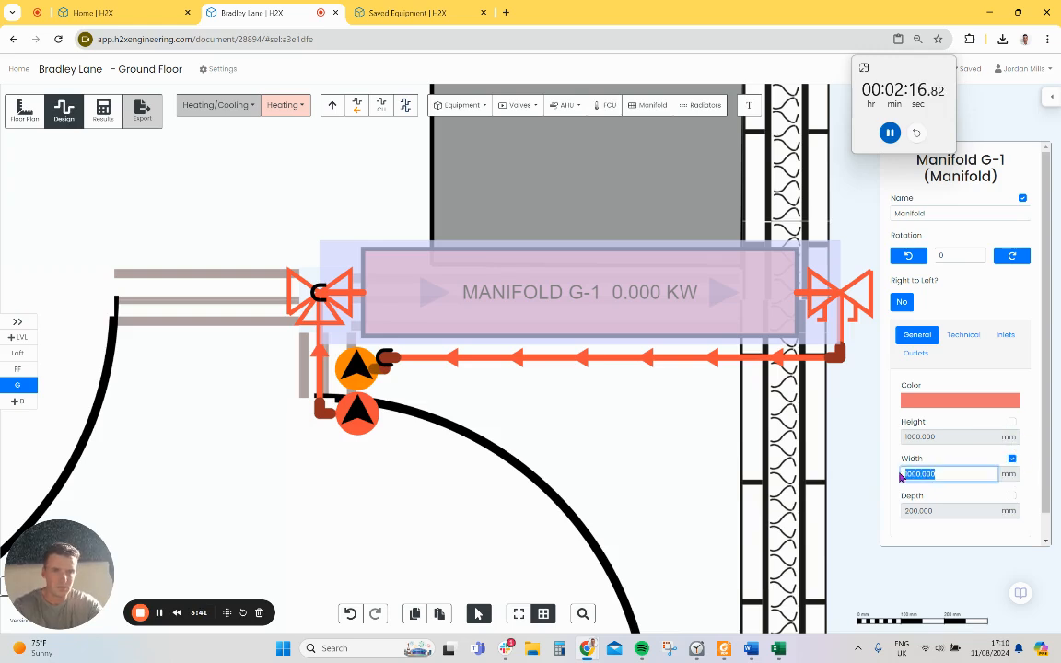
text(500)
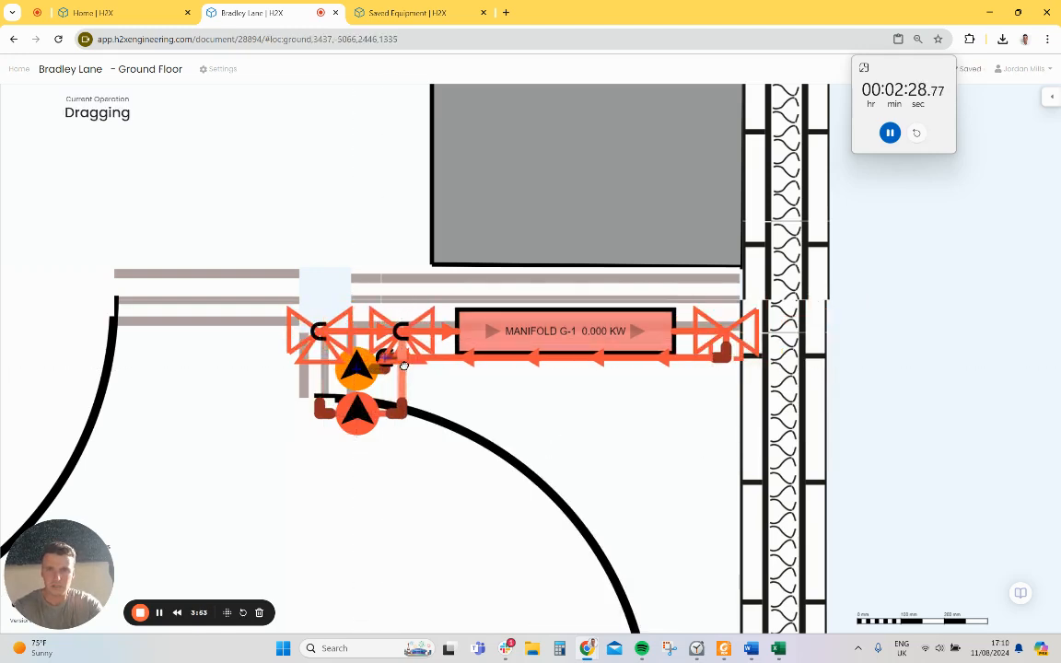
Enter a volume of 17.5 for manifold G-1 on its Technical settings
click(565, 332)
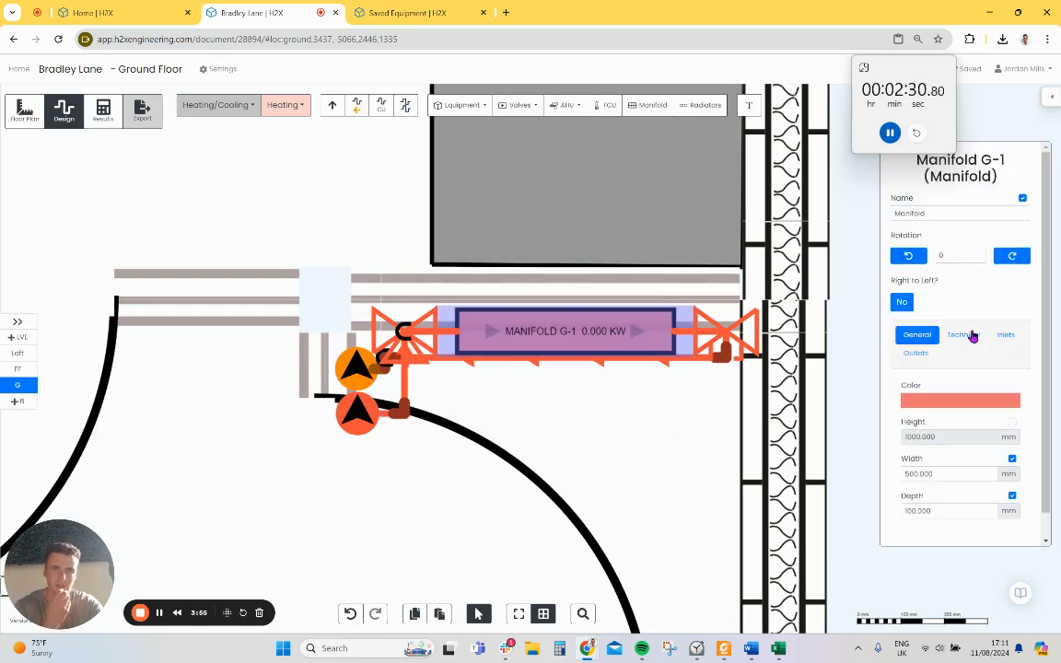
click(962, 336)
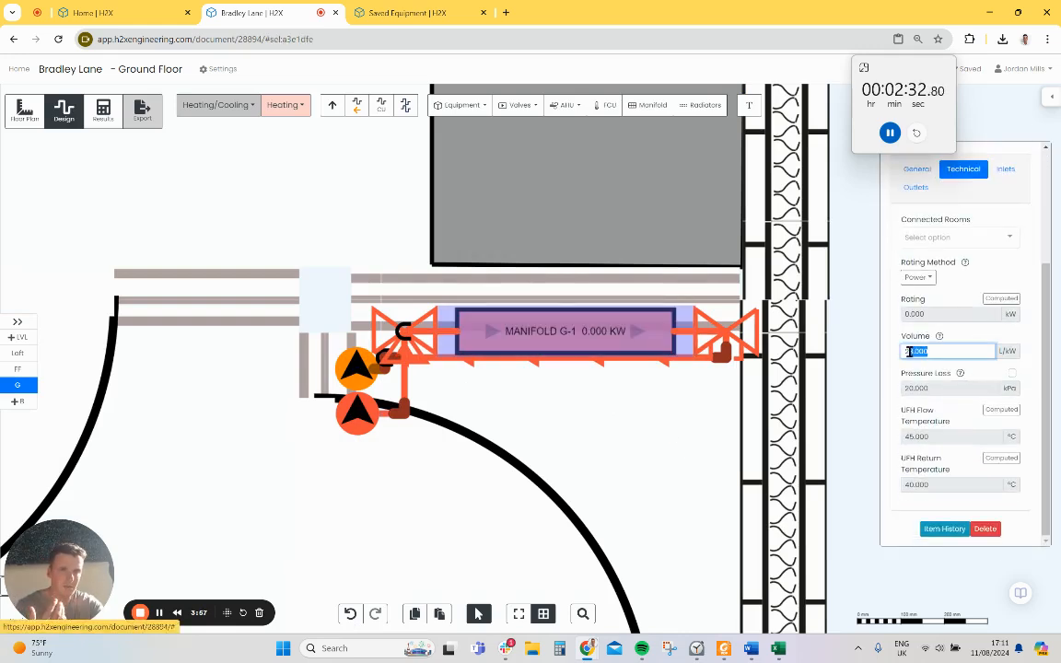
text(17.5)
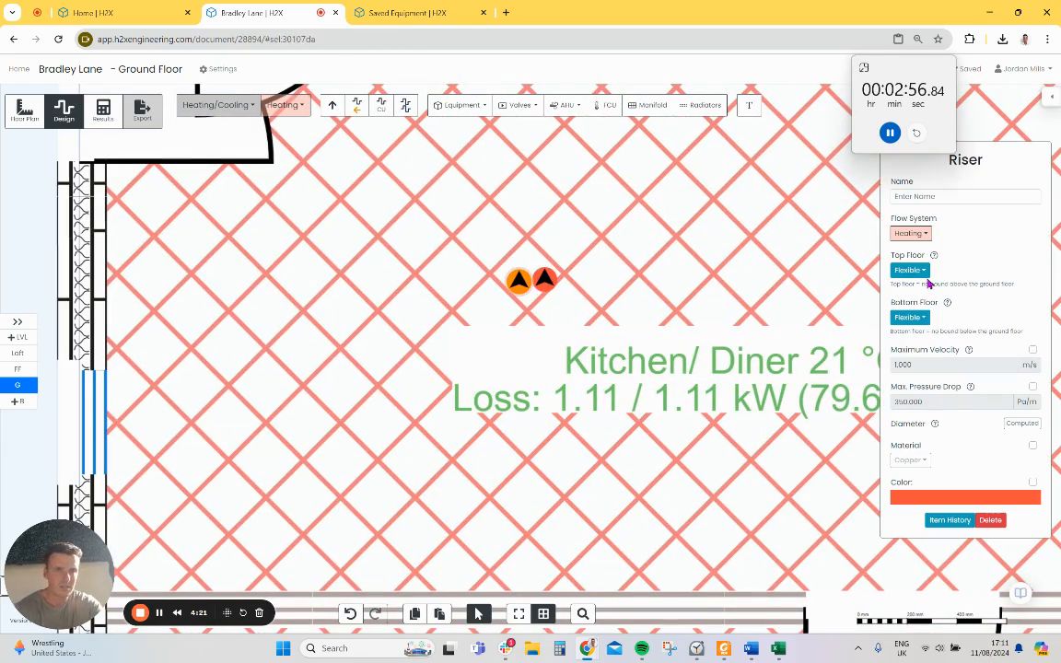
Set the riser's Bottom Floor to First Floor, then select the remaining riser to check its floors
click(910, 316)
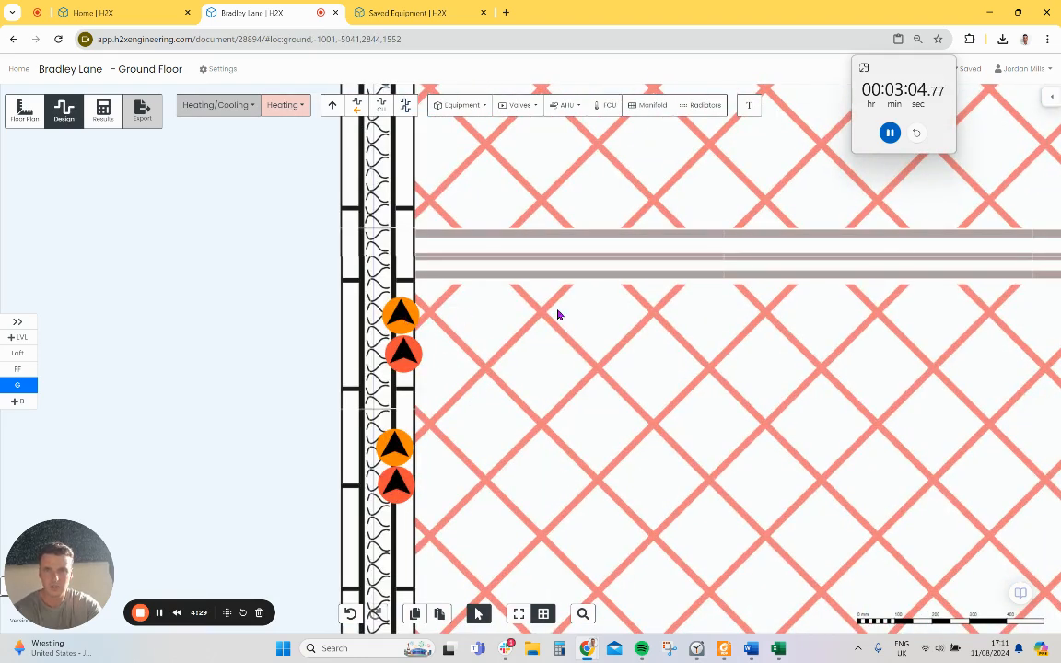
click(910, 317)
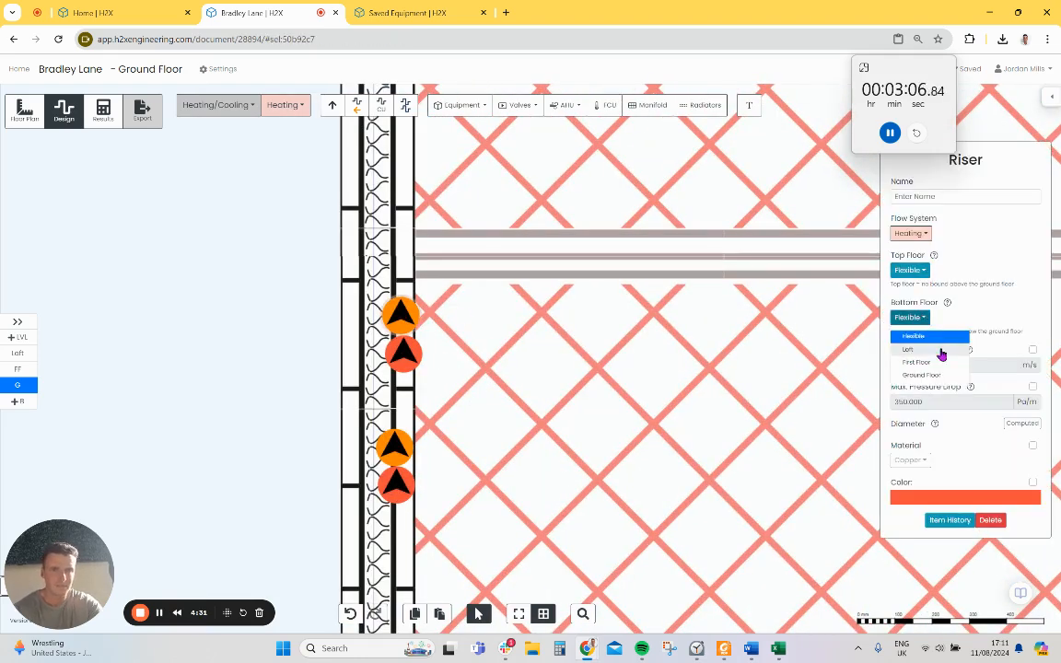
click(928, 335)
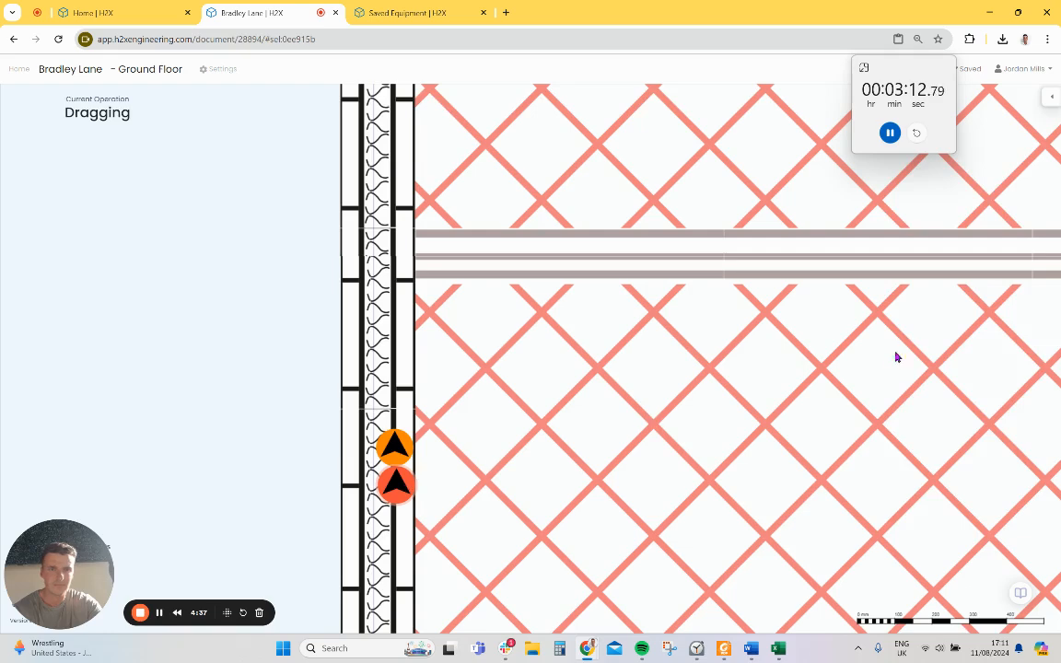
click(394, 447)
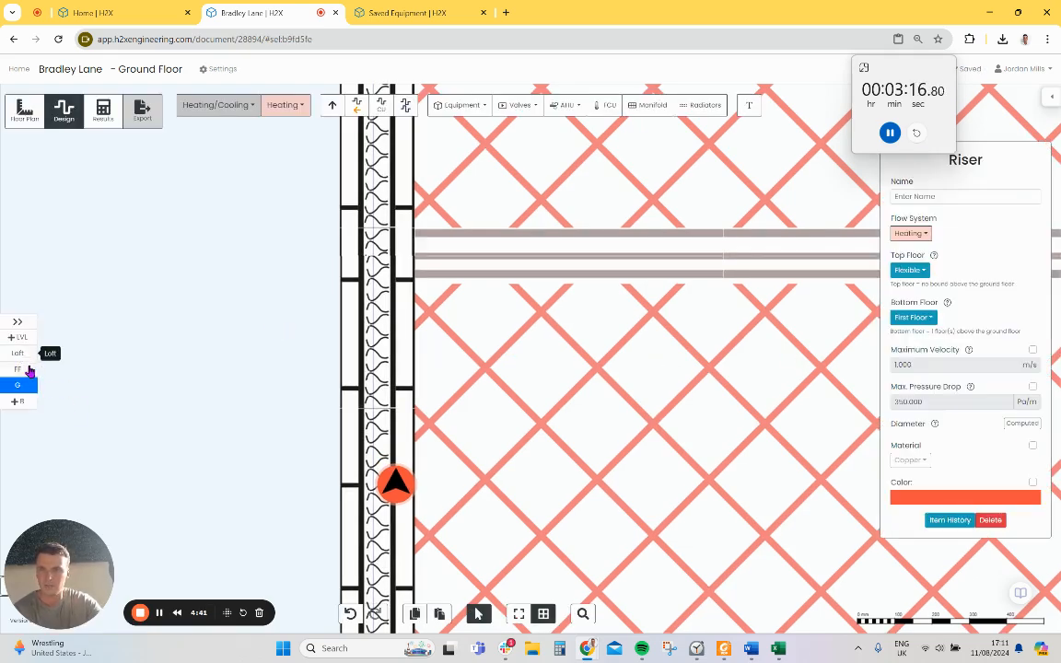
Place Compact K2 radiators in Bedroom 1 and Bathroom 2 and route their pipes to the flow and return
click(19, 369)
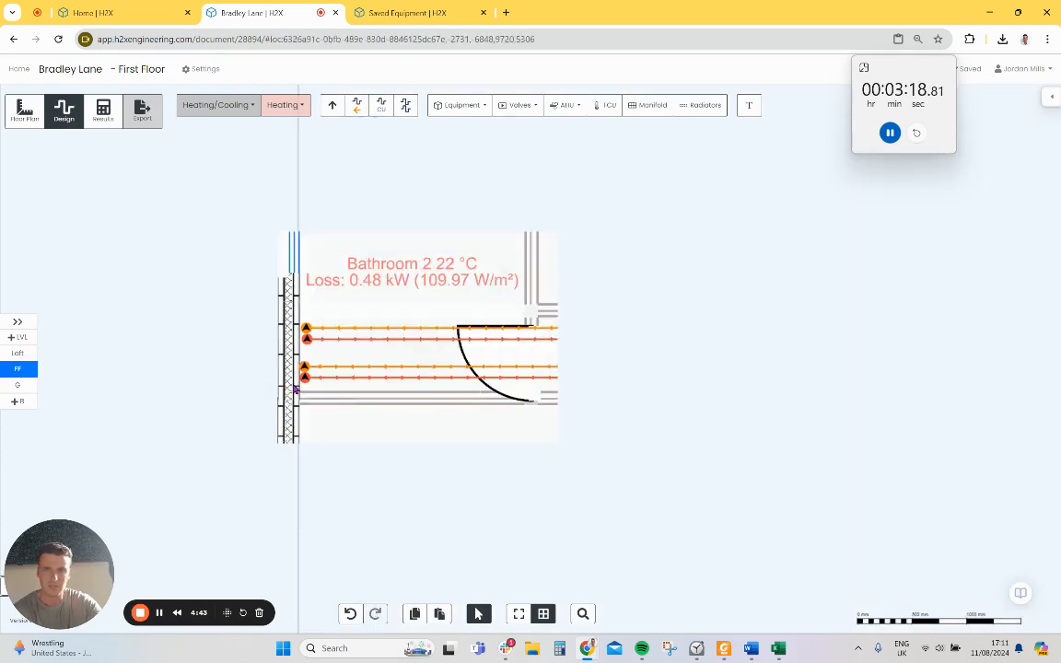
click(704, 103)
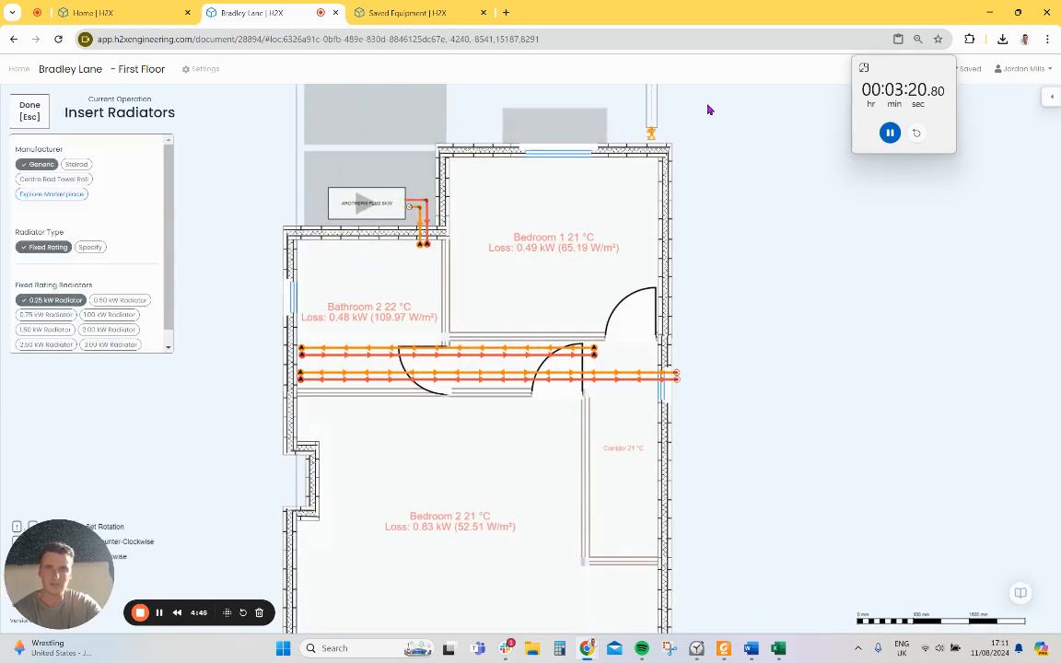
click(76, 164)
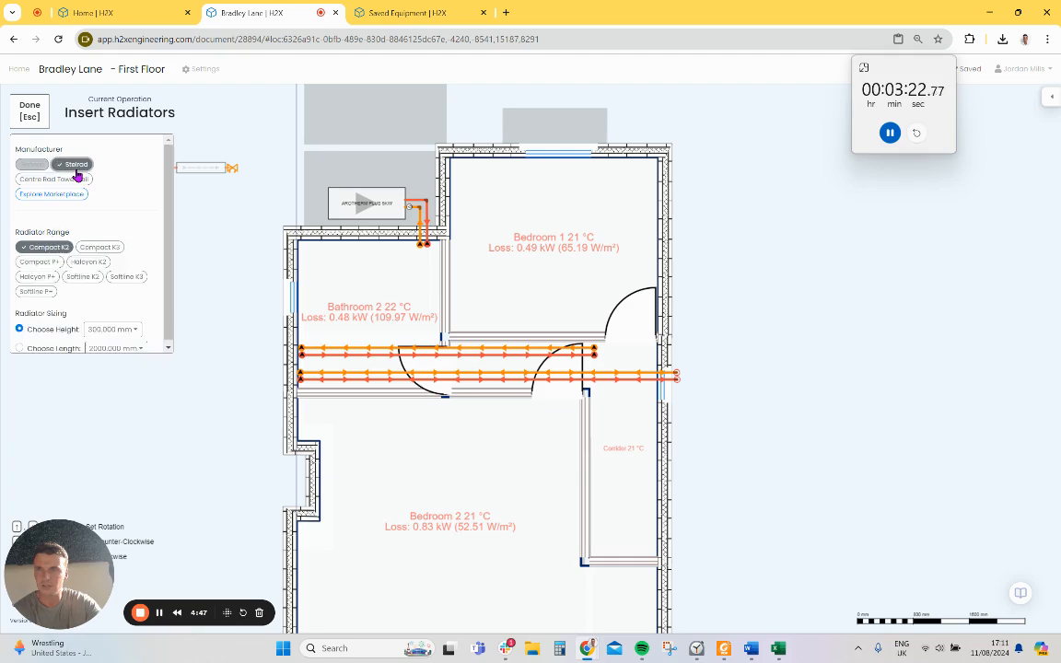
click(112, 328)
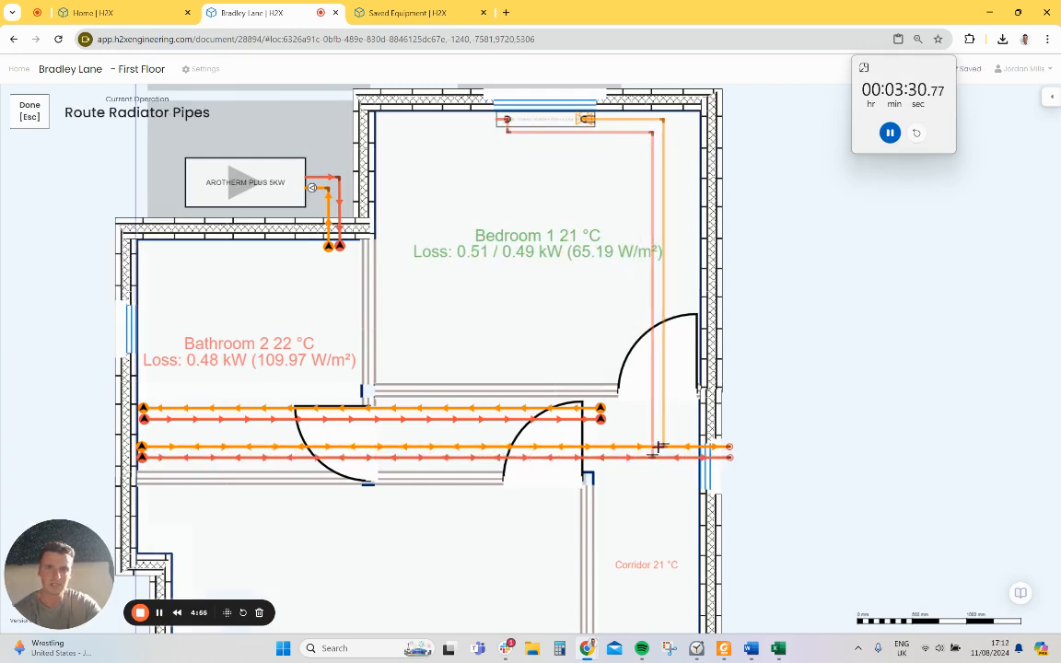
click(30, 111)
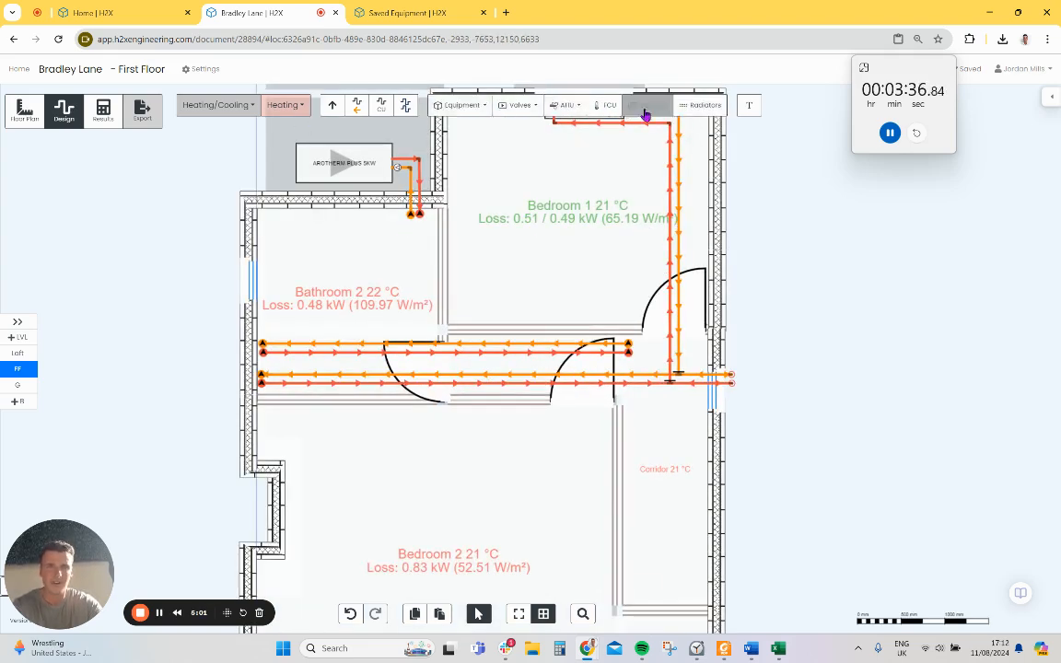
click(702, 103)
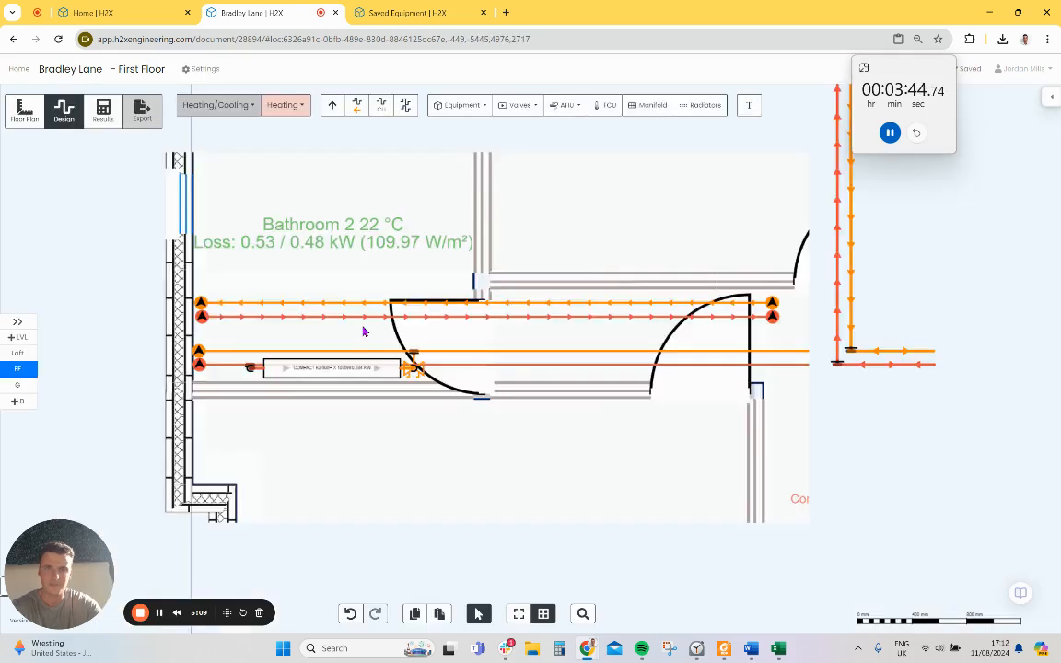
click(701, 103)
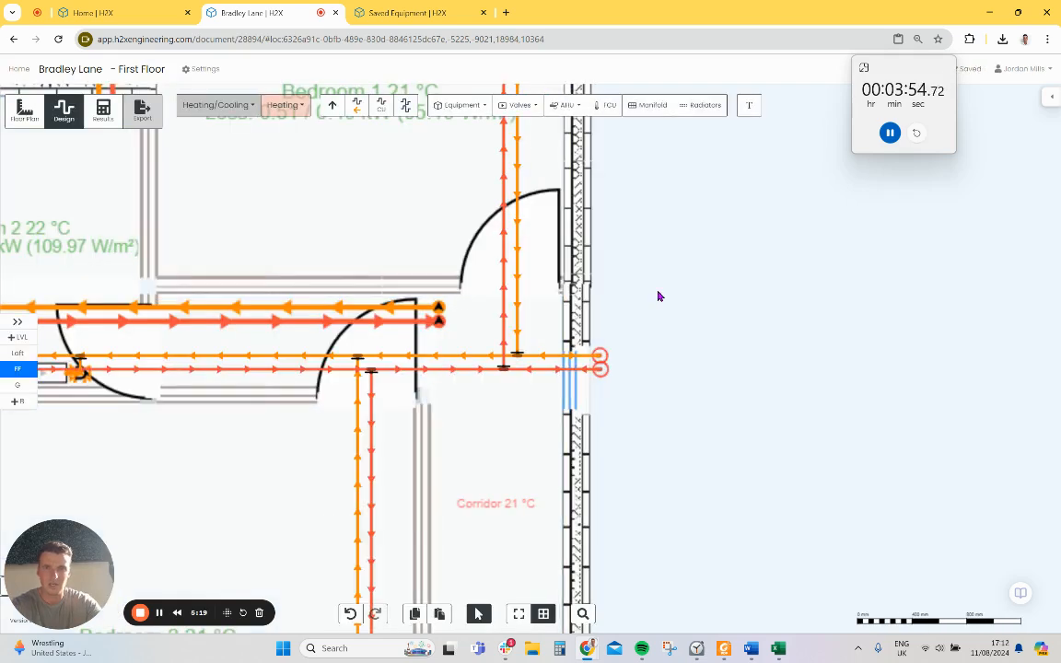
Add and pipe a radiator in Bedroom 2, then switch to the Loft plan with the cylinder
click(702, 103)
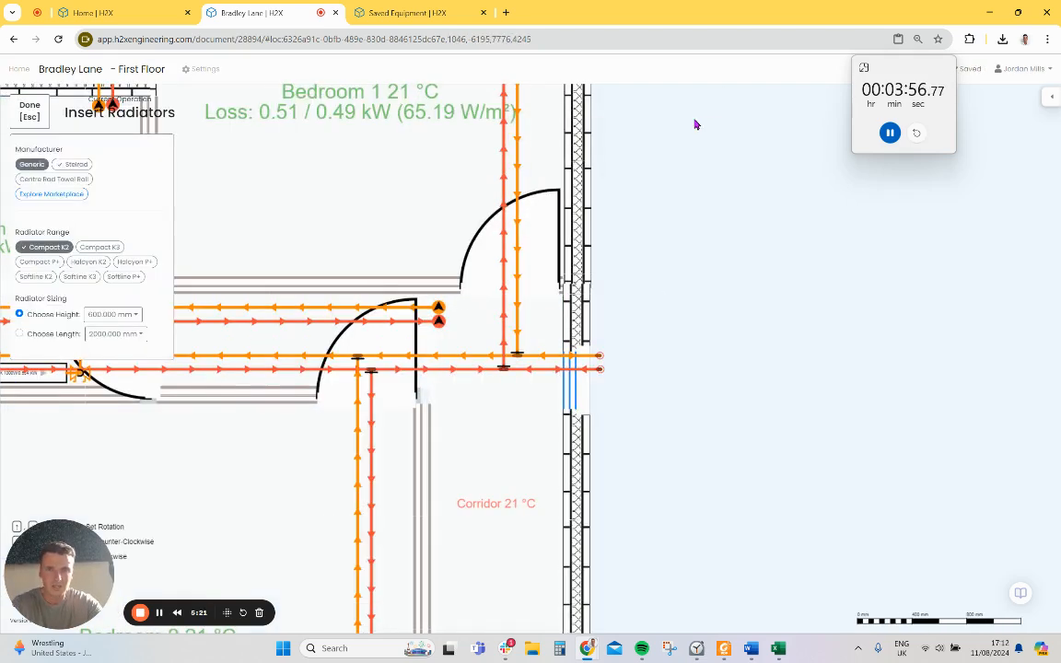
click(77, 163)
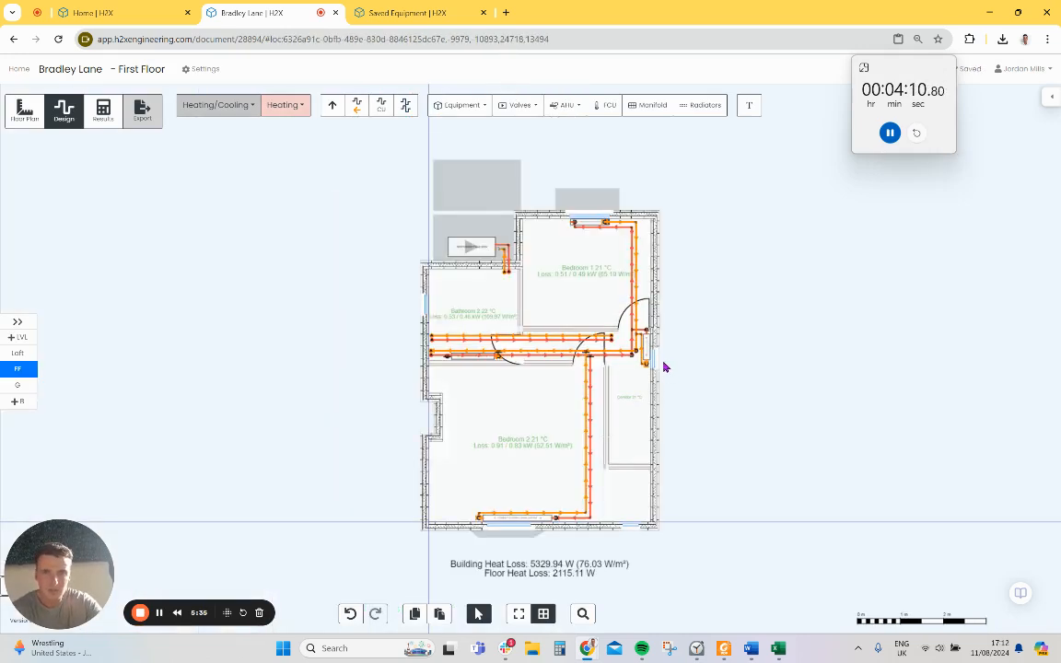
click(19, 354)
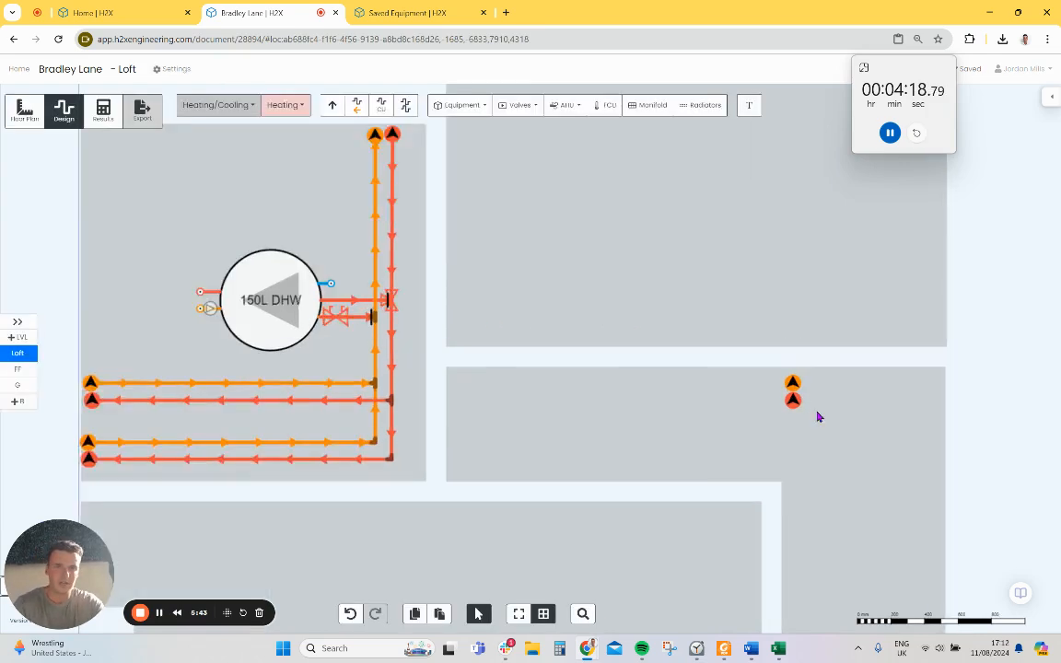
Check the riser's Top/Bottom Floor properties, then move to the First Floor plan
click(792, 390)
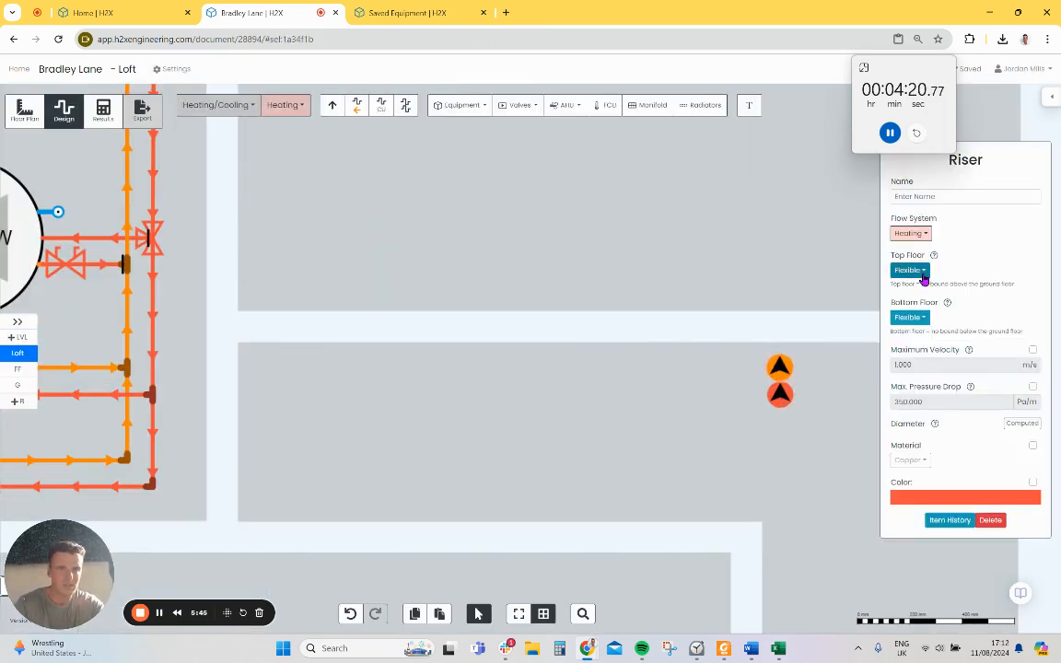
click(910, 269)
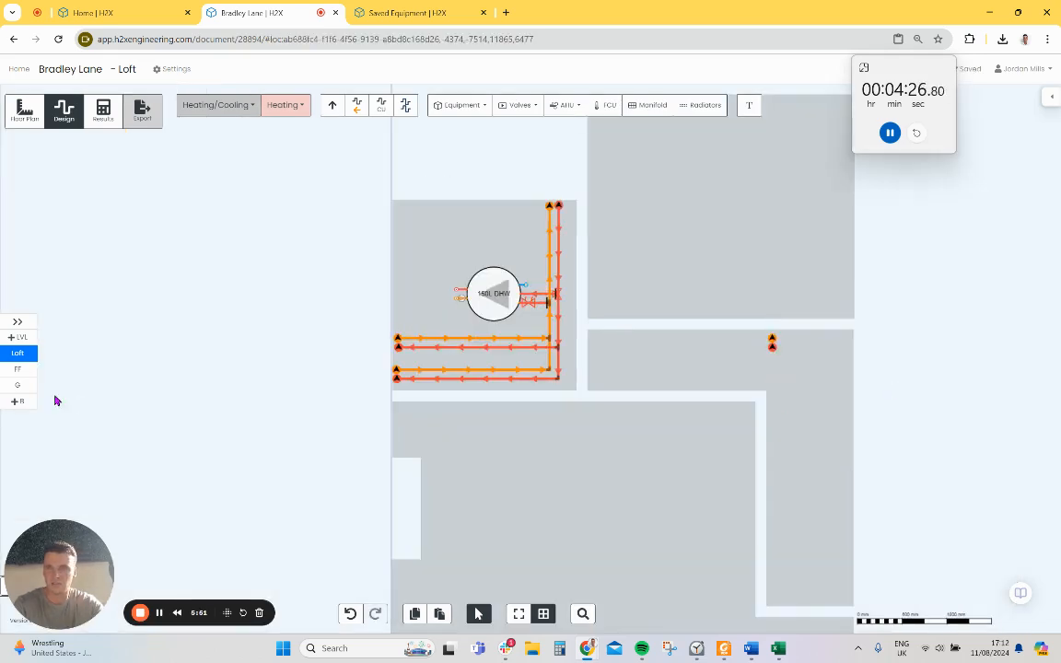
click(890, 132)
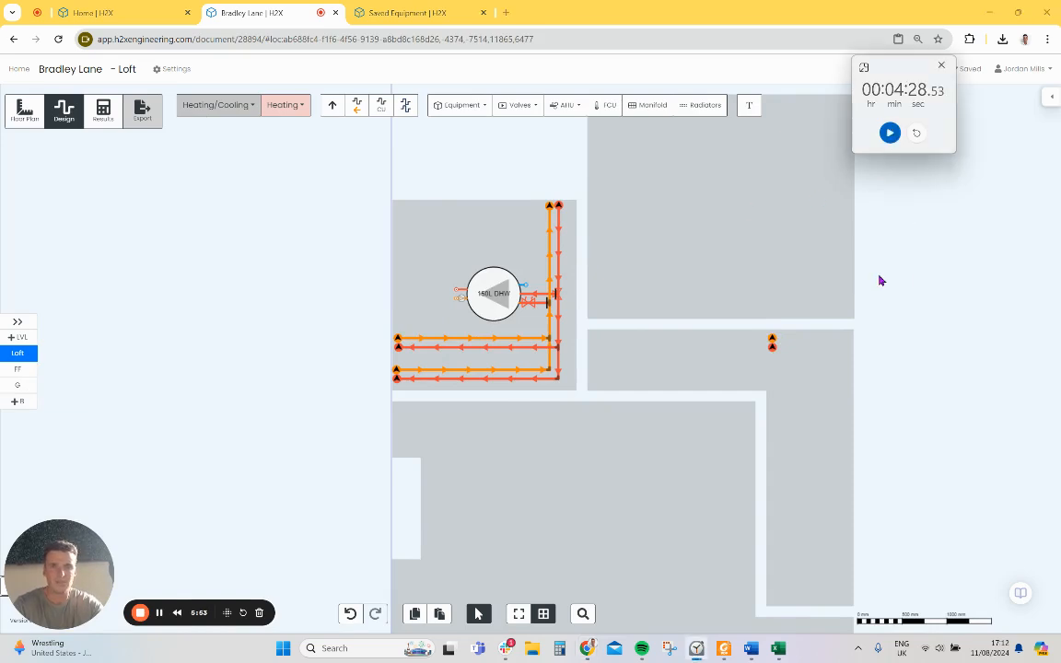
Step down to the Ground Floor plan showing 5.33 kW building heat loss
click(19, 368)
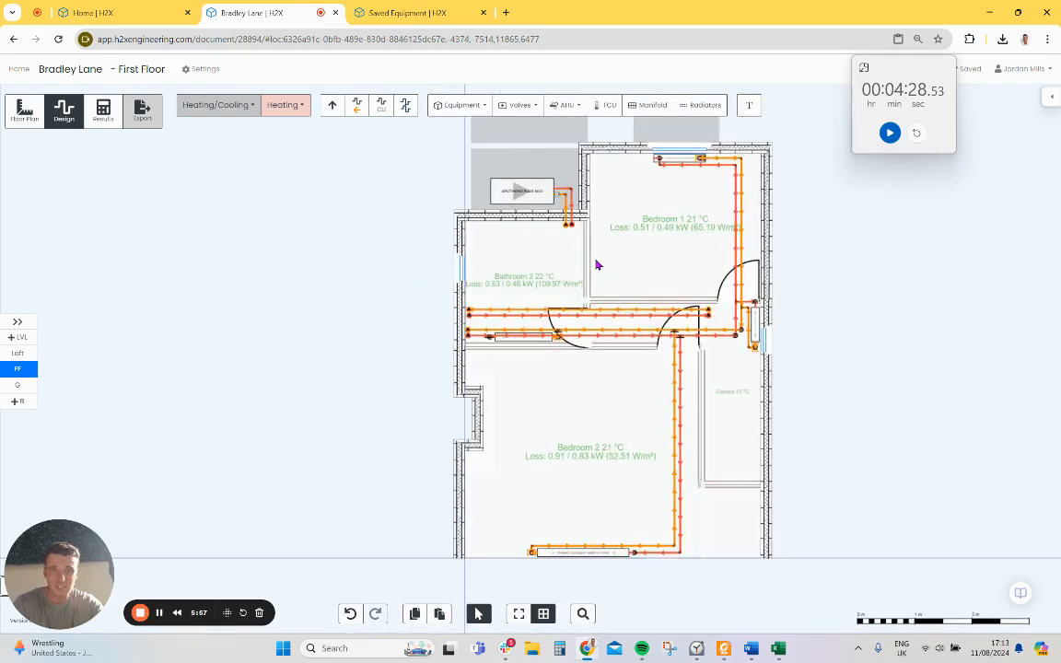
mouse_move(16, 401)
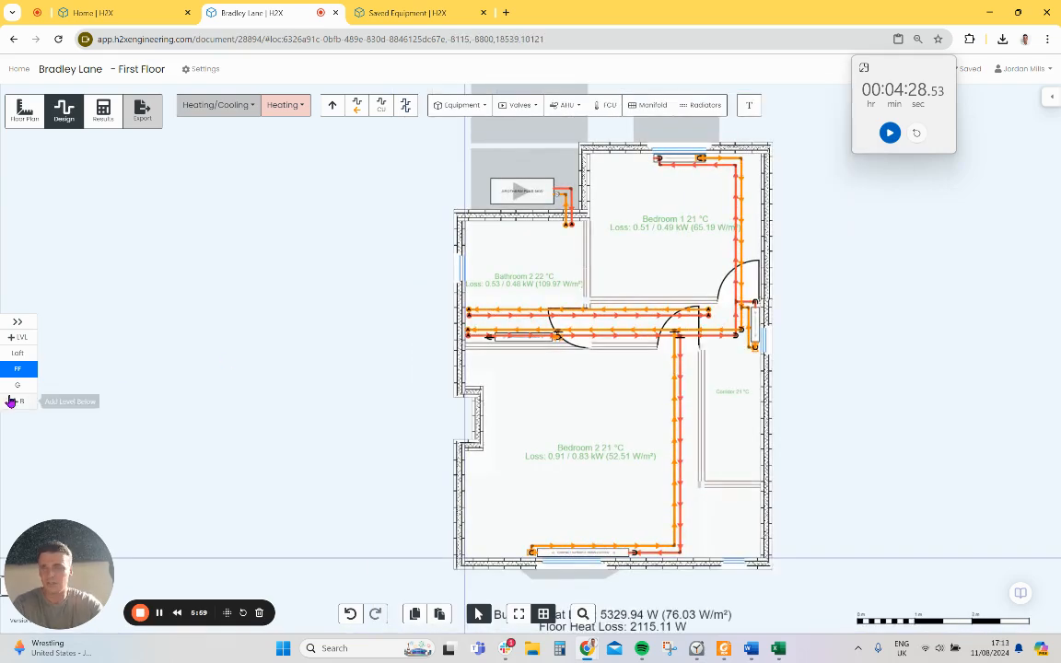
click(19, 385)
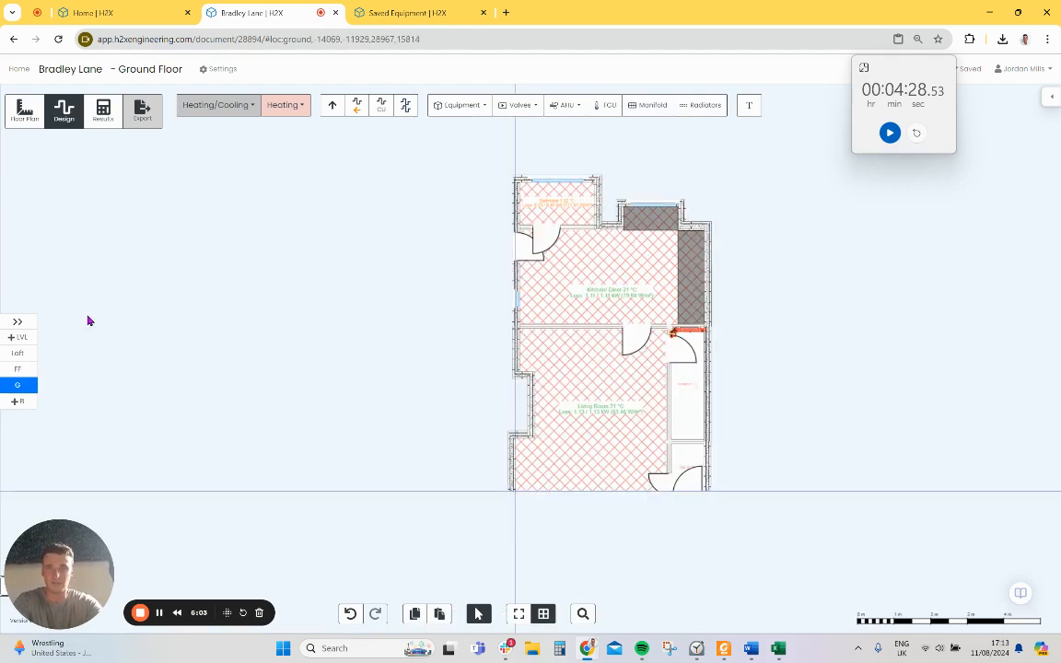
click(103, 111)
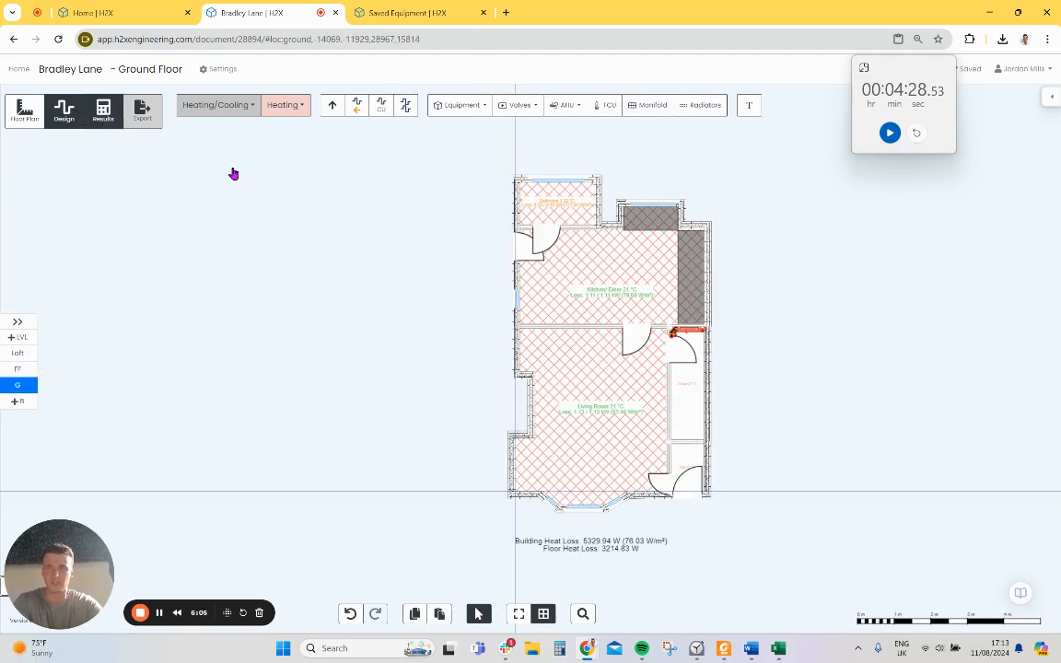
Show the calculation results on the First Floor and Loft, then bring up the result display filters
click(286, 103)
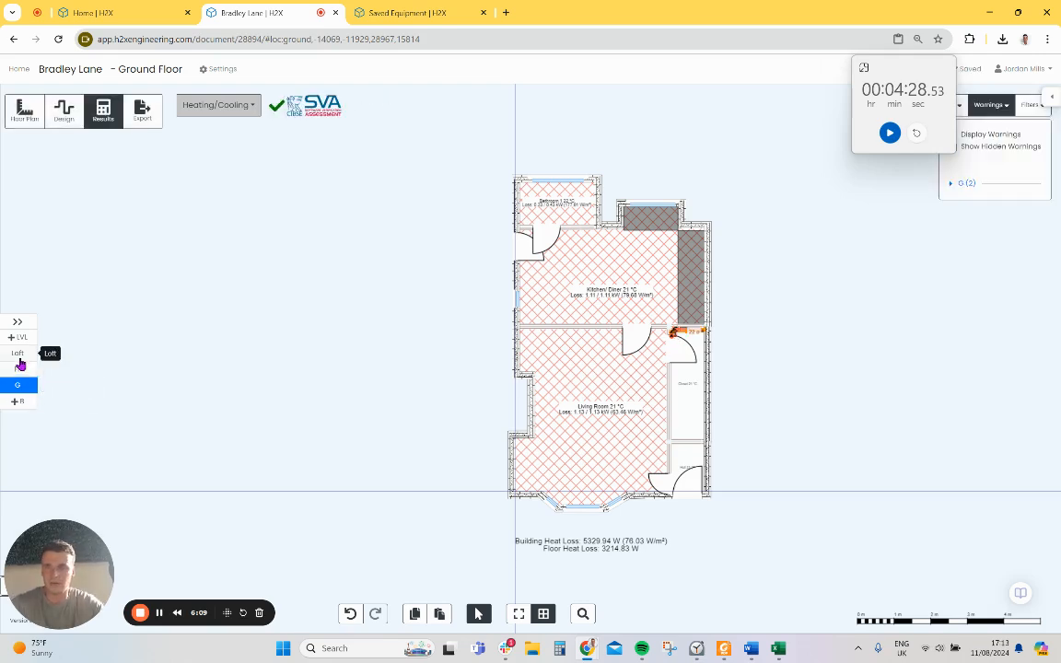
click(17, 368)
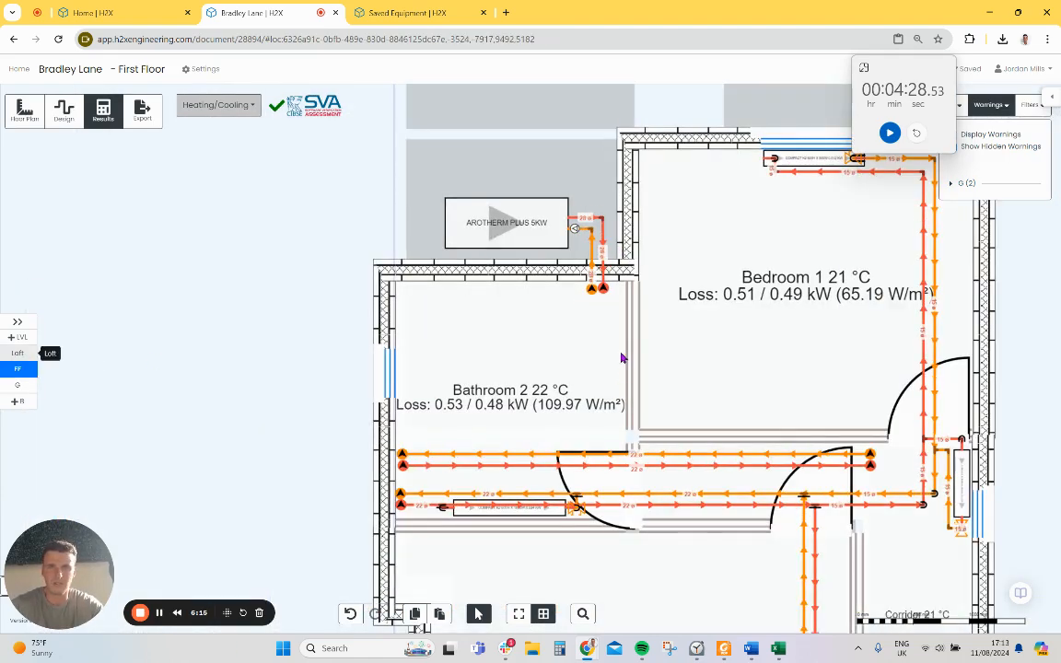
click(17, 353)
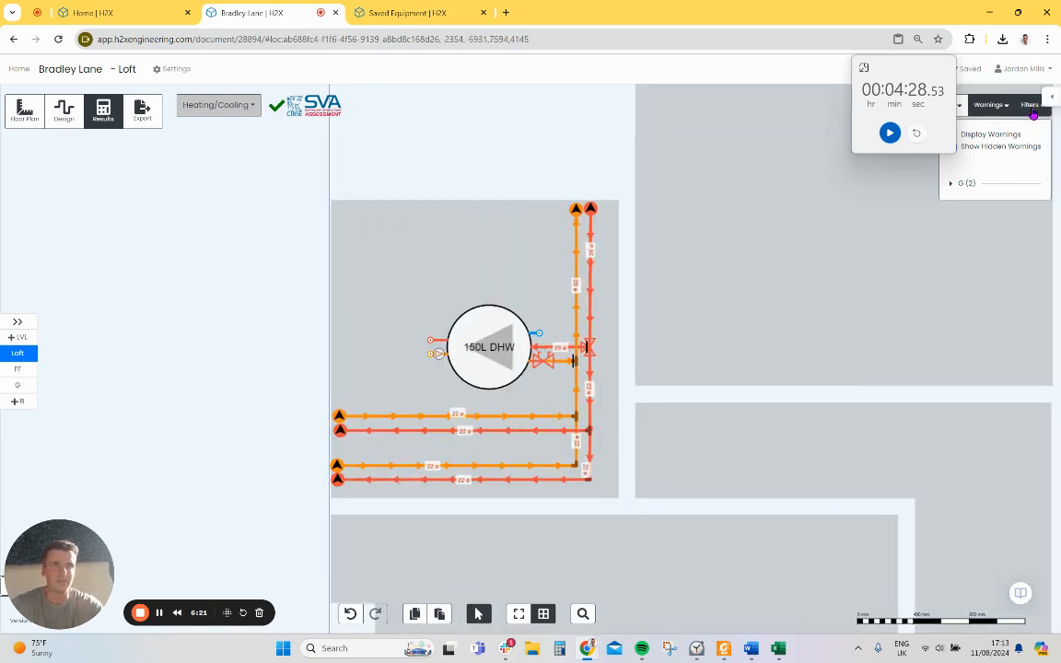
click(1028, 103)
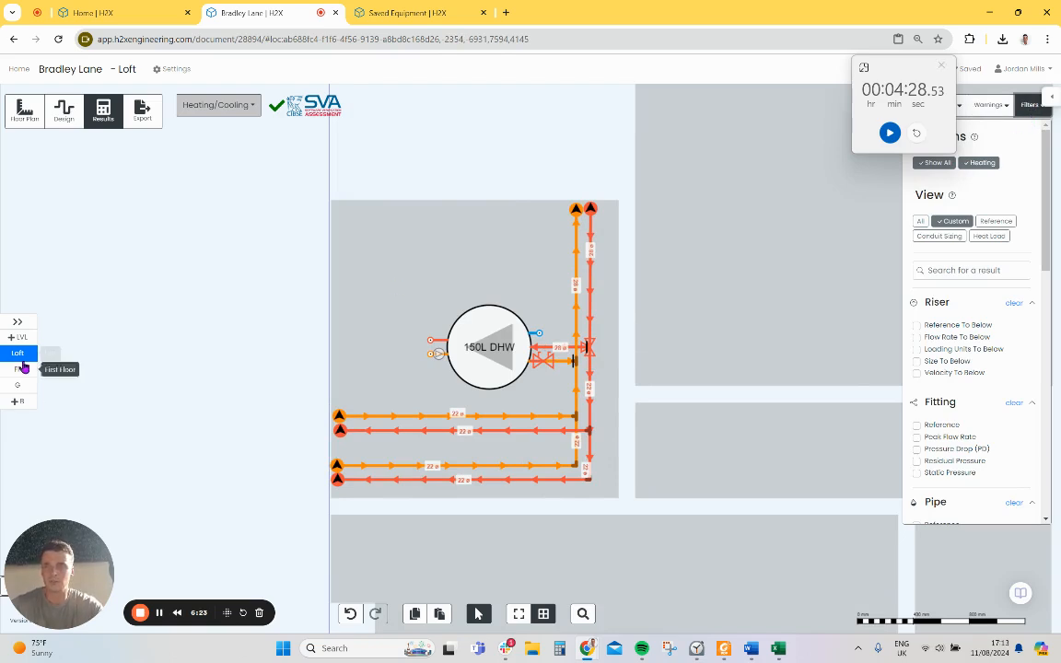
Label the First Floor results with the plant's Index Circuit Length
click(17, 368)
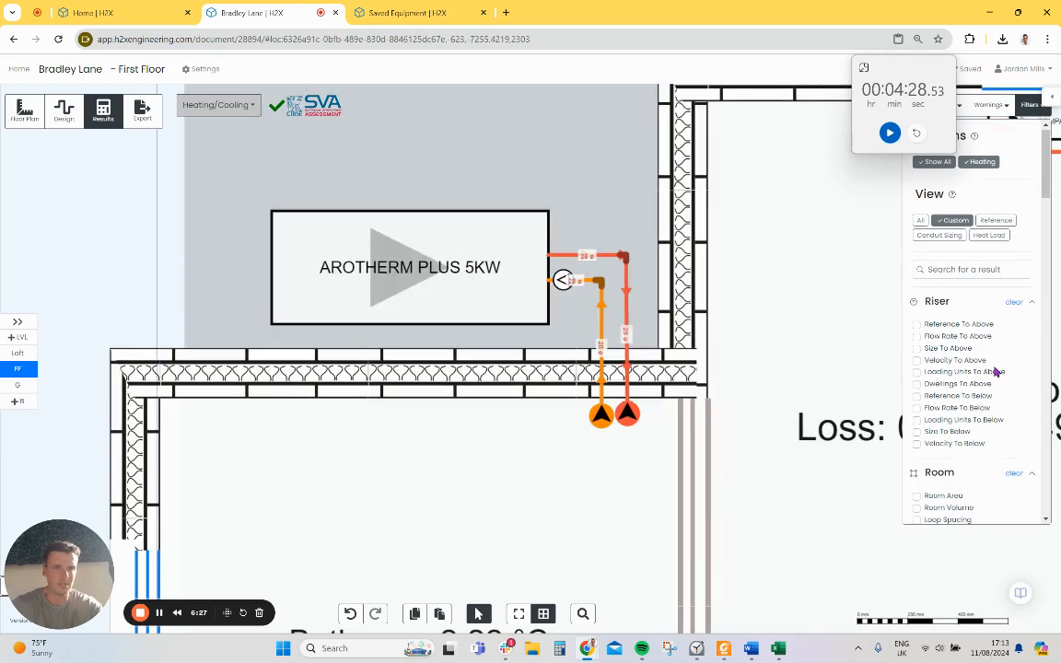
scroll(down, 3)
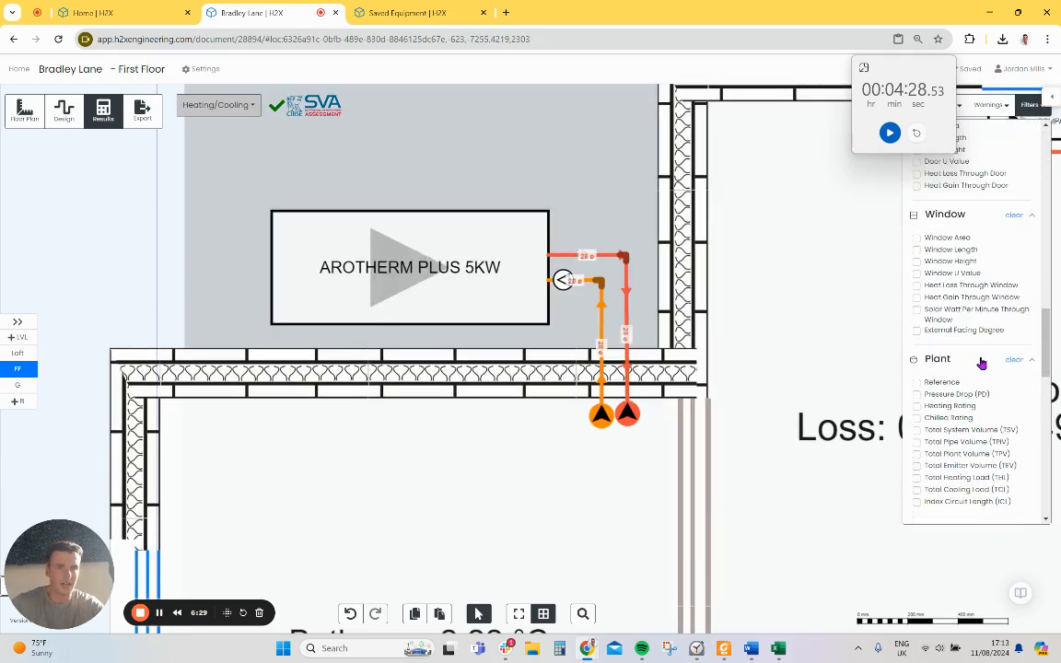
scroll(down, 3)
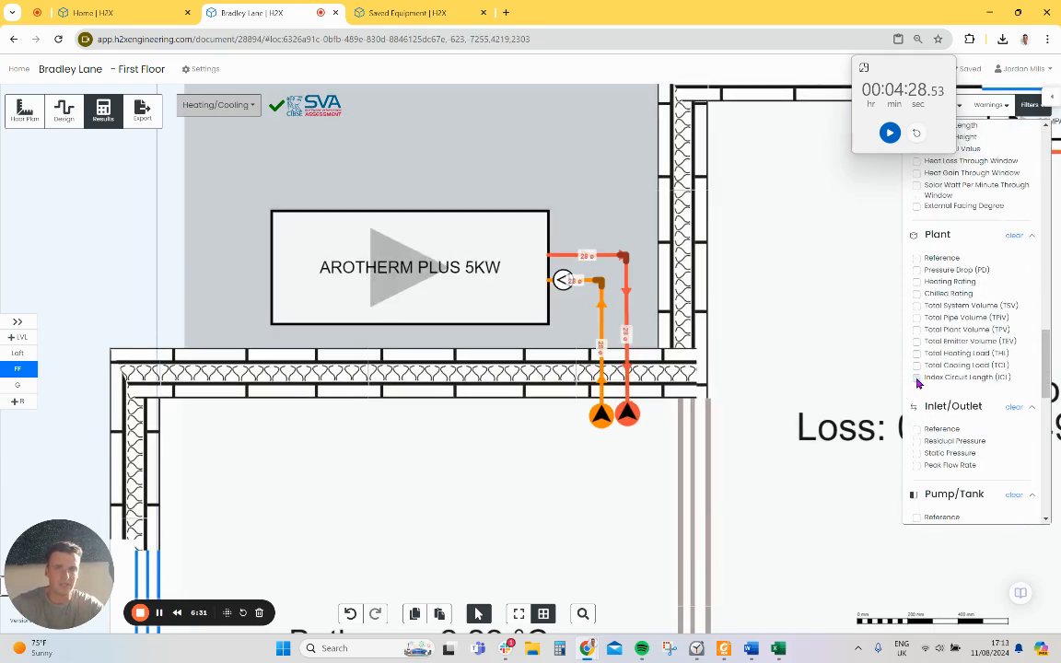
click(918, 378)
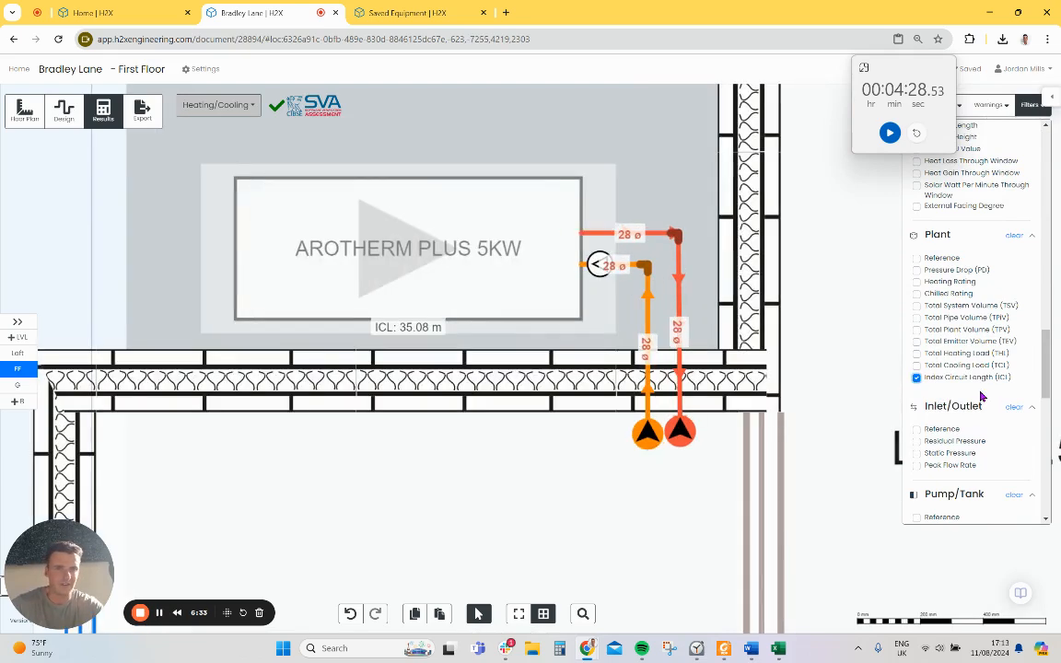
scroll(down, 3)
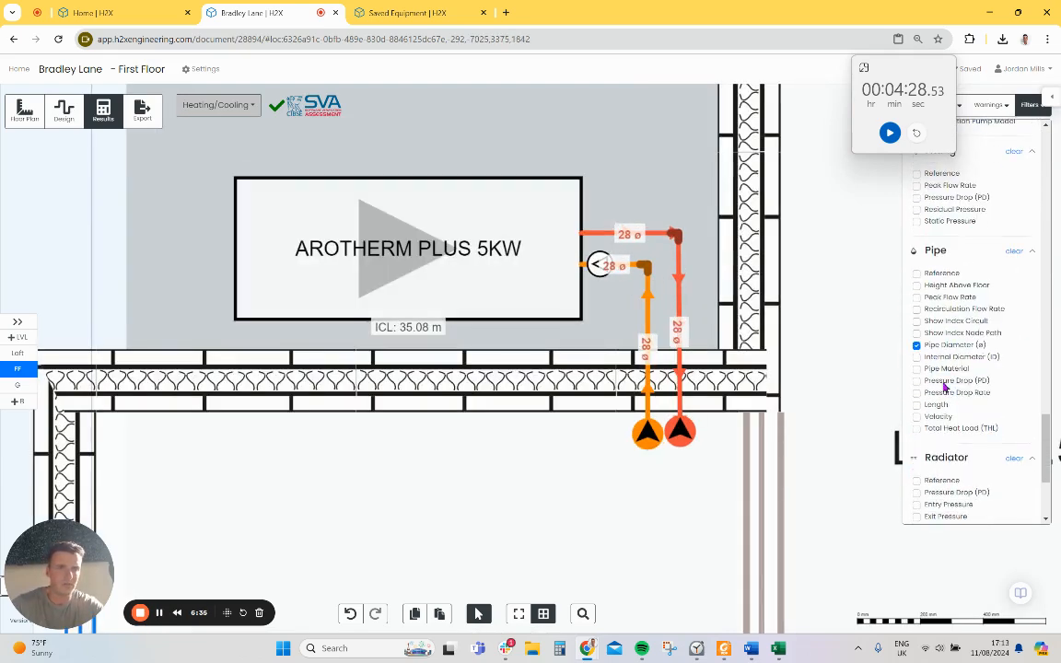
click(917, 320)
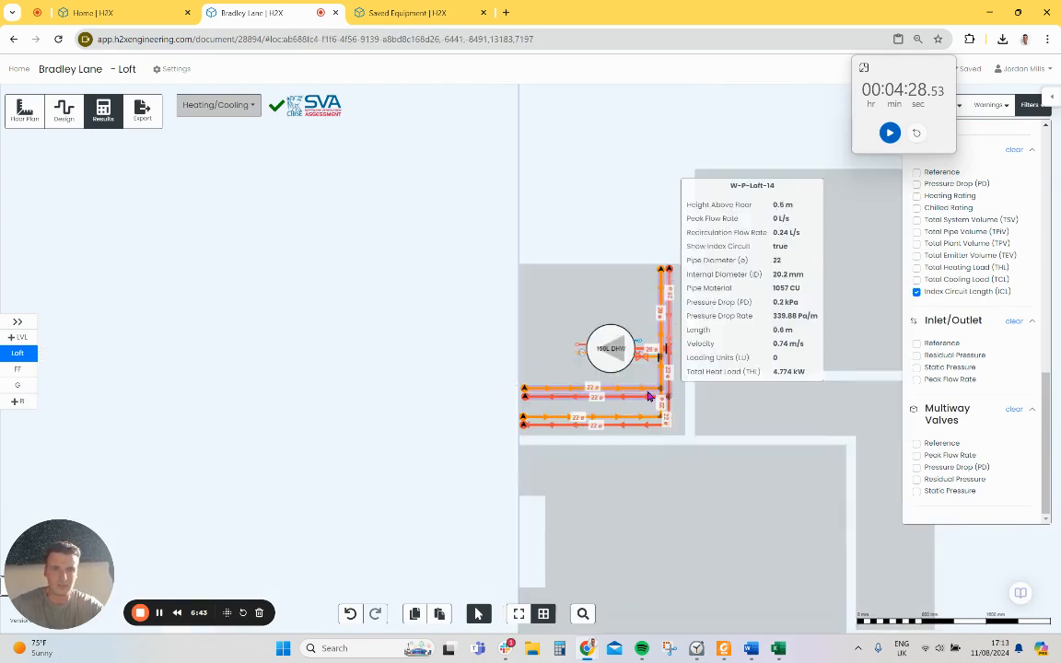
Review pipe diameters on each floor, then label the heat pump with its Recirculation Pump Duty
click(16, 368)
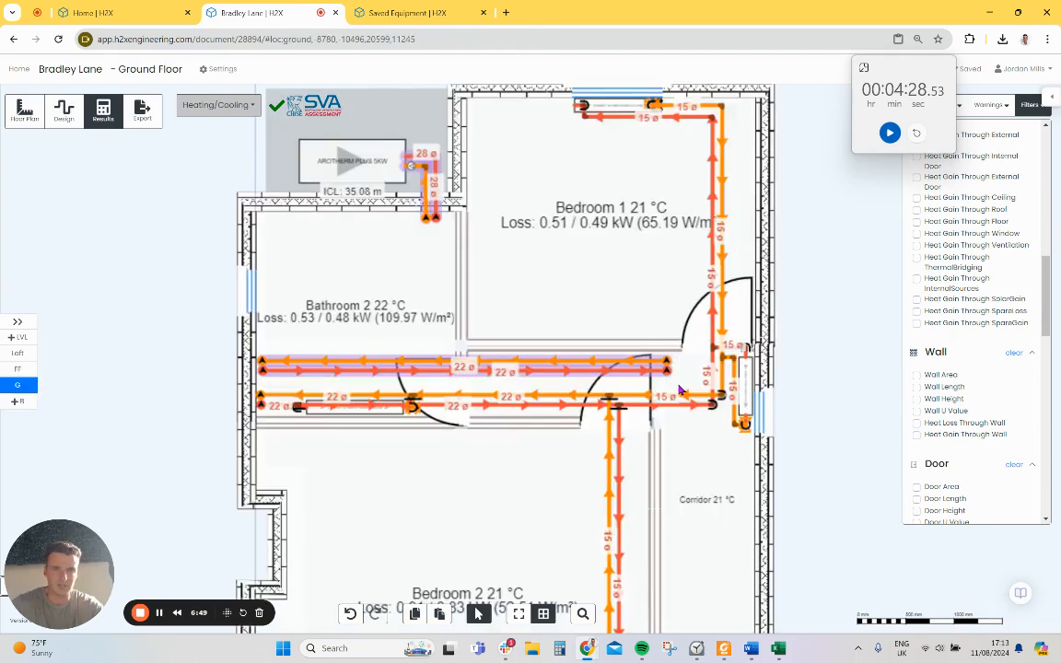
click(17, 368)
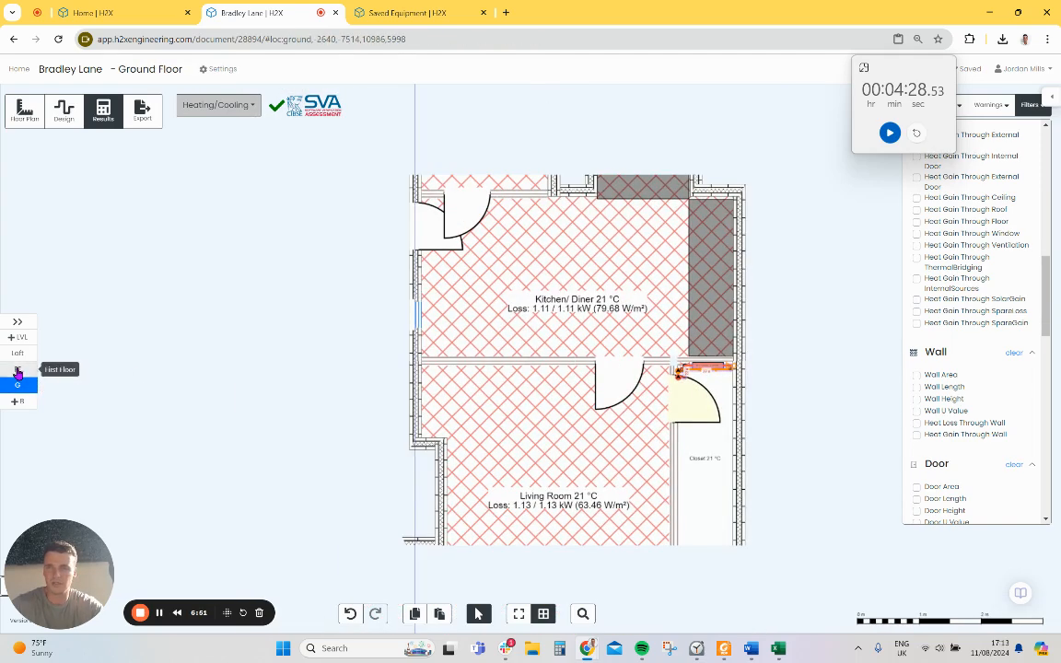
click(16, 354)
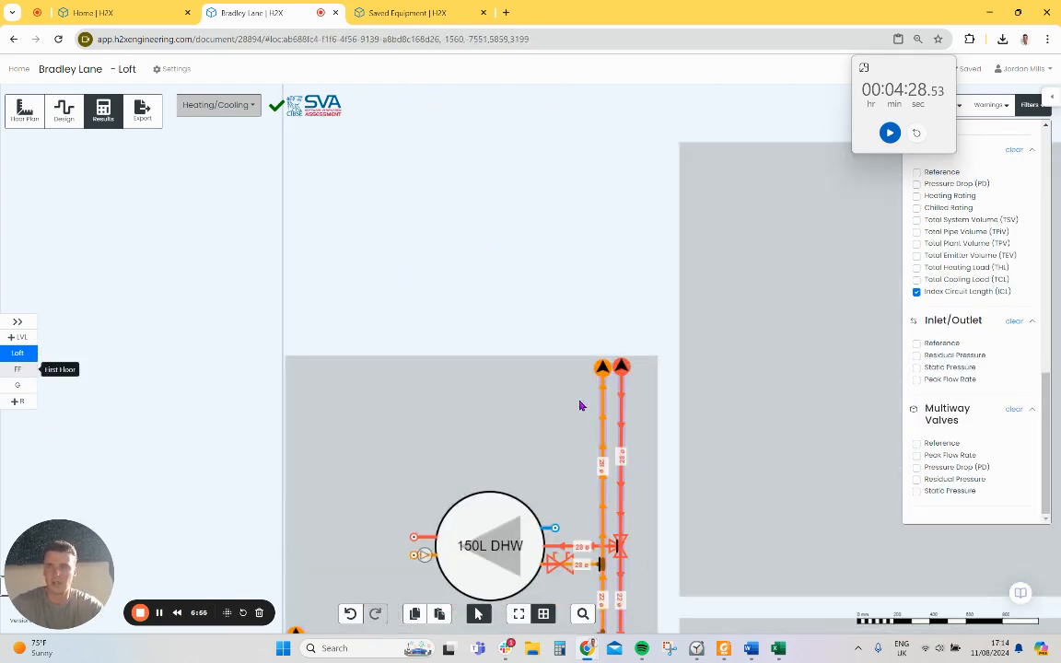
click(16, 369)
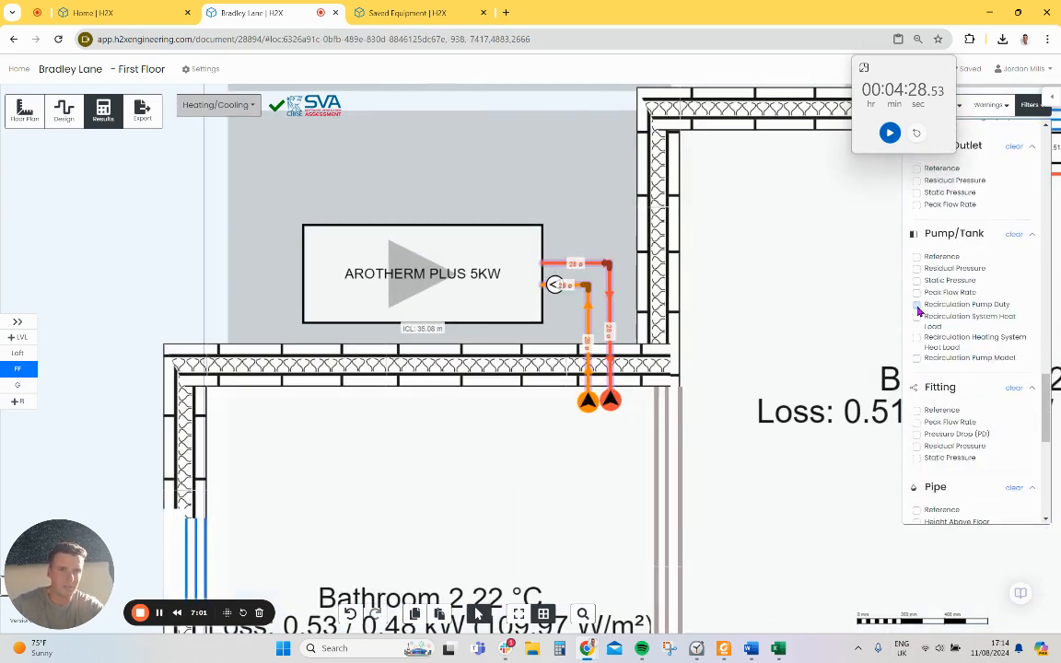
click(918, 305)
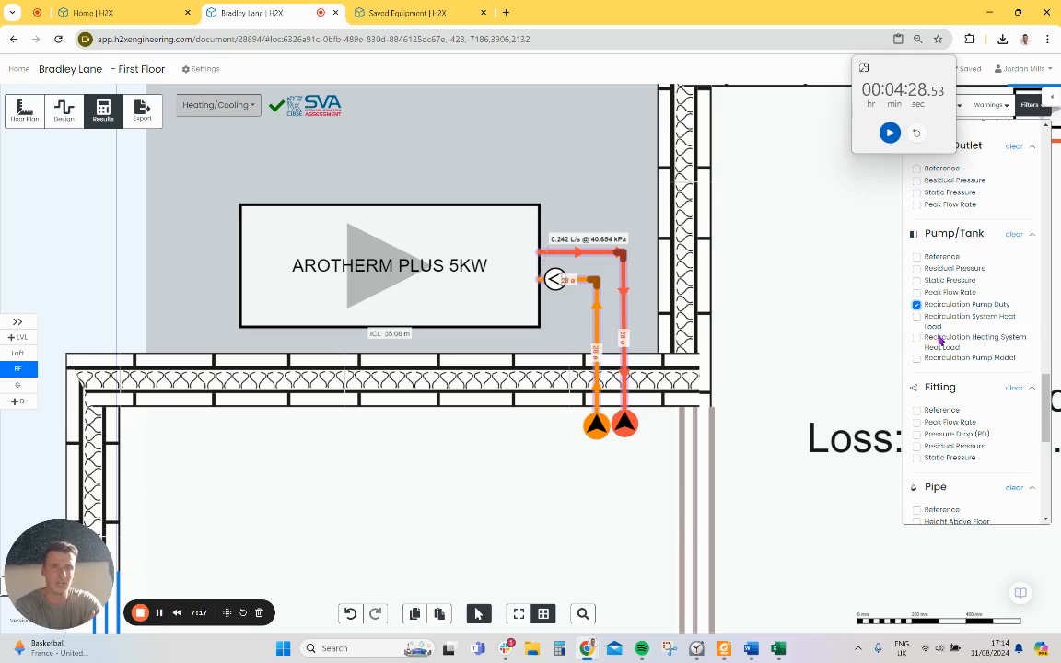
mouse_move(943, 350)
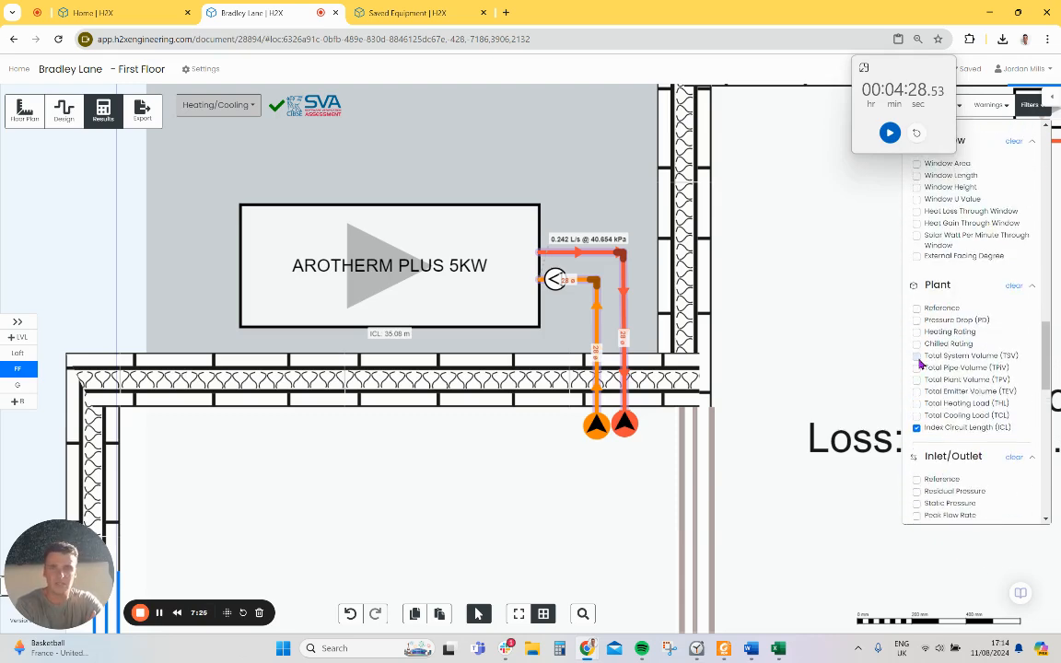
Add the plant's Total System Volume label to the First Floor results
click(917, 355)
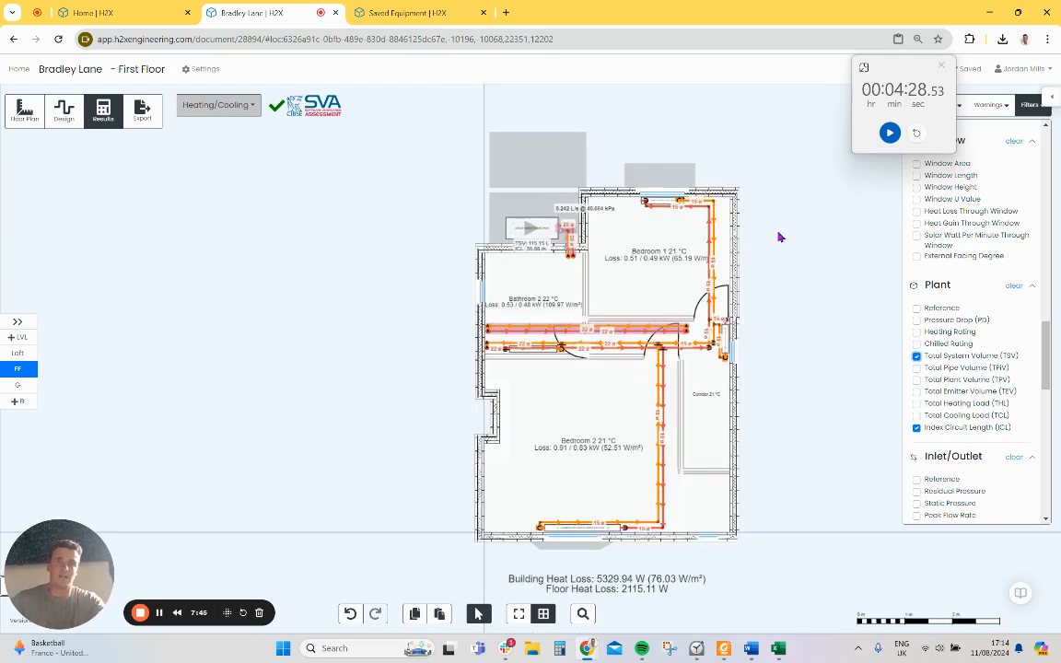
mouse_move(612, 269)
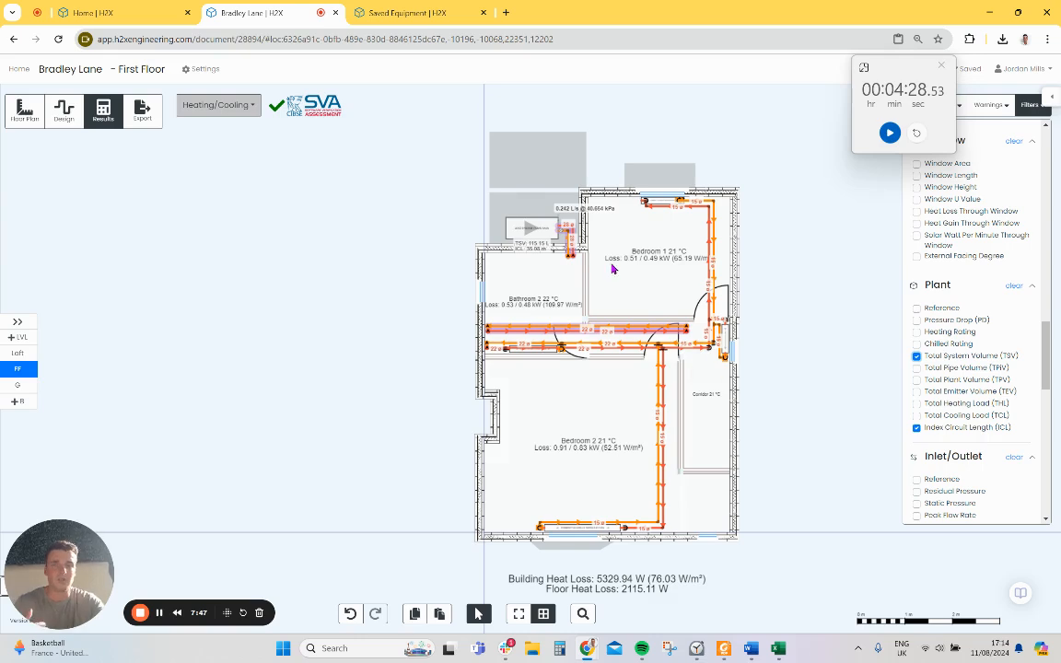
mouse_move(626, 361)
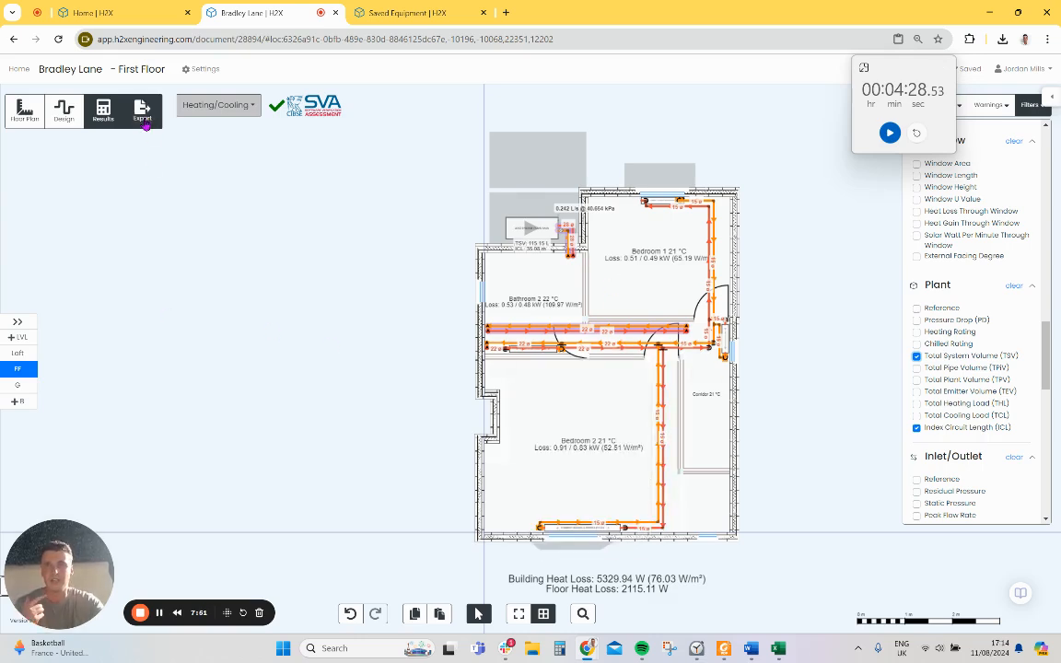
Export the drawings as a PDF from the Export dialog
click(142, 110)
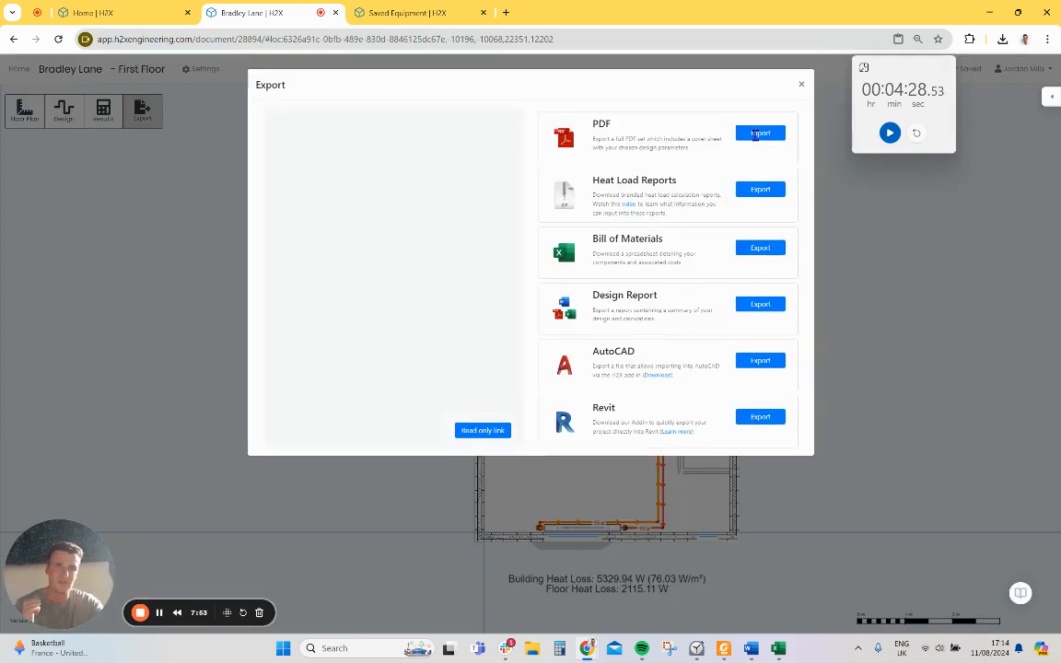
click(759, 133)
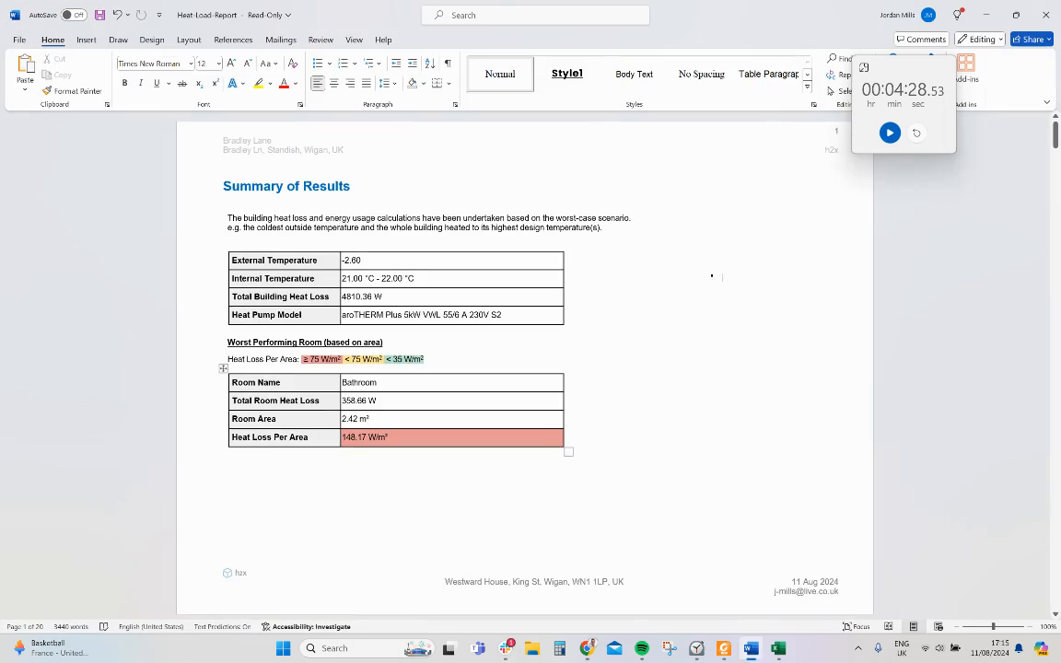
Page through the Heat Load Report's emitter, annual demand and noise tables in Word
scroll(down, 3)
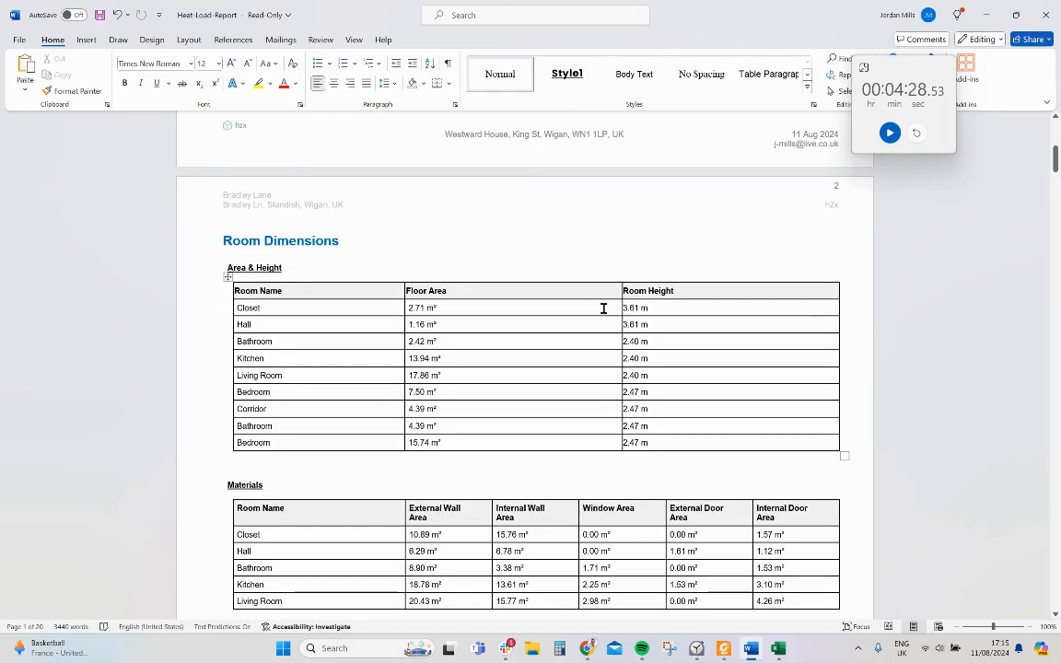
scroll(down, 3)
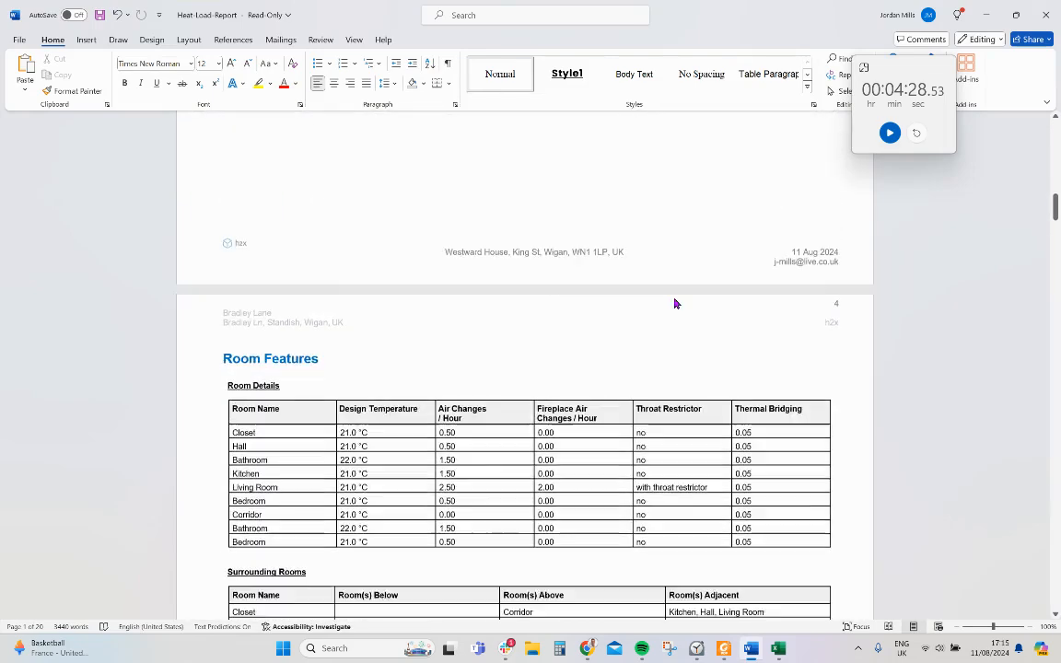
scroll(down, 3)
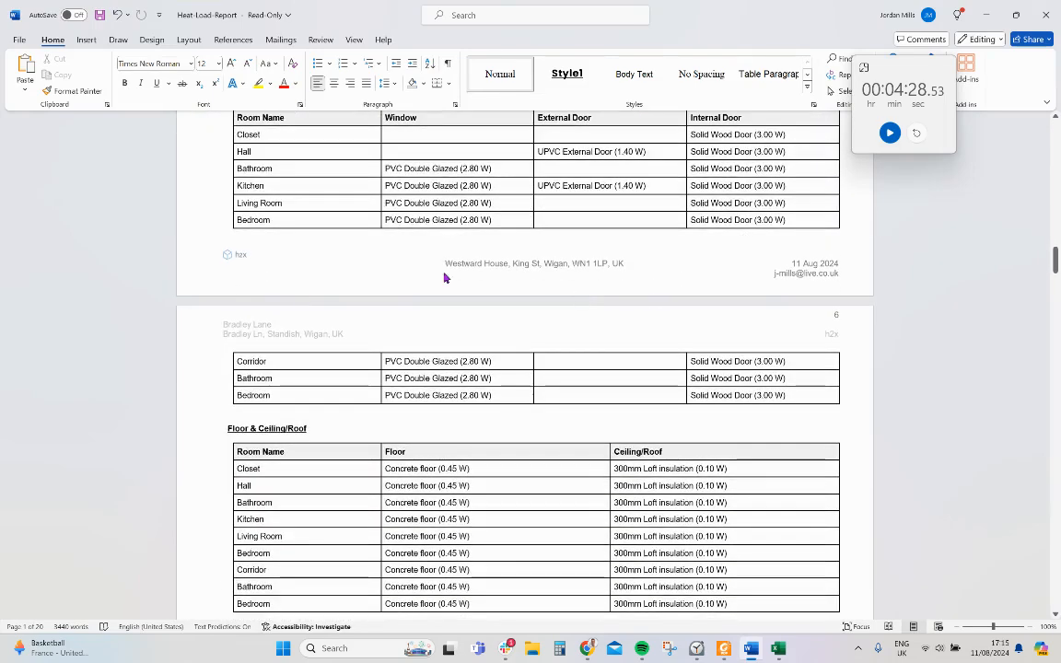
scroll(down, 3)
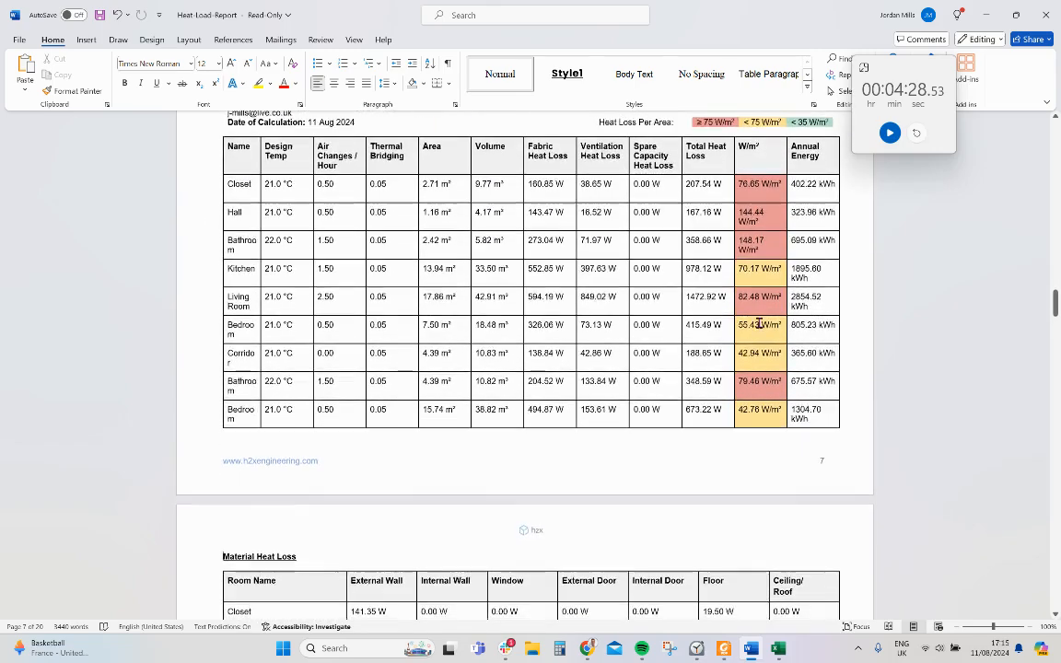
scroll(down, 3)
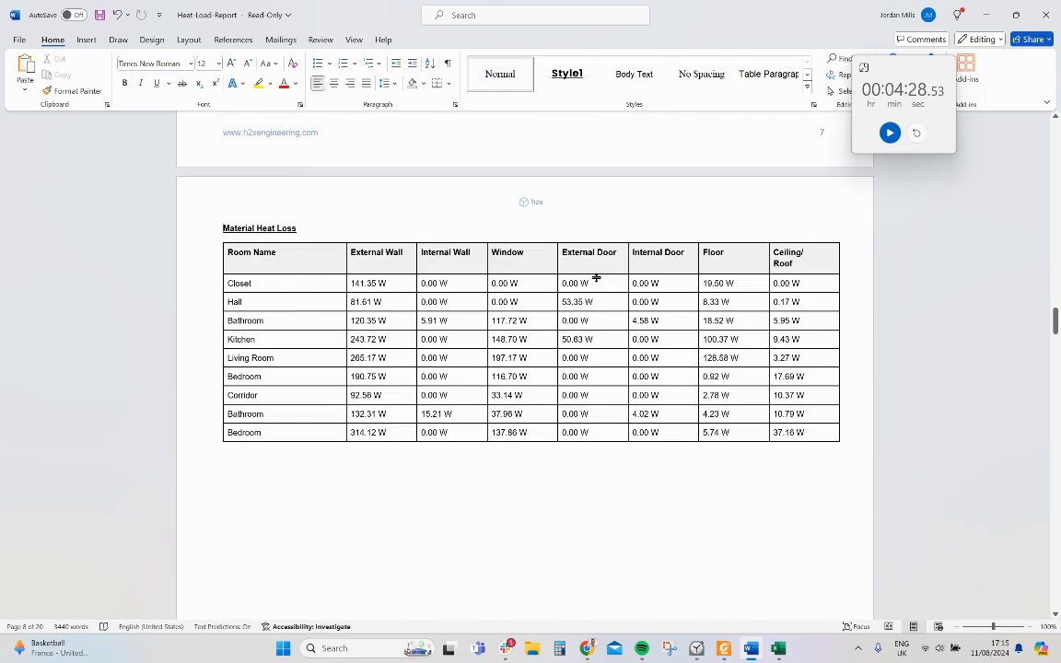
scroll(down, 3)
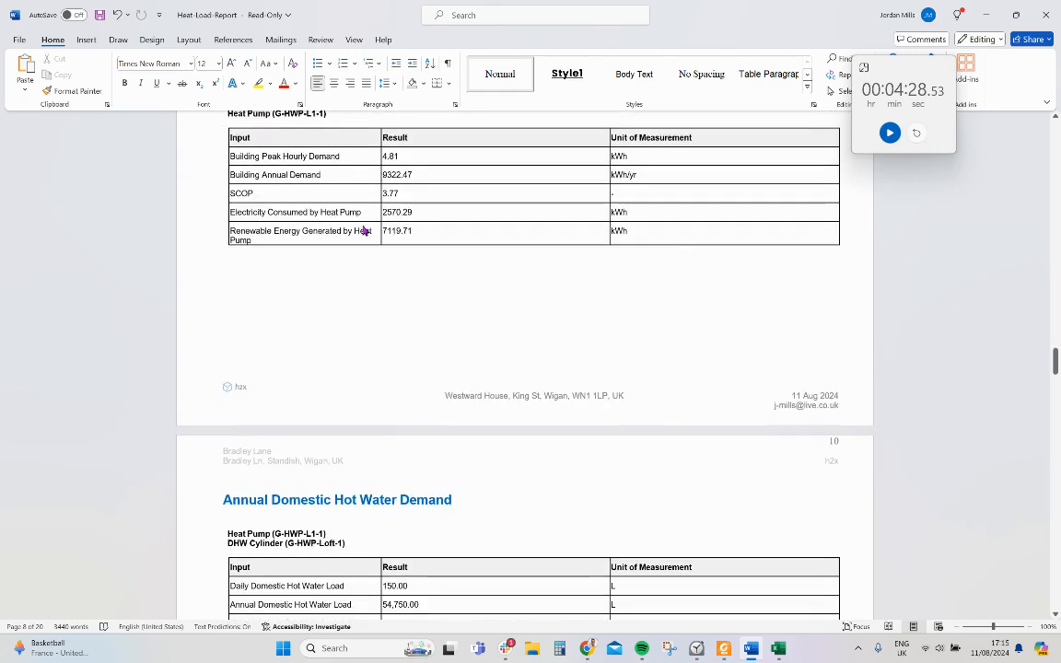
scroll(down, 3)
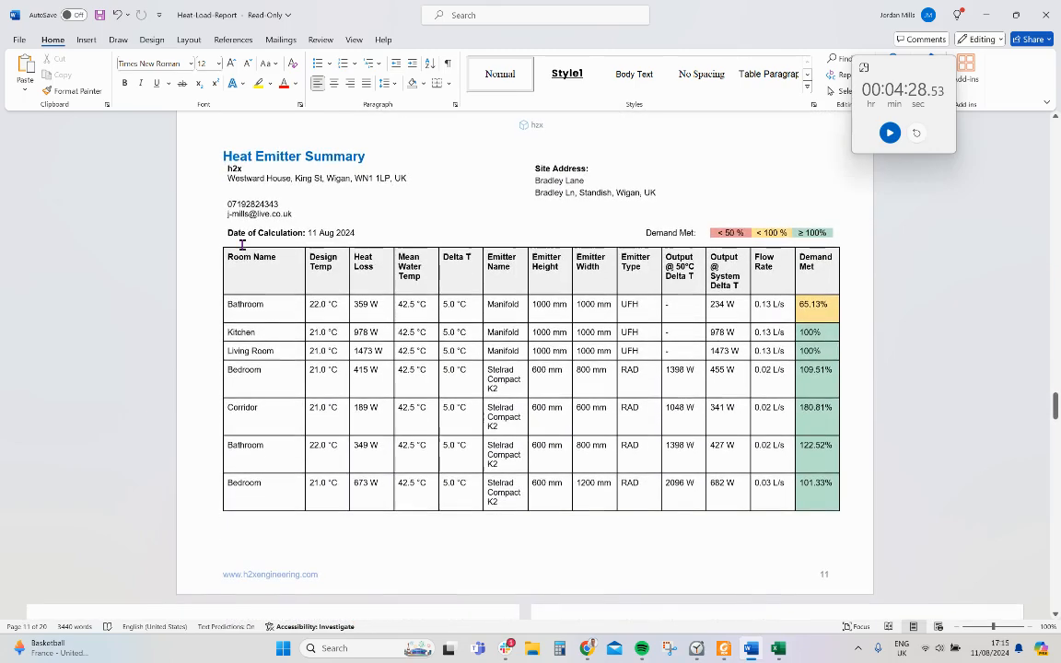
scroll(down, 3)
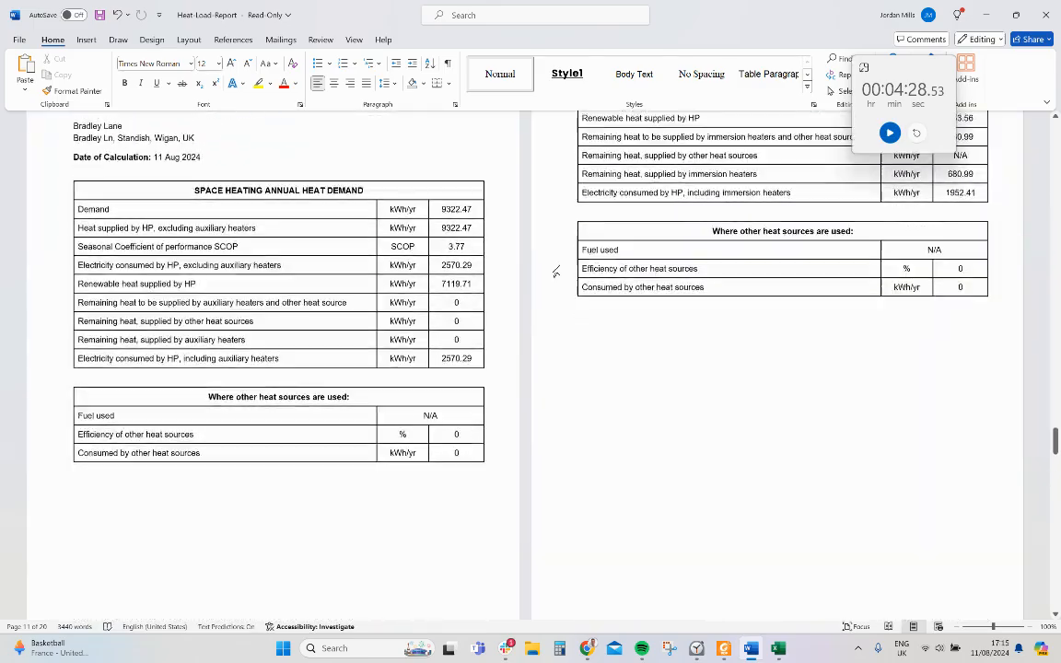
scroll(down, 3)
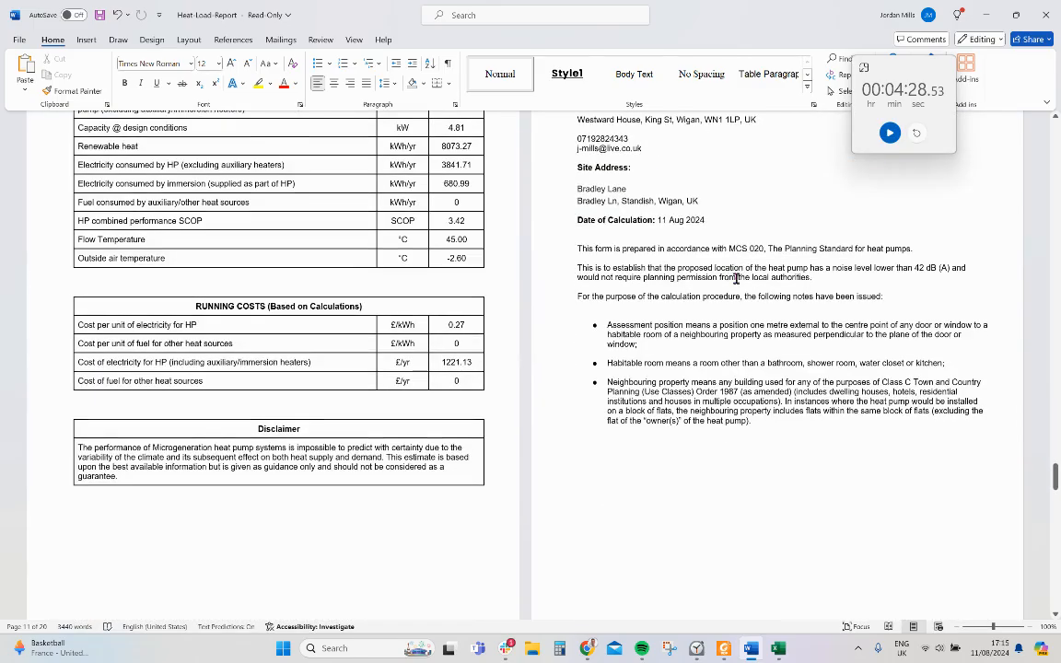
scroll(down, 3)
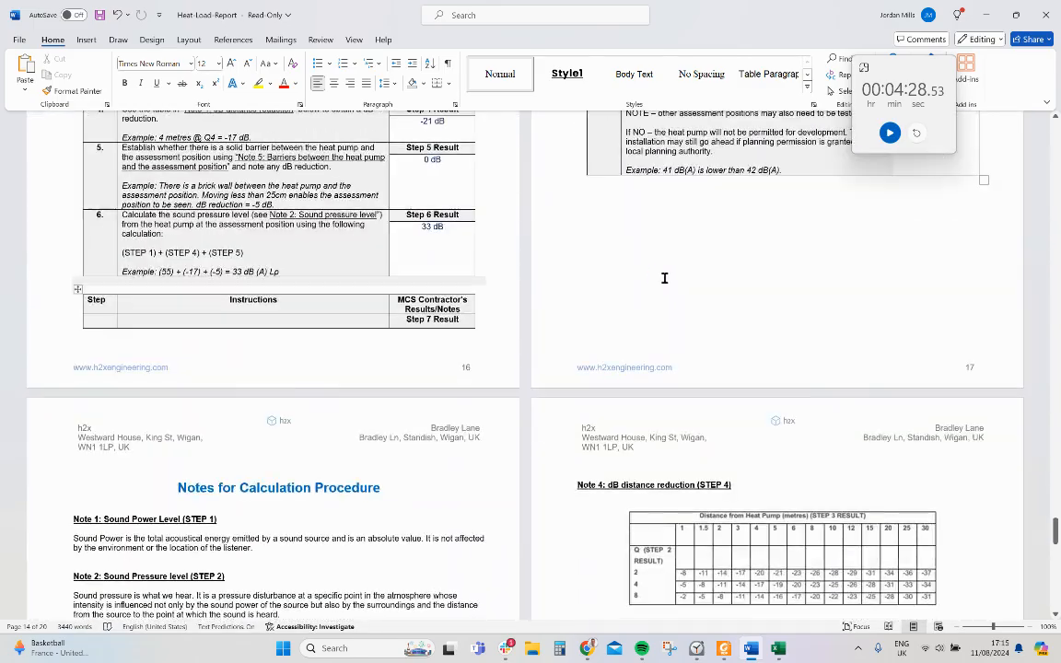
scroll(up, 3)
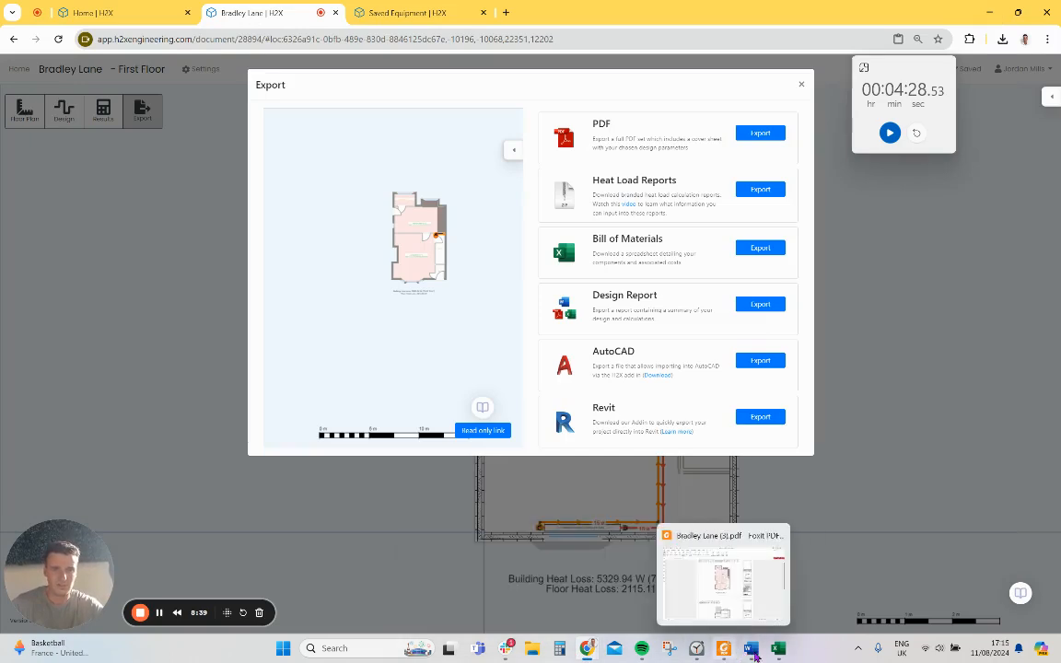
View the Estimated System Performance comparison in the heat pump performance estimate workbook
click(752, 648)
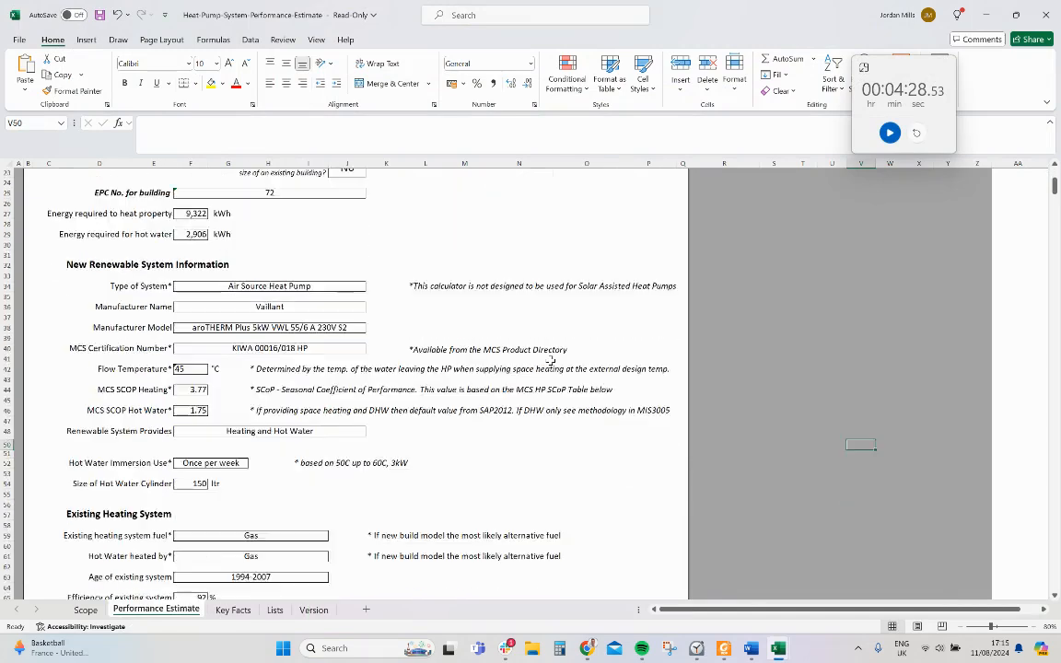
scroll(down, 3)
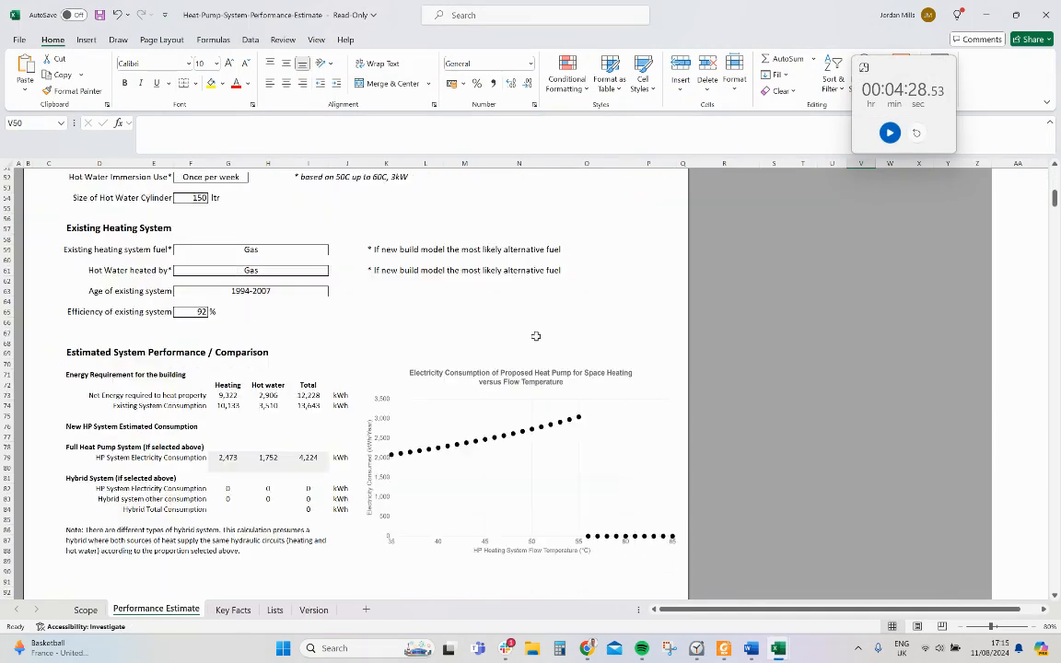
scroll(up, 3)
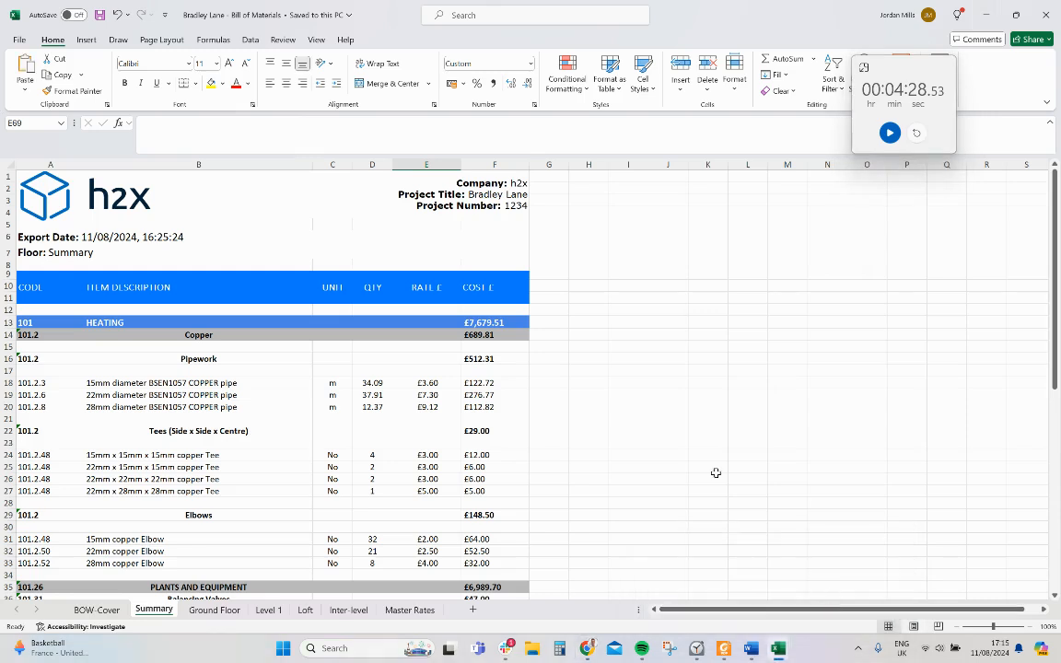
Inspect the 15mm copper pipe line item and scroll the bill of materials to its £7,679.51 total
click(199, 382)
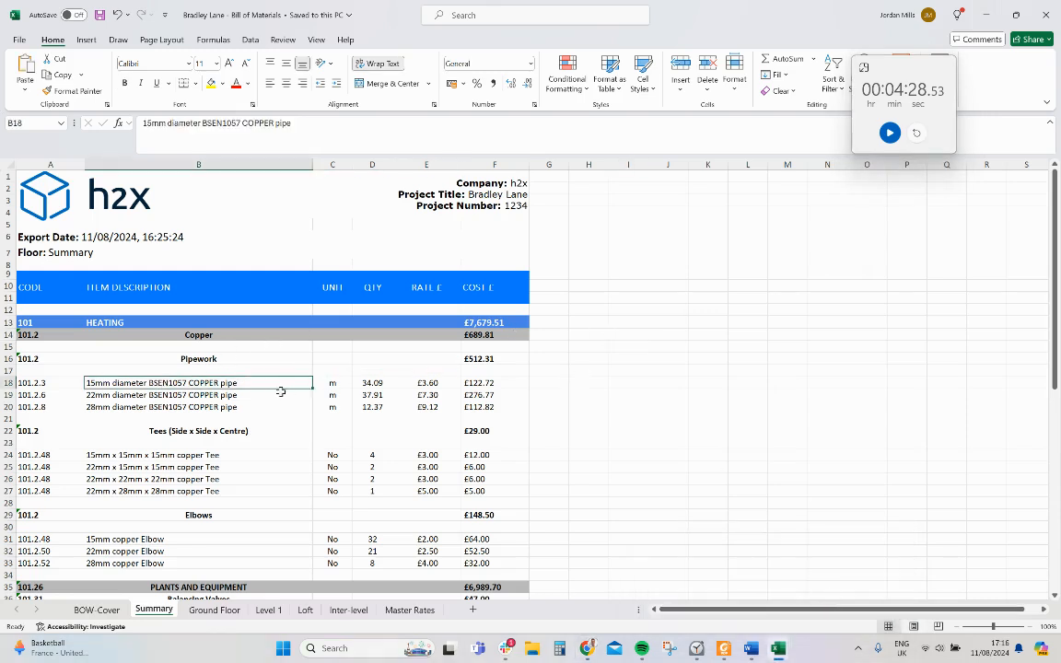
scroll(down, 3)
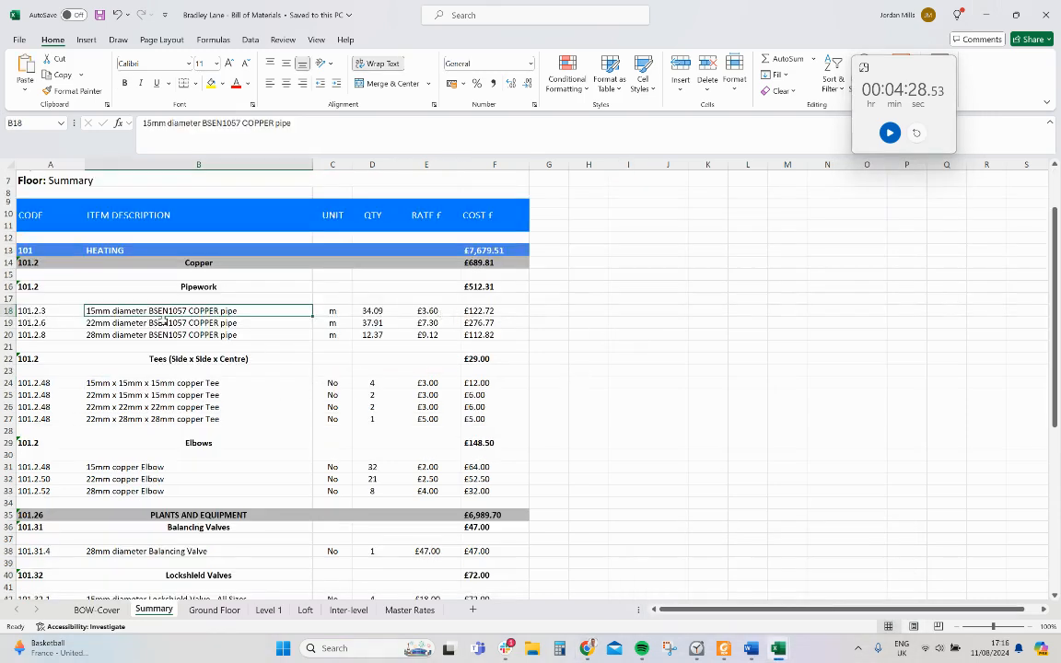
scroll(down, 3)
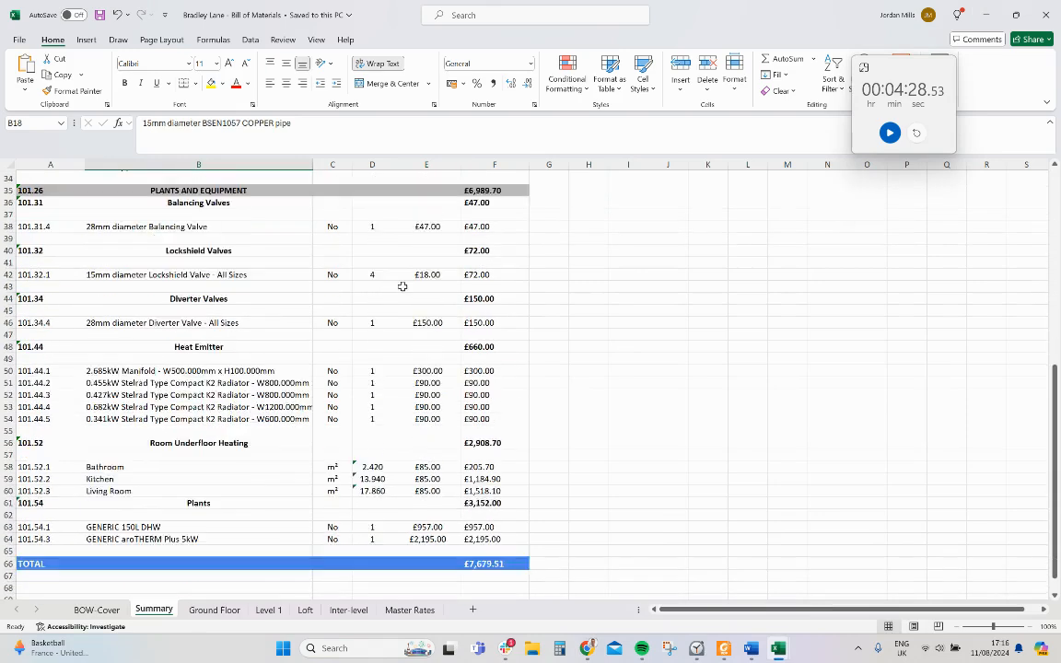
scroll(down, 3)
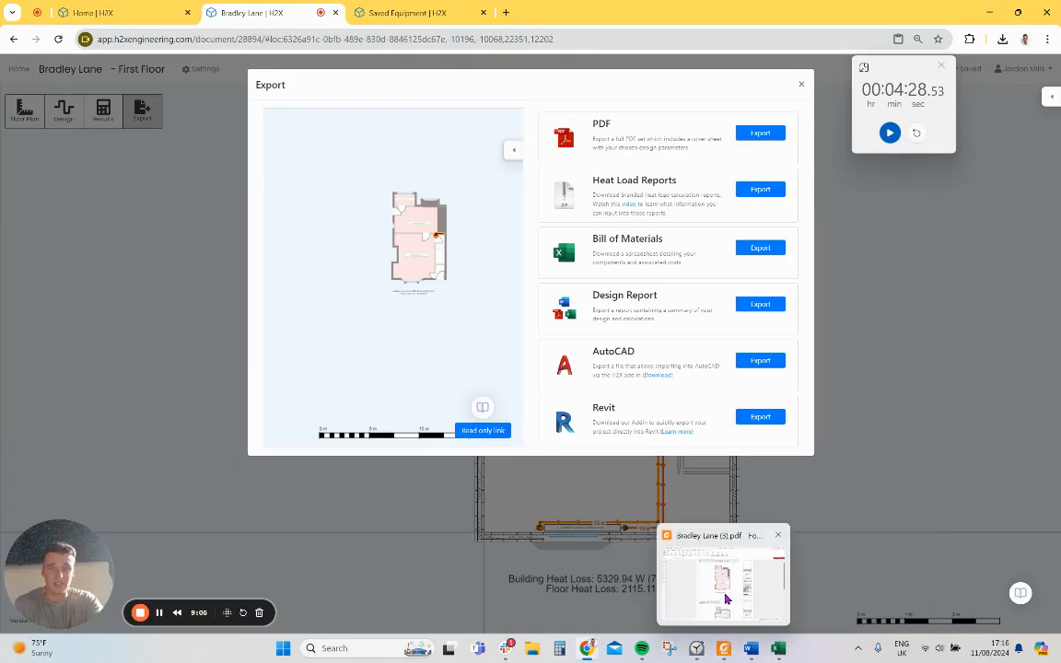
View the exported Bradley Lane (2).pdf floor plan and pipe sizes around the 150L DHW cylinder
click(722, 580)
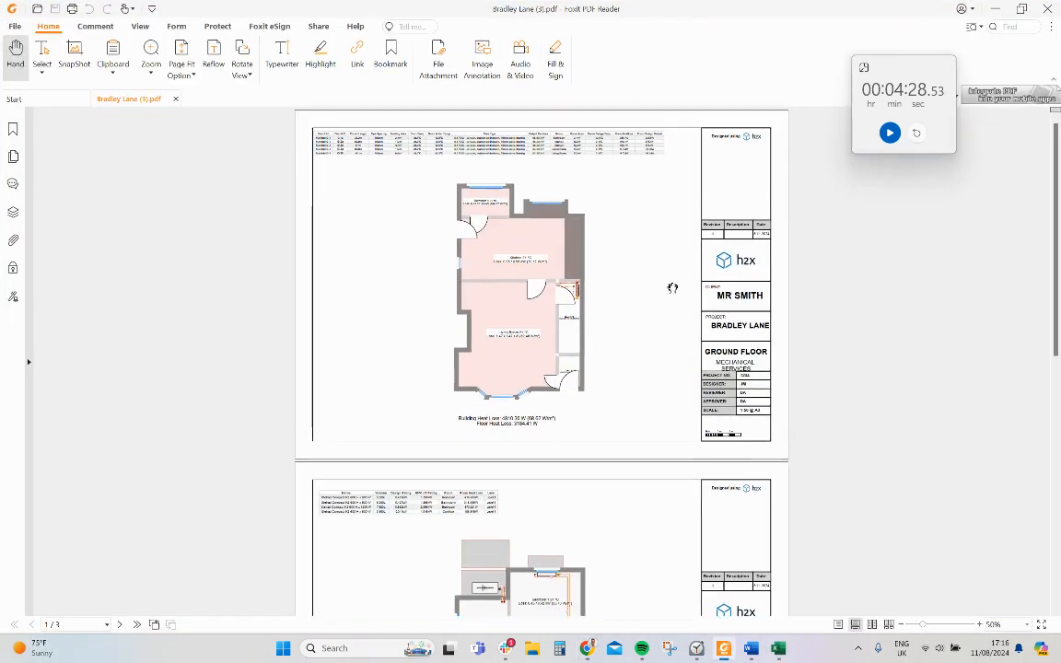
mouse_move(645, 261)
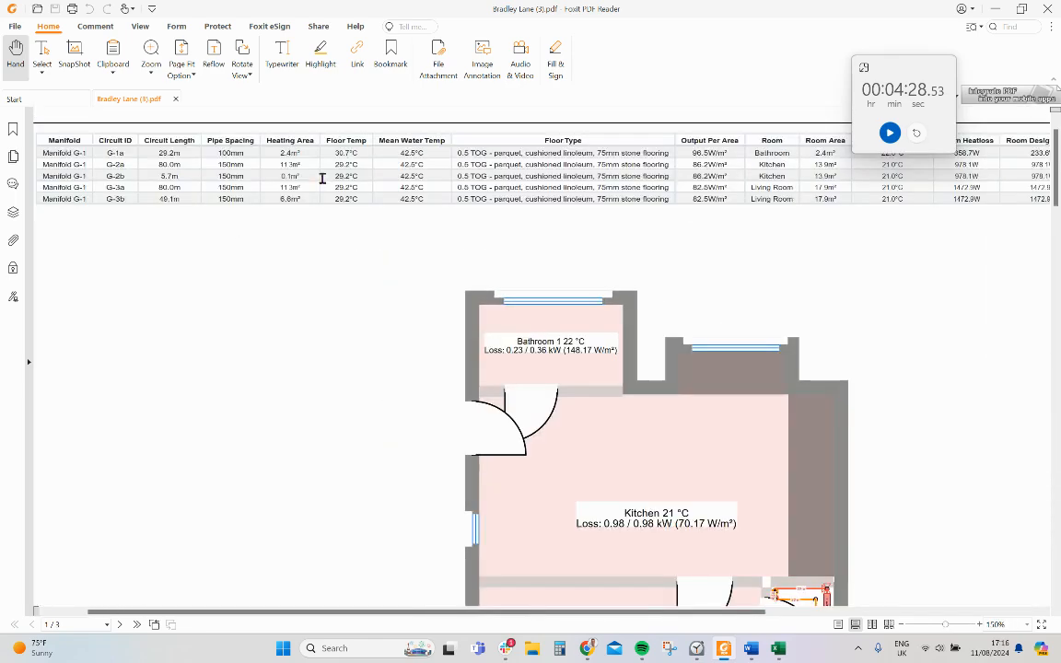
mouse_move(249, 162)
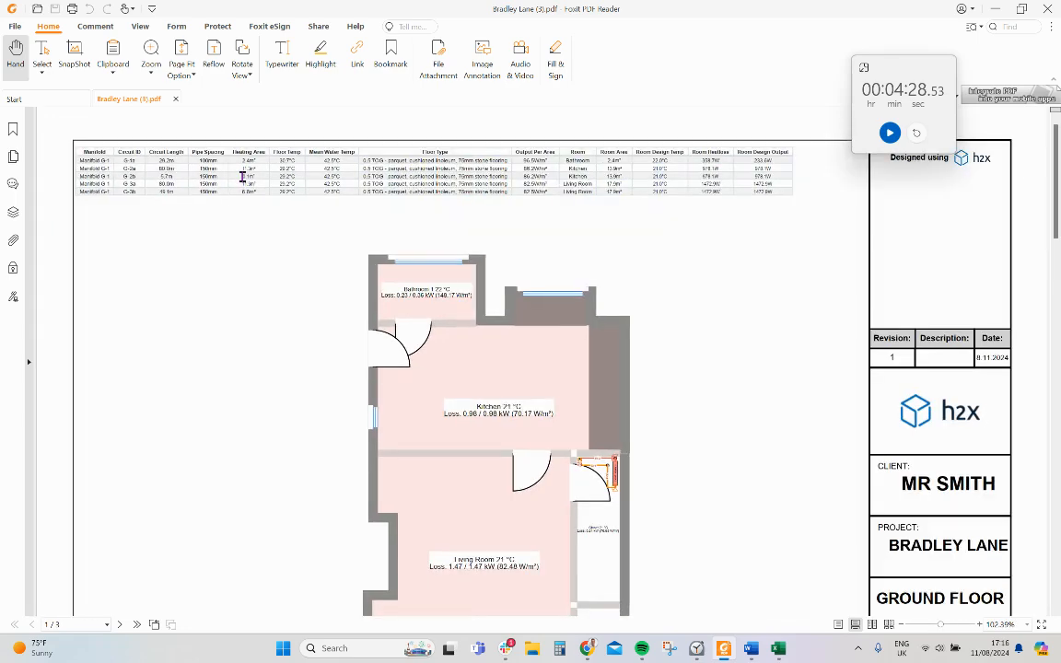
scroll(down, 3)
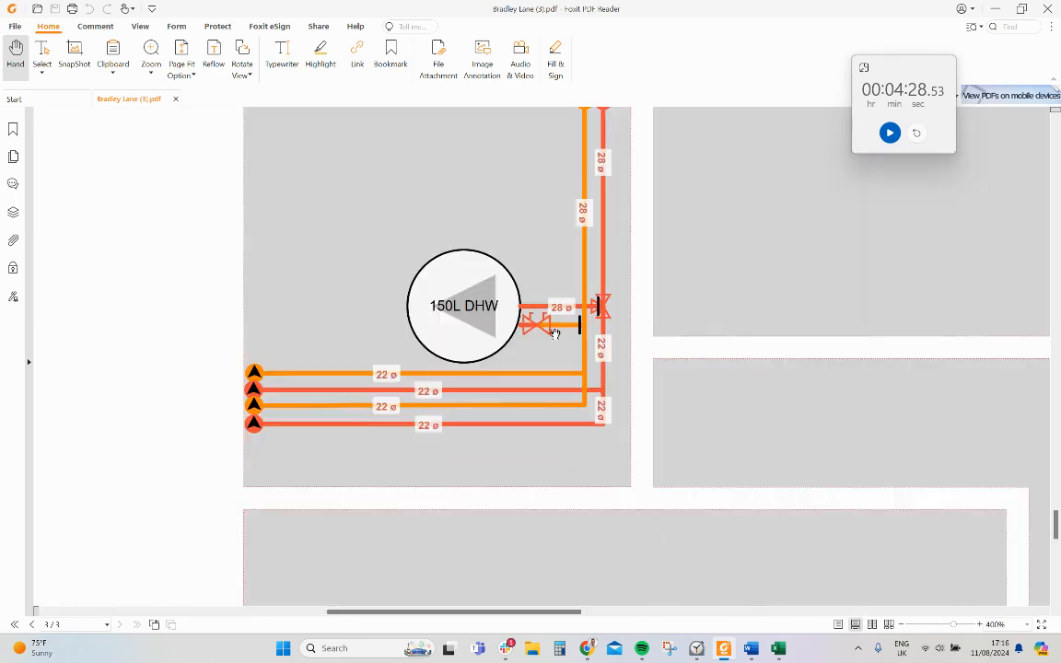
click(913, 624)
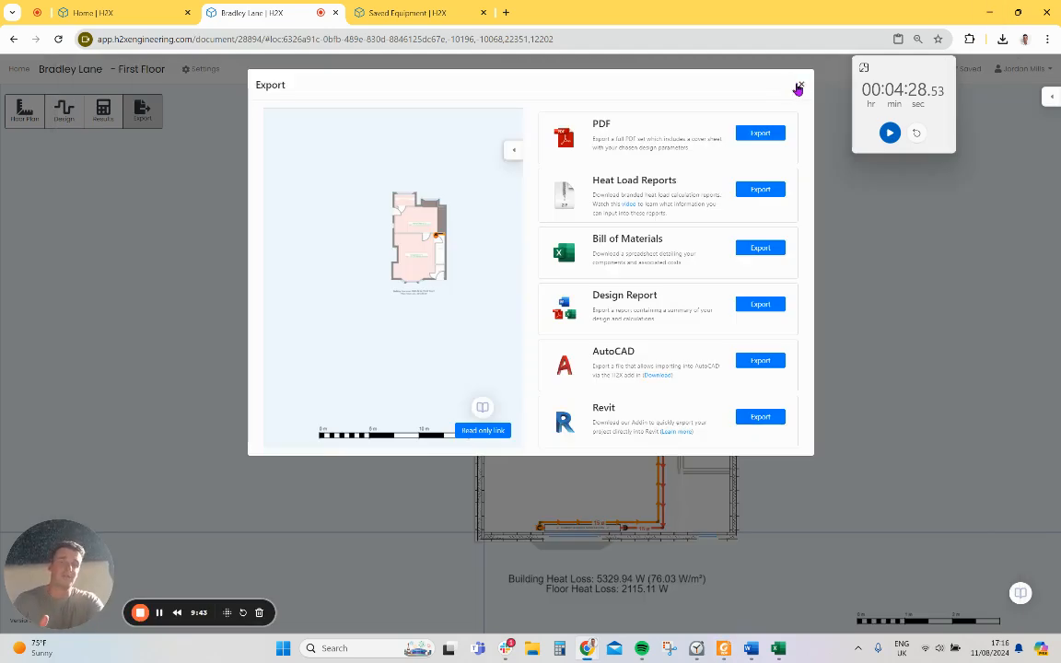
mouse_move(677, 137)
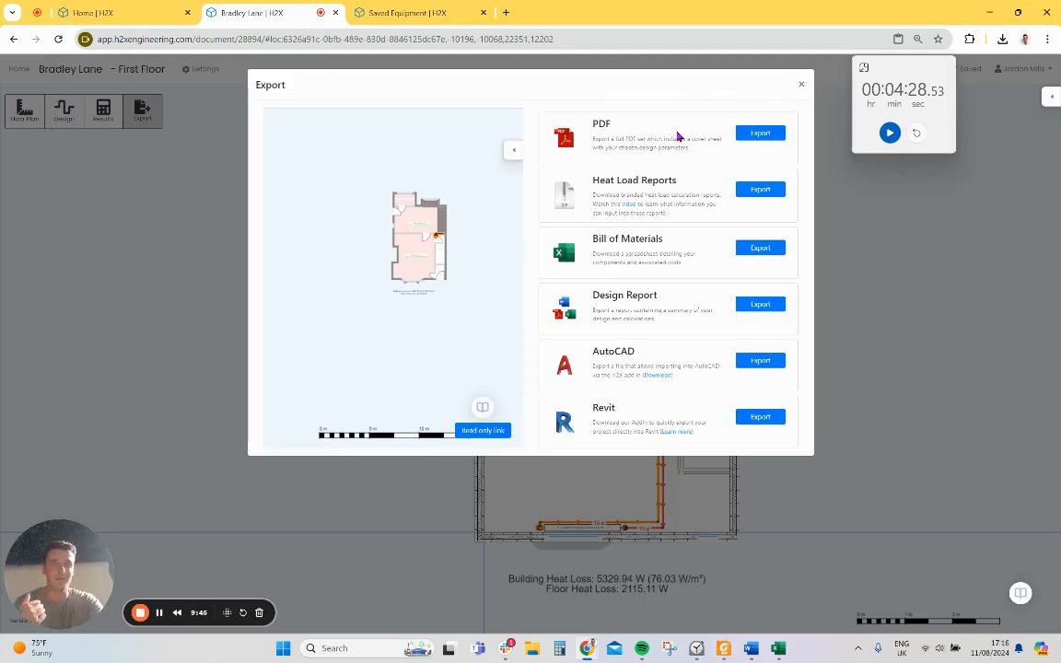
mouse_move(670, 193)
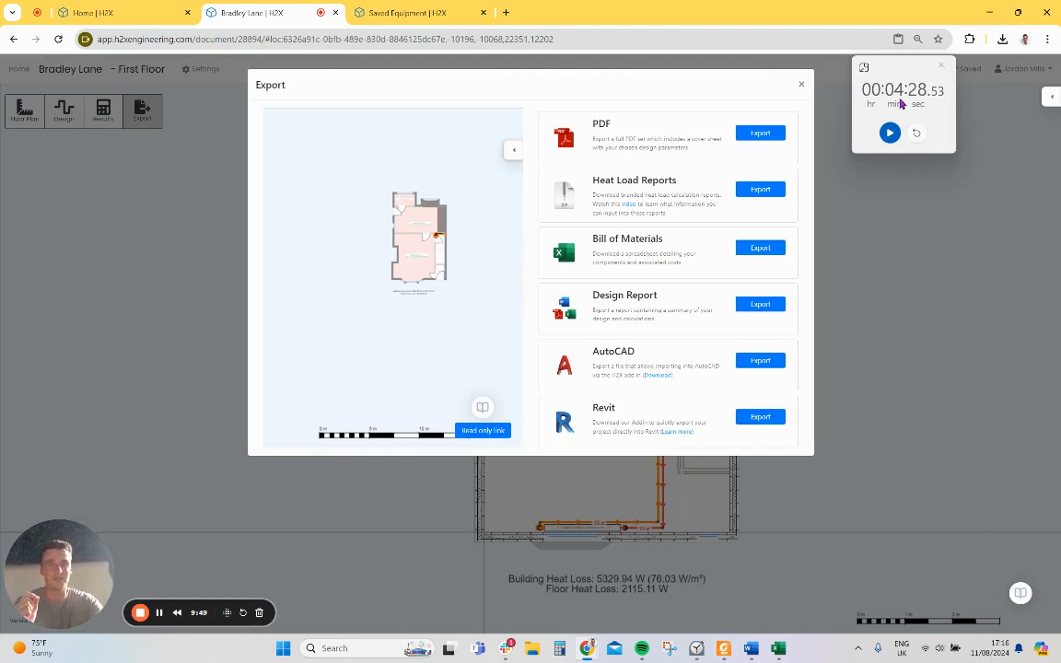
mouse_move(364, 107)
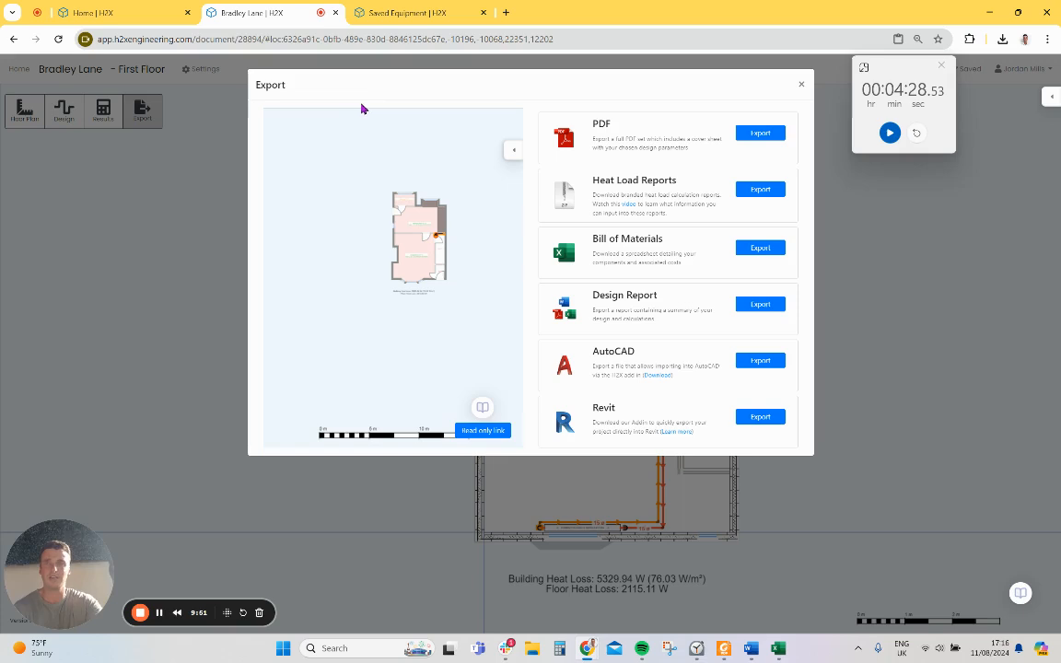
mouse_move(140, 612)
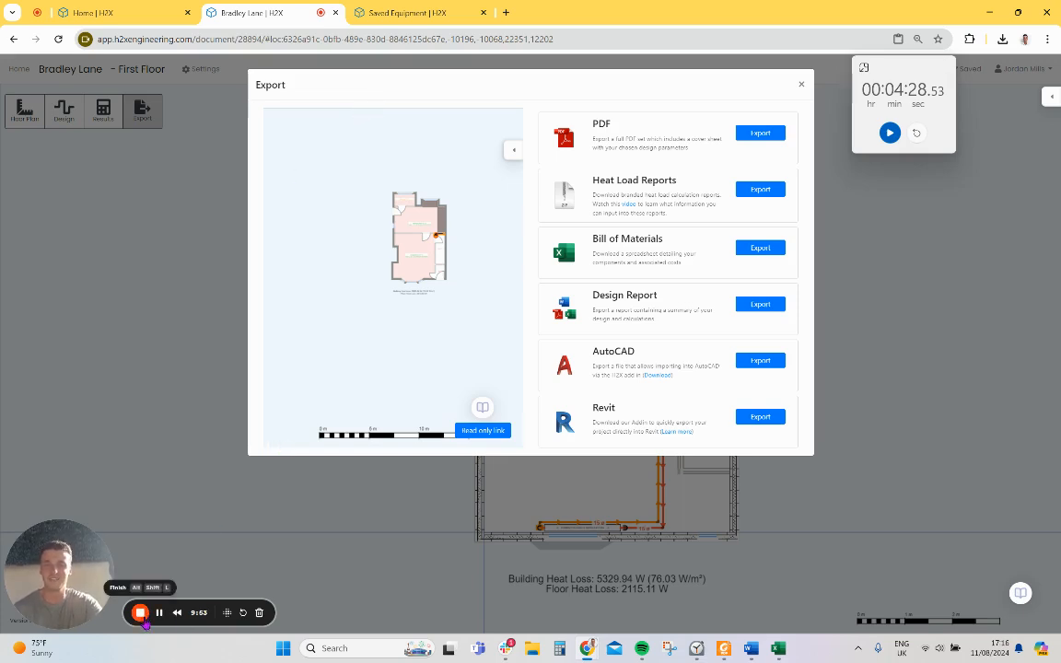